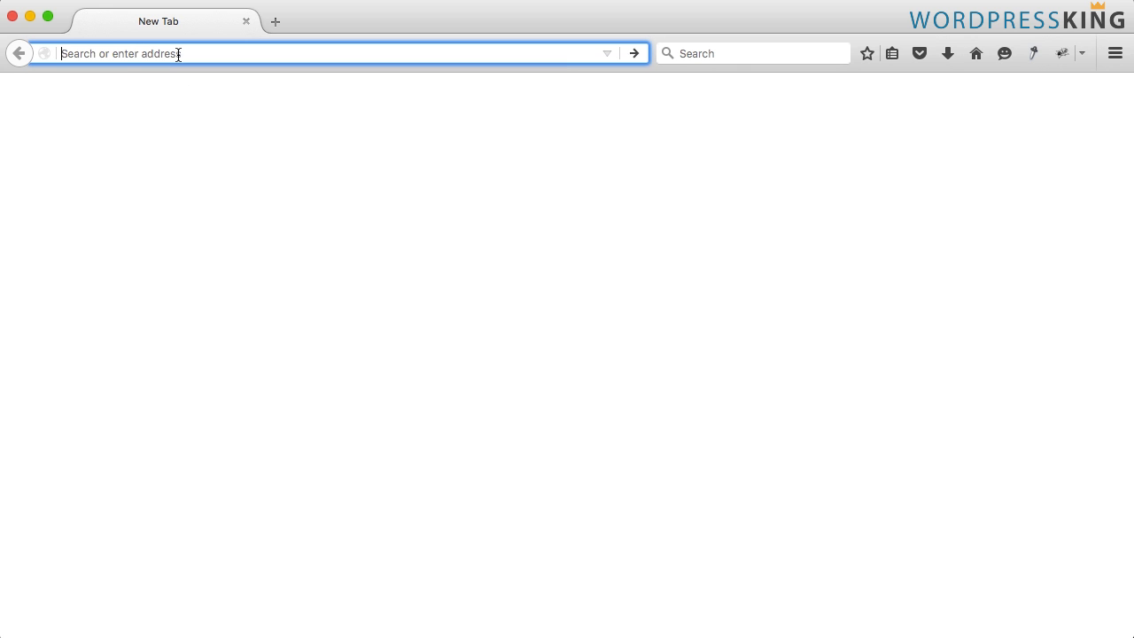
# - Load wordpressking.com/wp-admin to reach the site's login page
pyautogui.write('wordpressking.com')
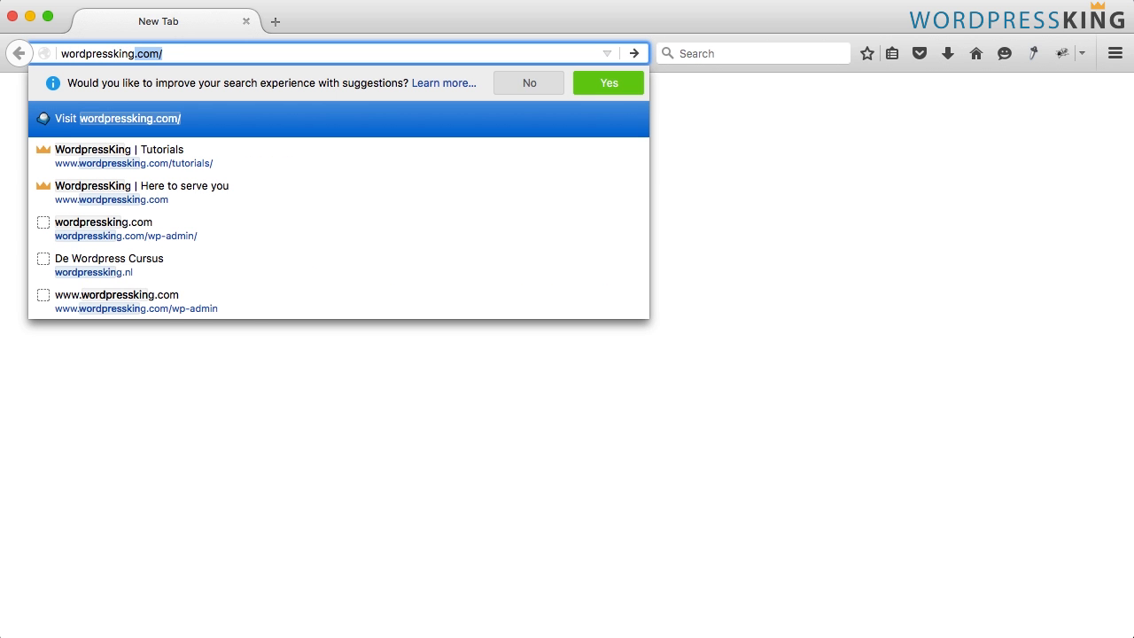
pyautogui.write('/wp-admin%2F')
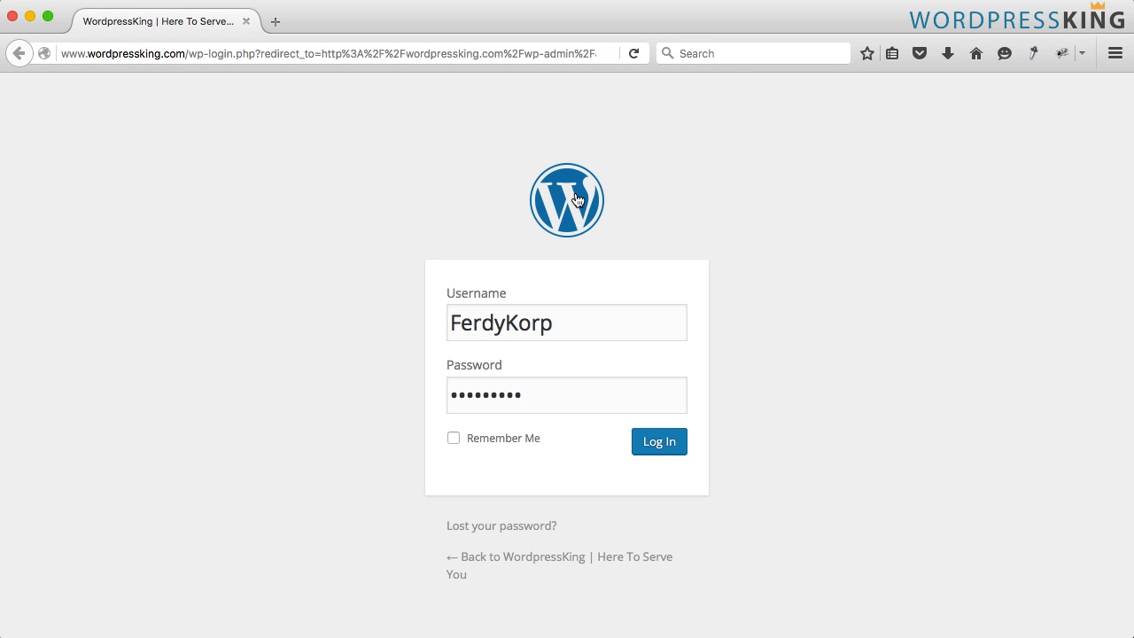
pyautogui.moveTo(468, 292)
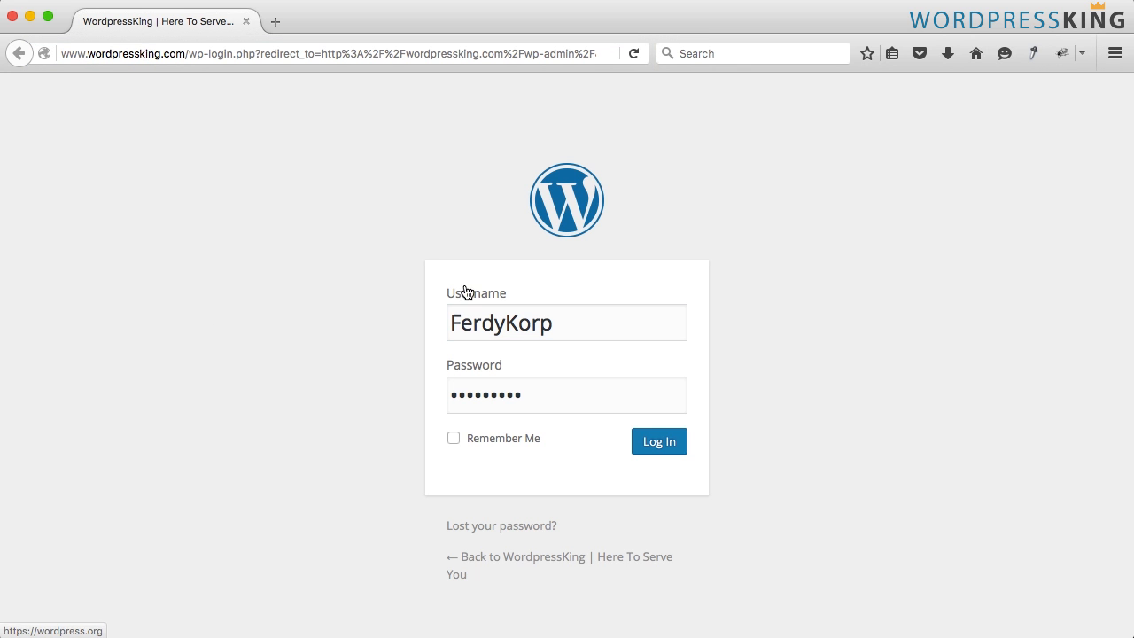
pyautogui.moveTo(524, 295)
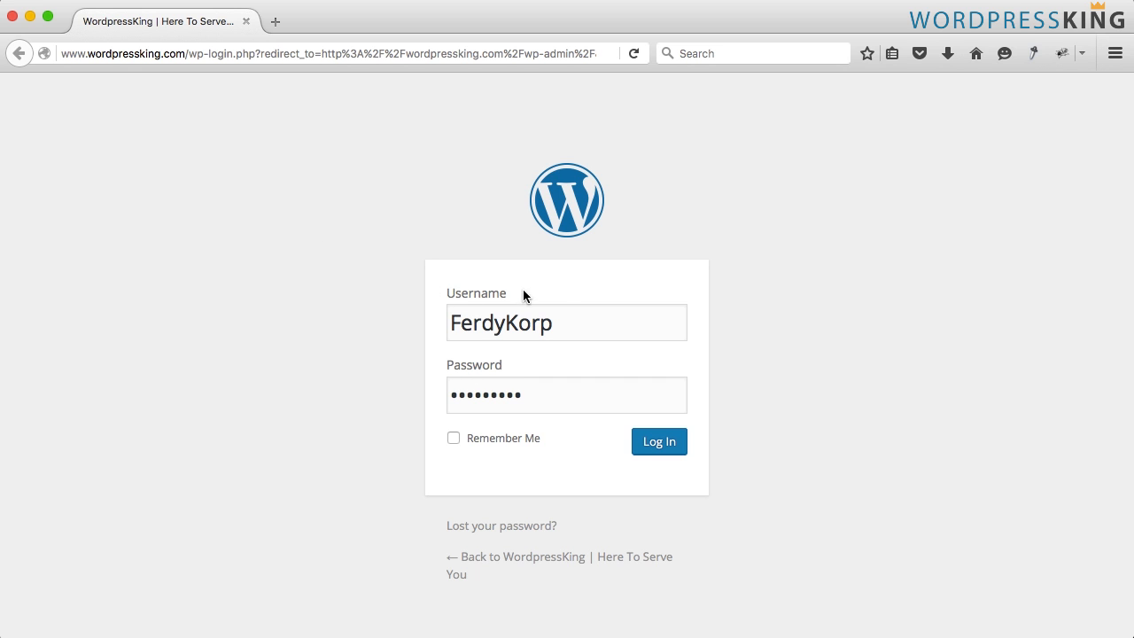
pyautogui.moveTo(675, 494)
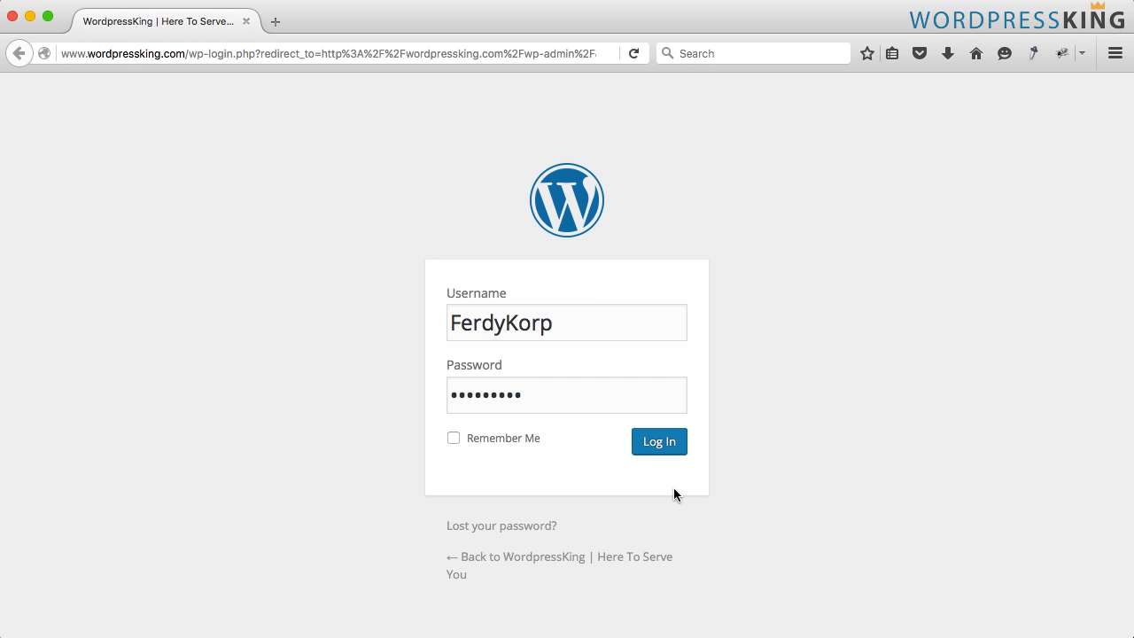
pyautogui.moveTo(181, 220)
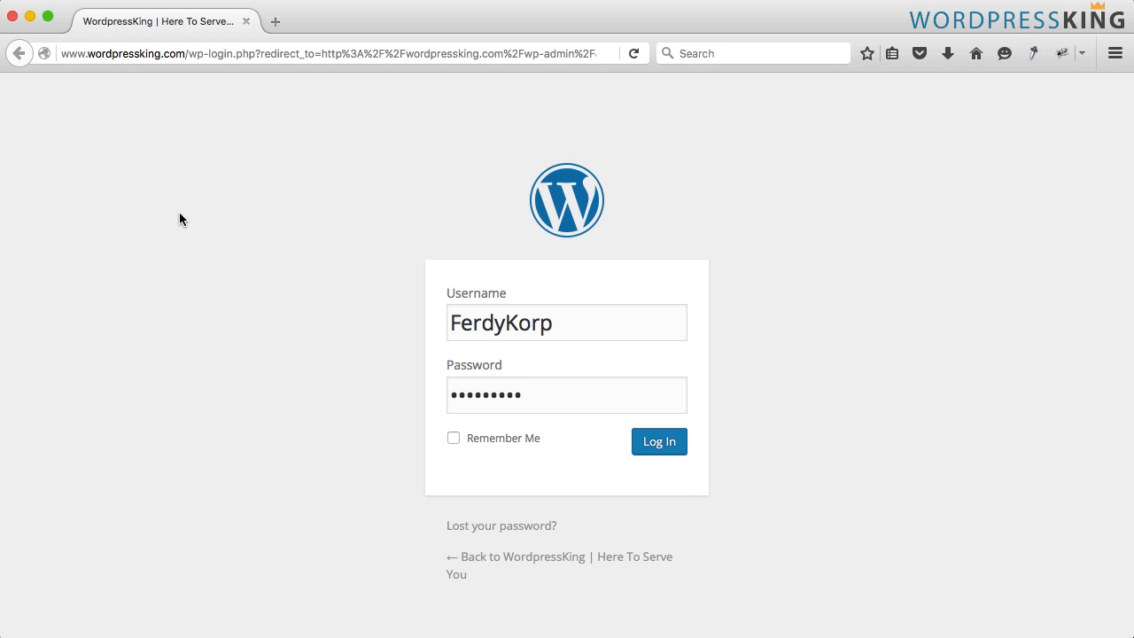
pyautogui.moveTo(492, 441)
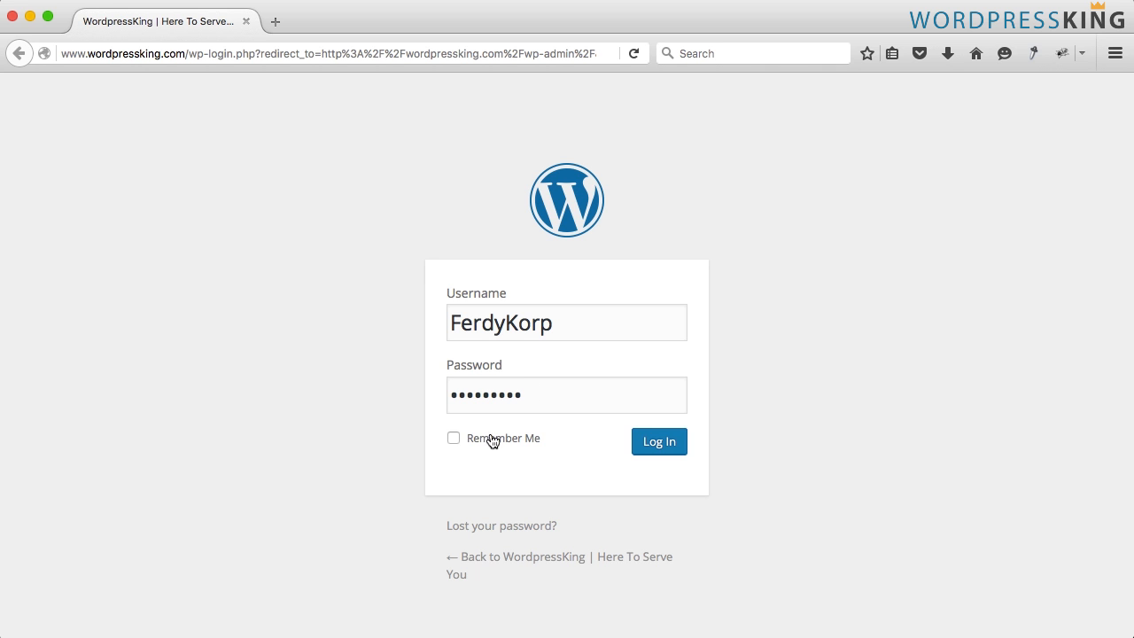
# - Sign in to the dashboard and go to Plugins > Add New
pyautogui.click(658, 442)
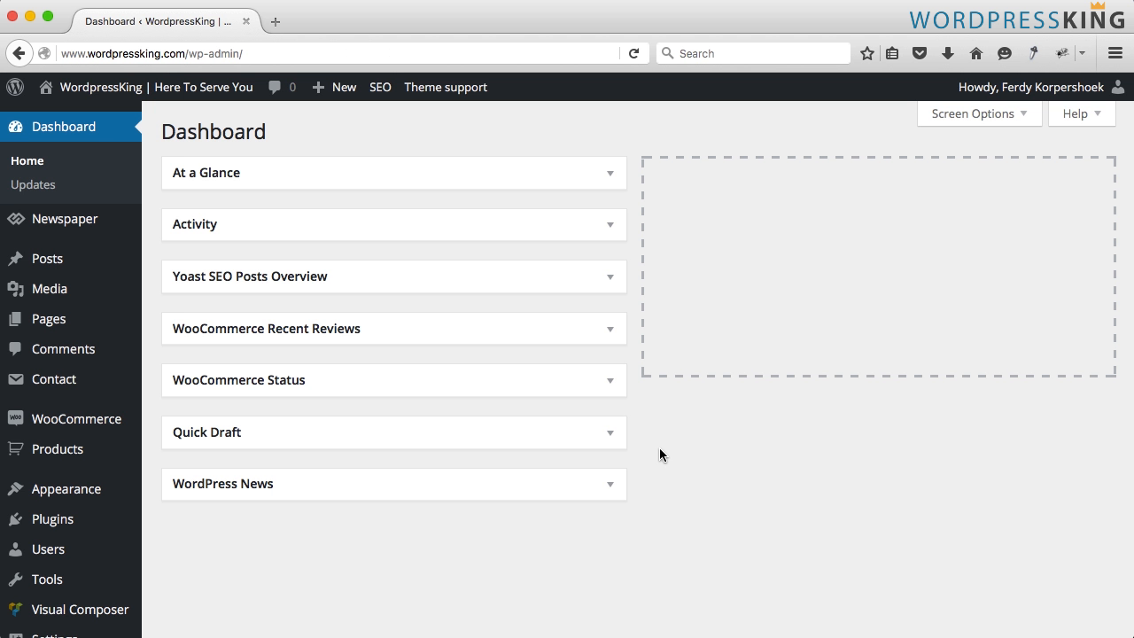
pyautogui.click(52, 518)
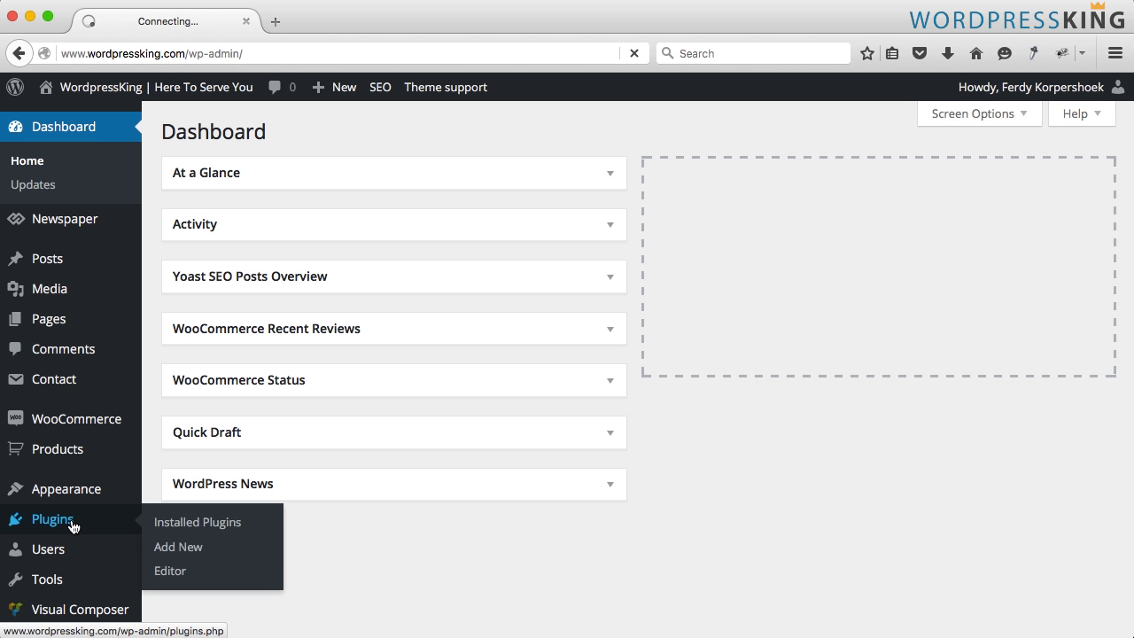
pyautogui.click(197, 521)
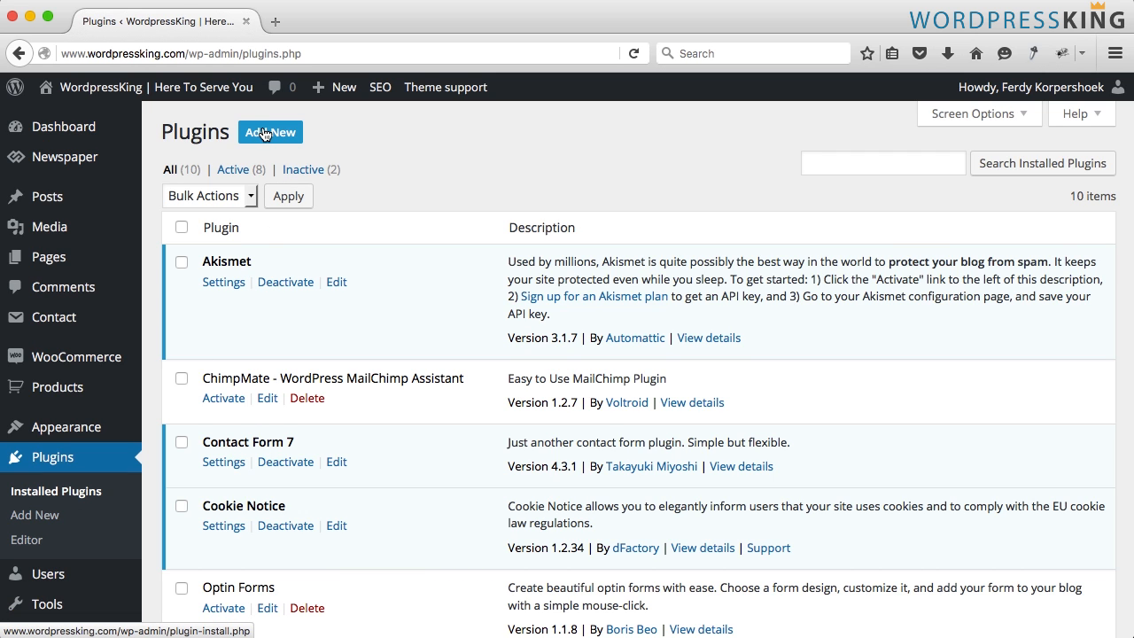
pyautogui.click(271, 131)
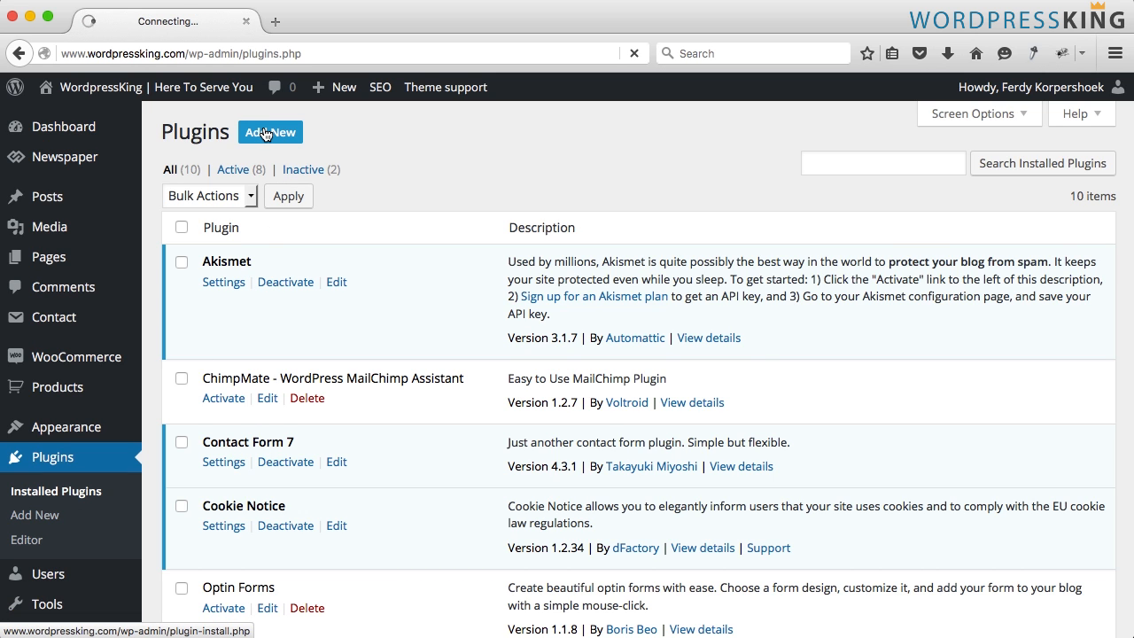
pyautogui.click(269, 132)
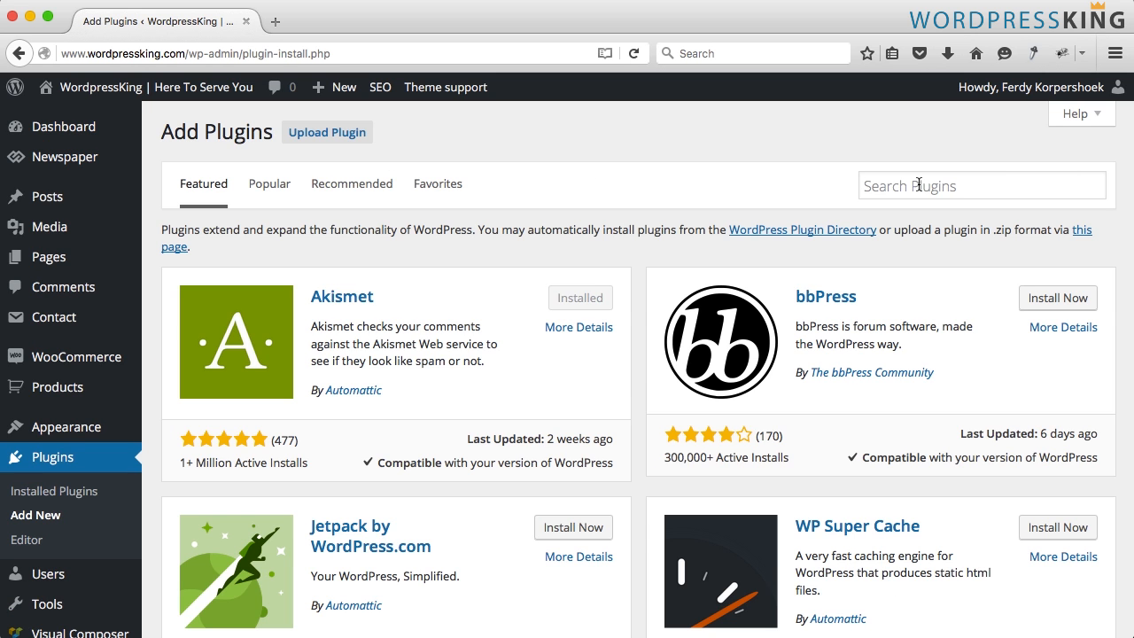
# - Search for 'Erident Custom Login', then install and activate the plugin
pyautogui.write('Erident Cust')
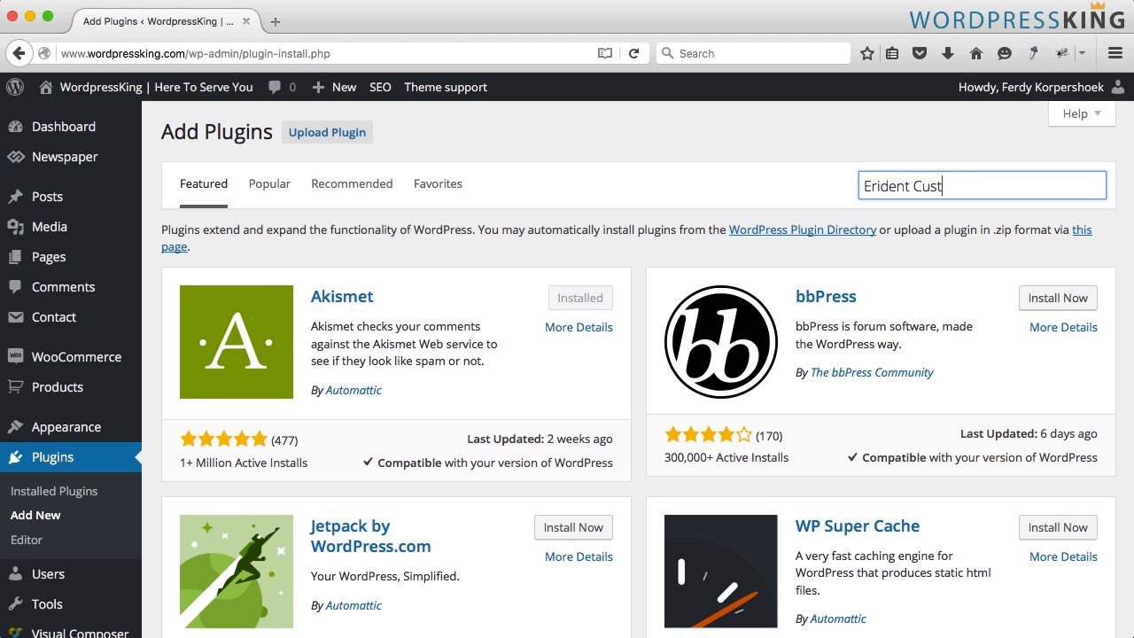
pyautogui.write('om Login')
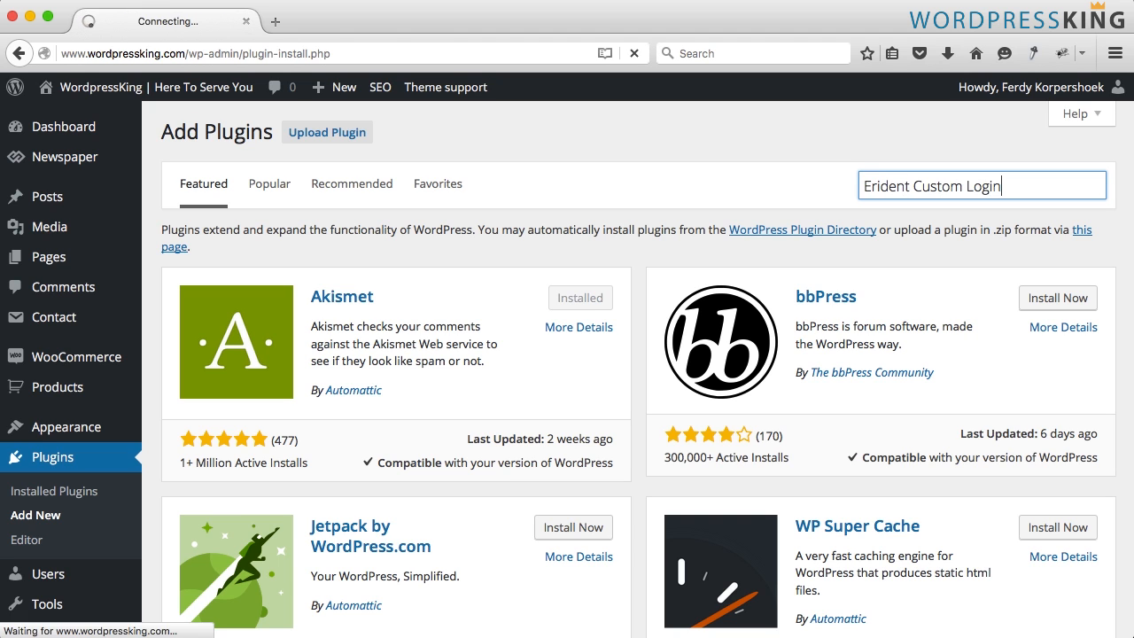
pyautogui.press('Return')
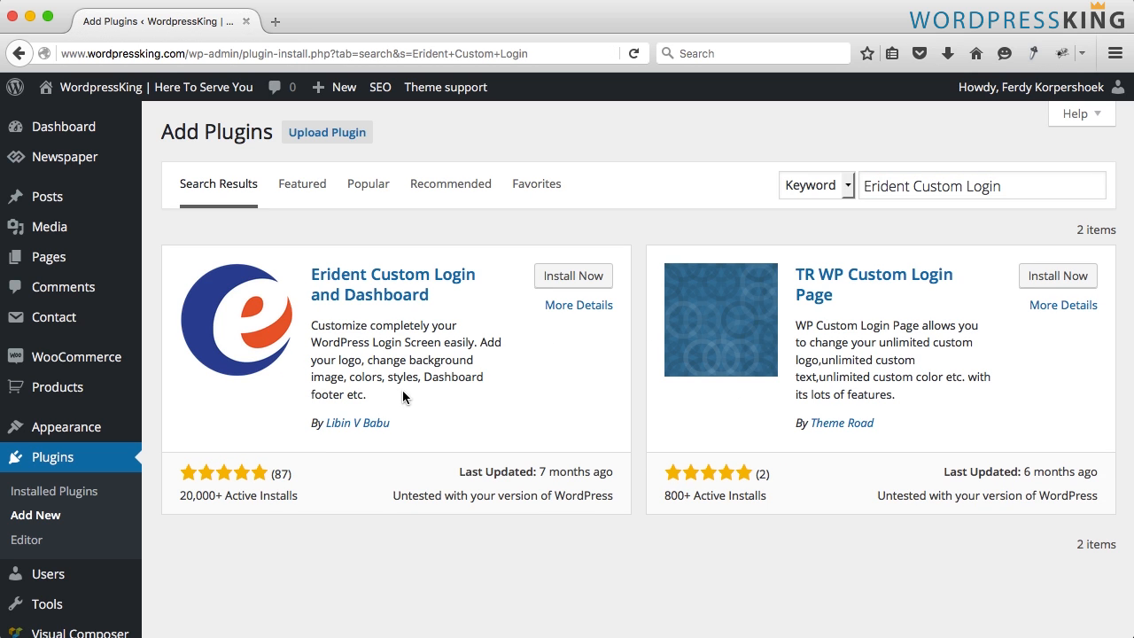
pyautogui.moveTo(400, 315)
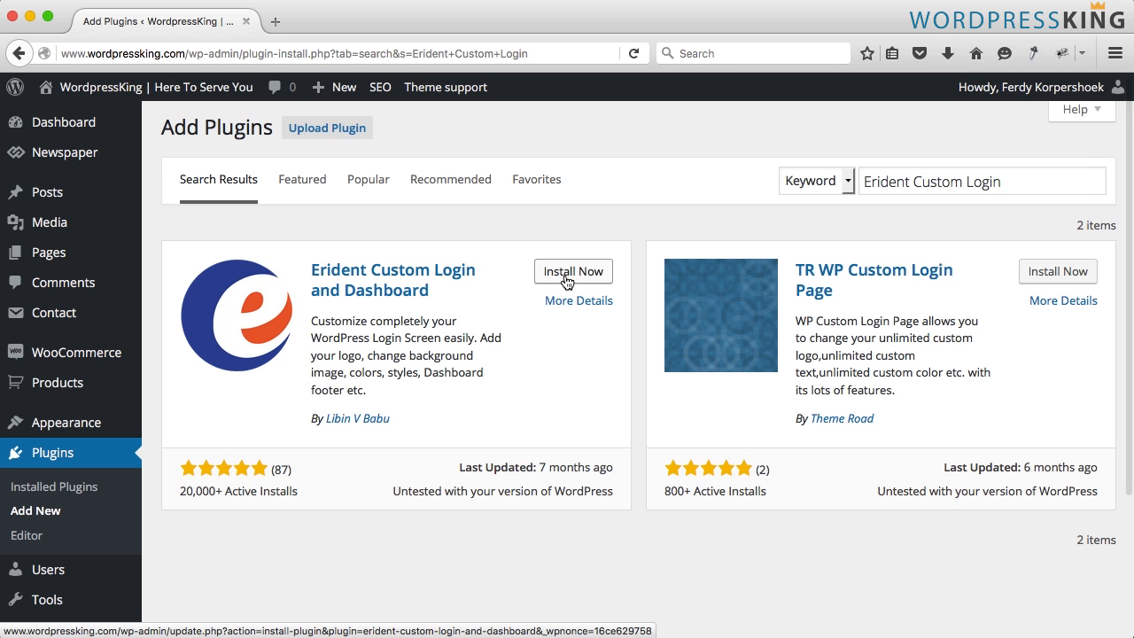
pyautogui.click(572, 271)
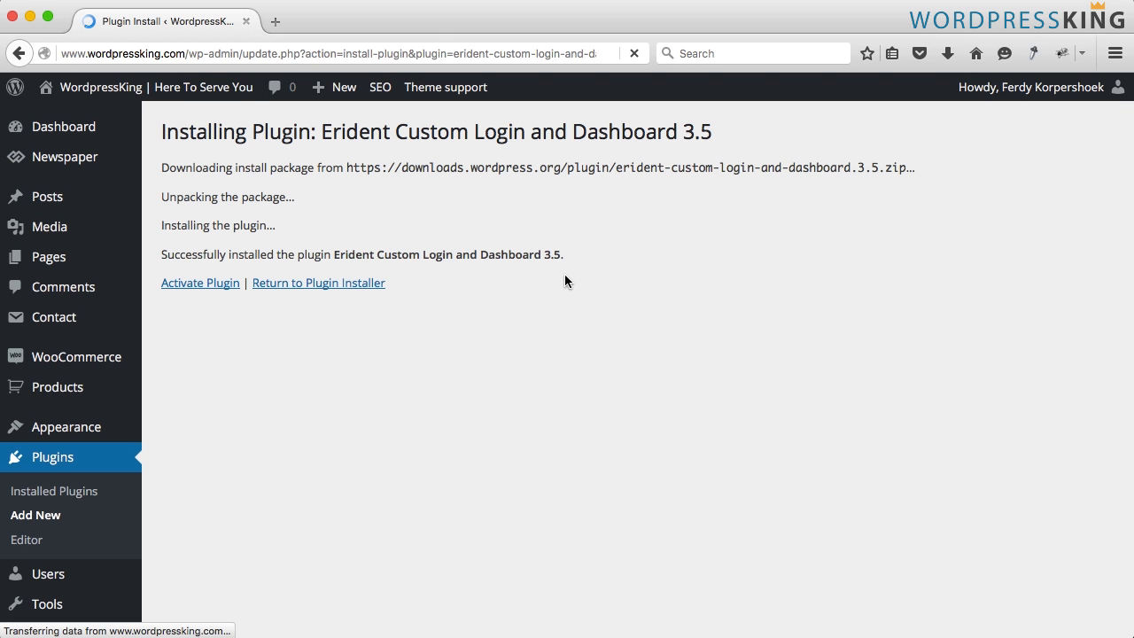
pyautogui.click(199, 283)
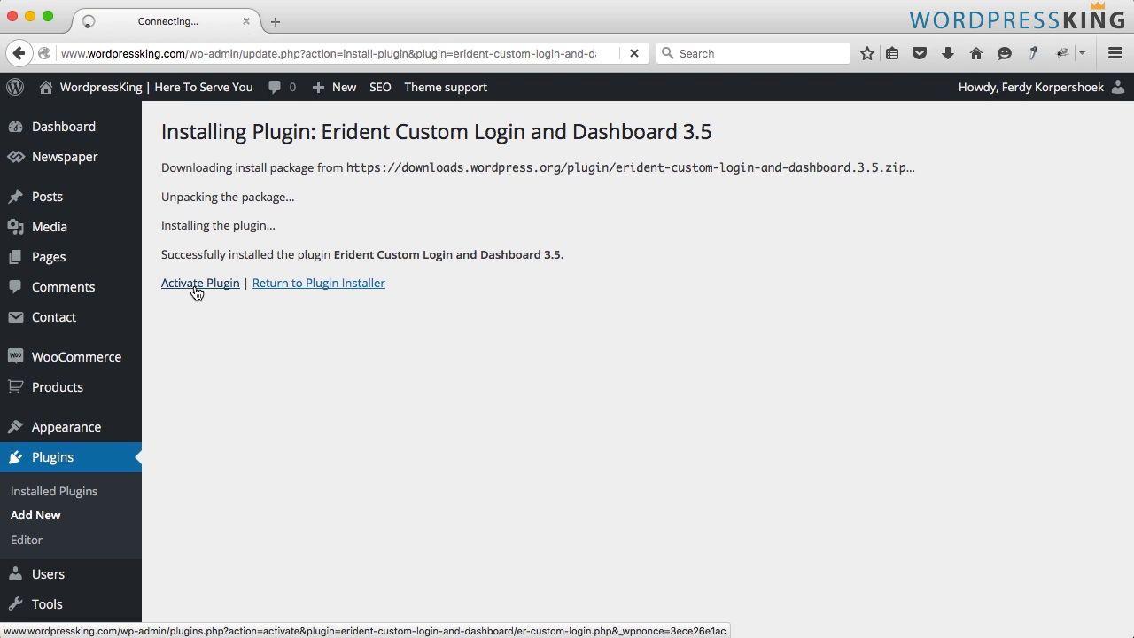
# - Open Settings > Custom Login and Dashboard and collapse the Login Screen Logo block
pyautogui.click(201, 283)
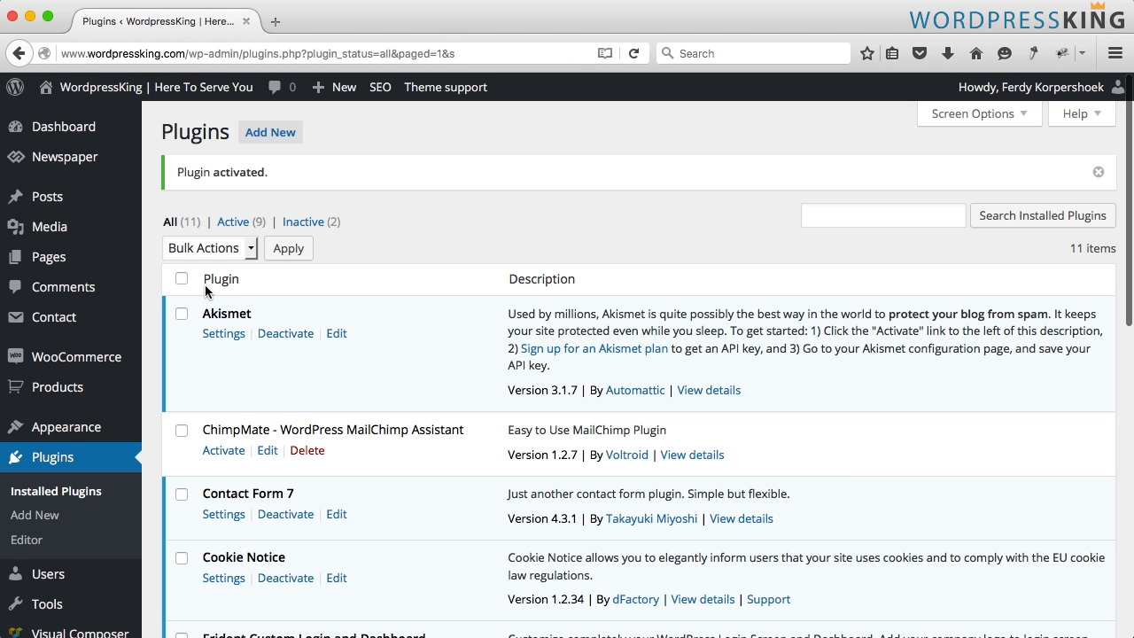
pyautogui.scroll(-3)
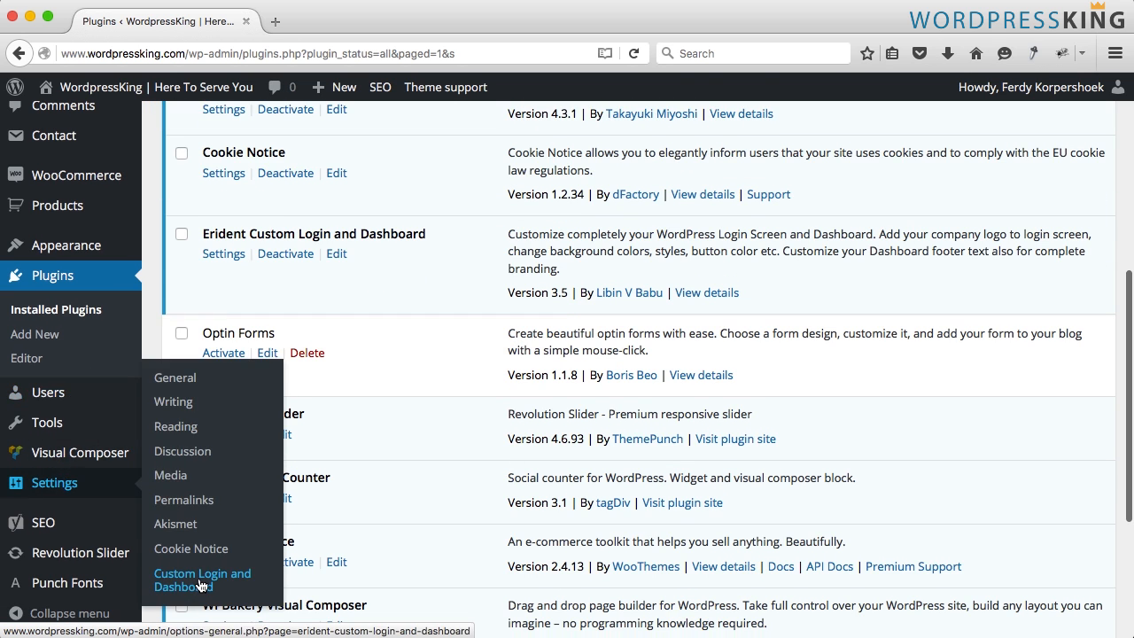
pyautogui.click(202, 579)
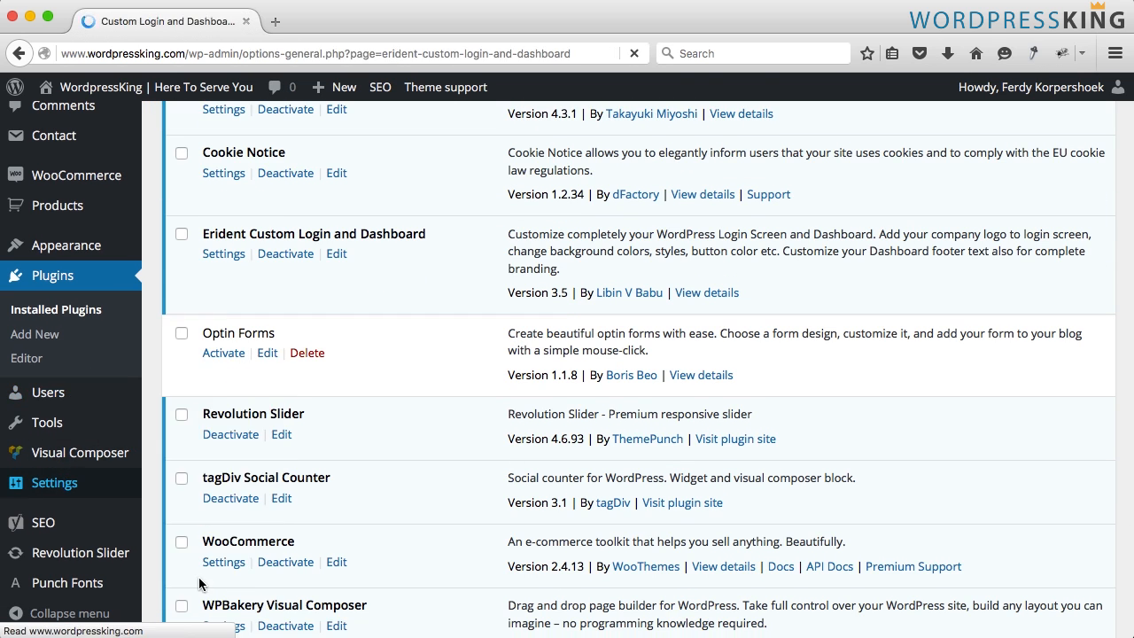
pyautogui.click(223, 254)
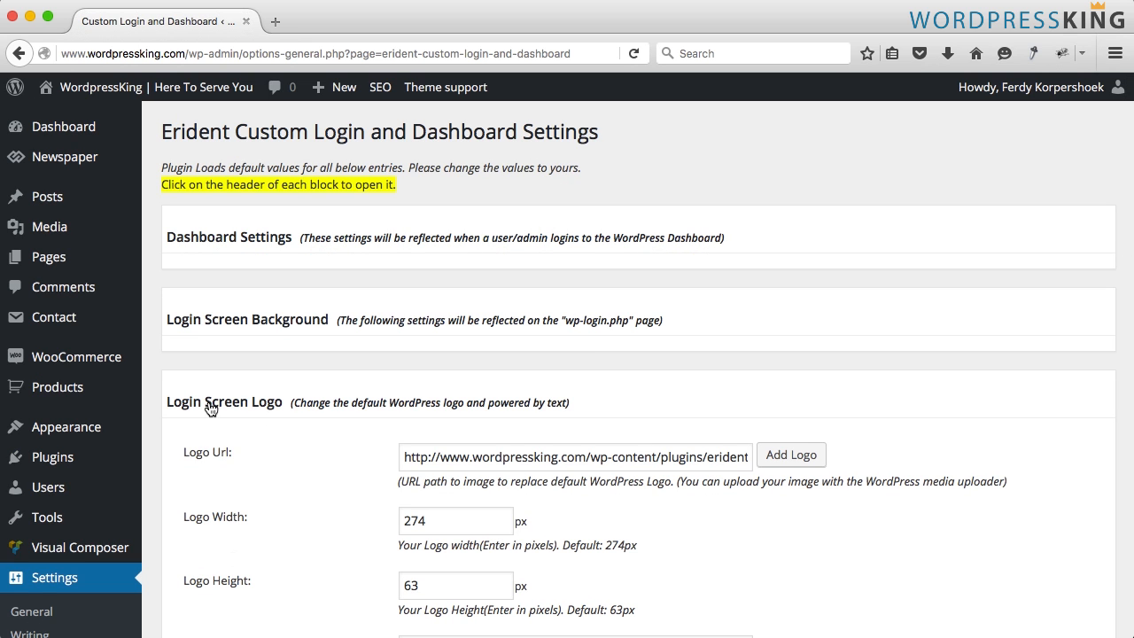
pyautogui.moveTo(244, 411)
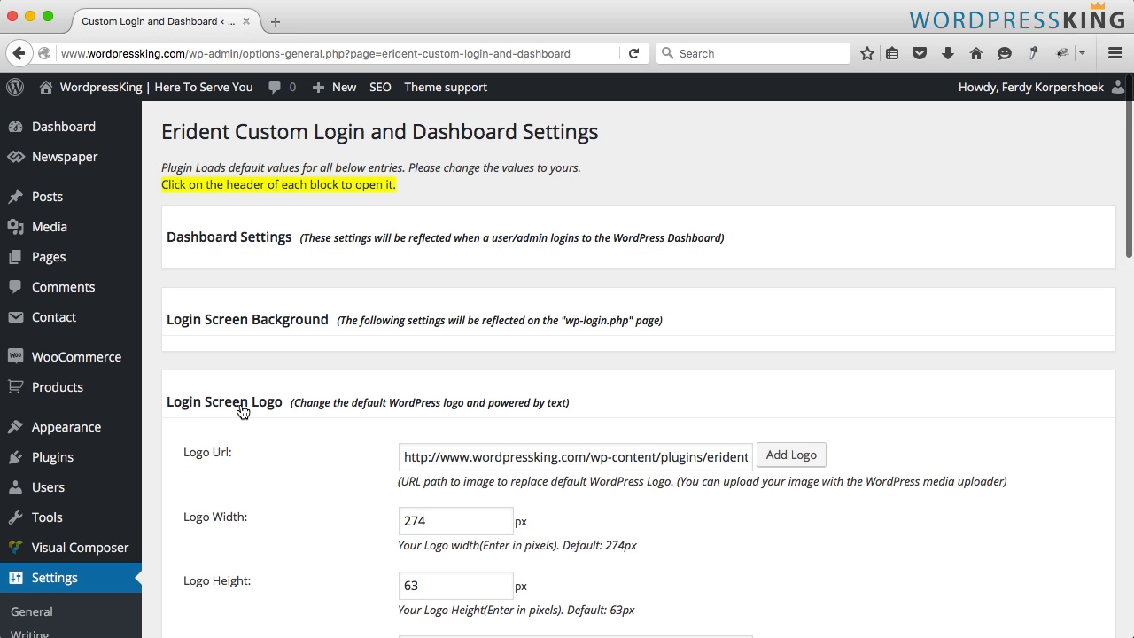
pyautogui.click(224, 401)
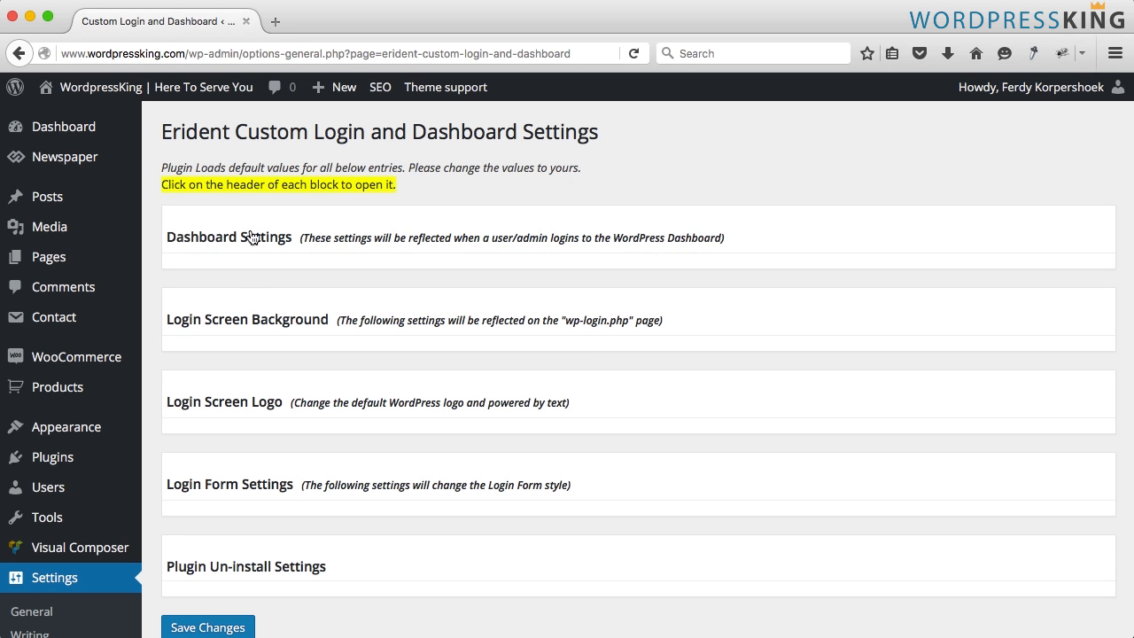
pyautogui.moveTo(244, 564)
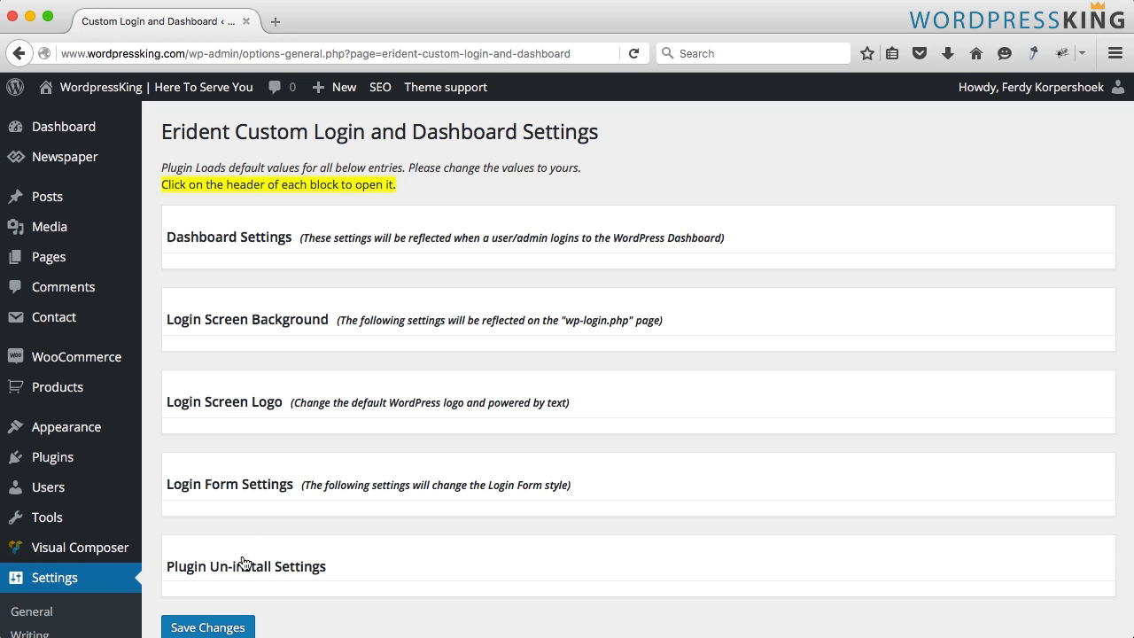
pyautogui.moveTo(221, 569)
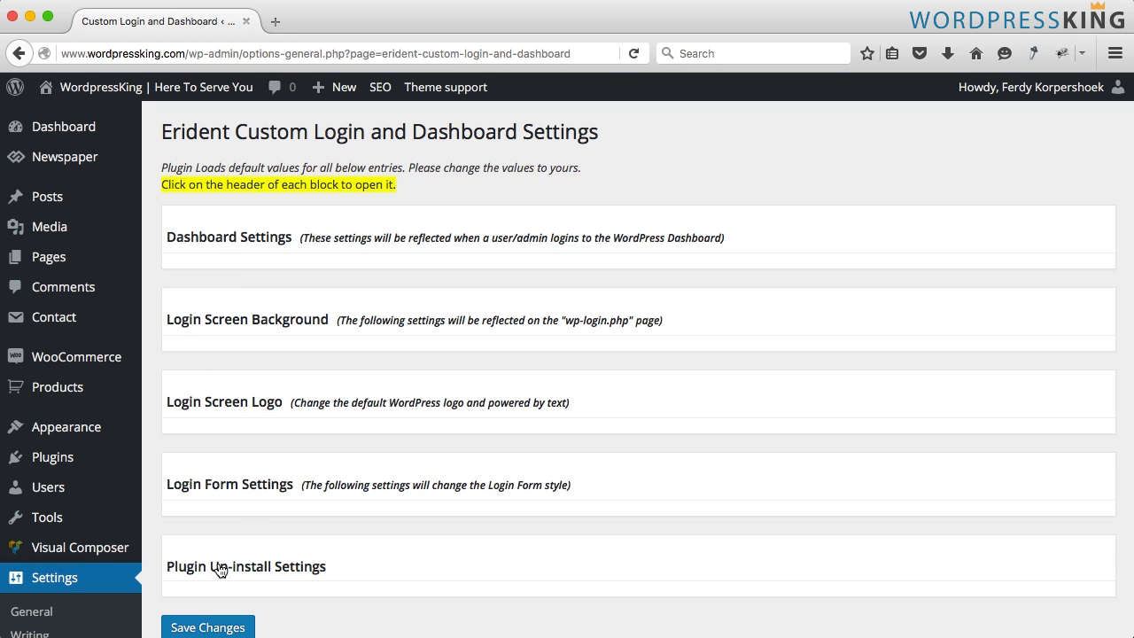
pyautogui.moveTo(250, 320)
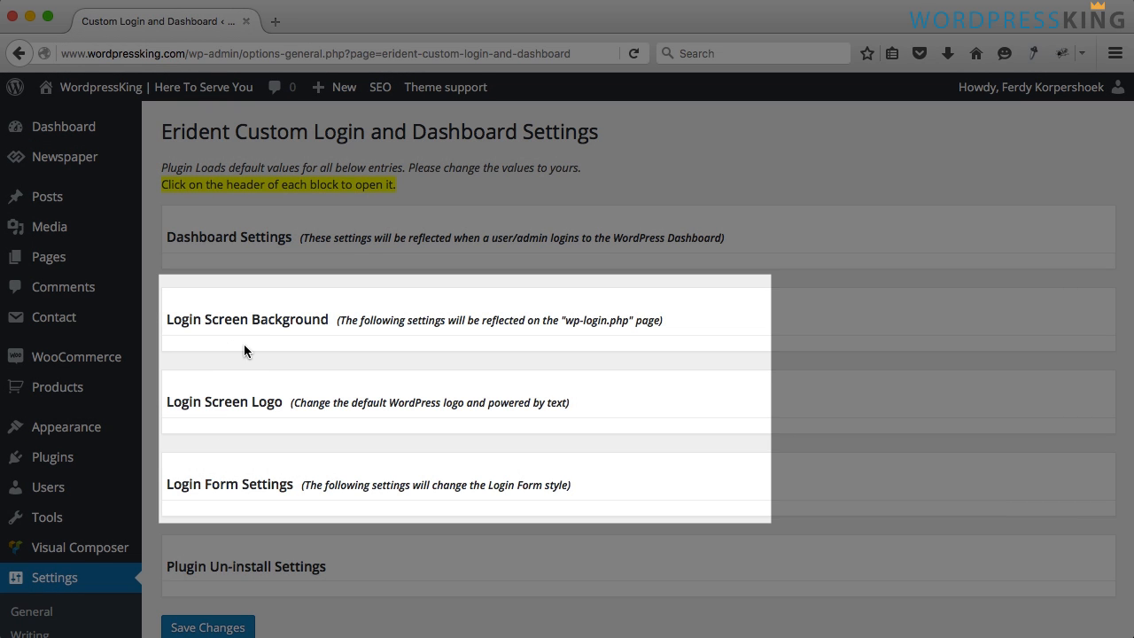
pyautogui.click(257, 329)
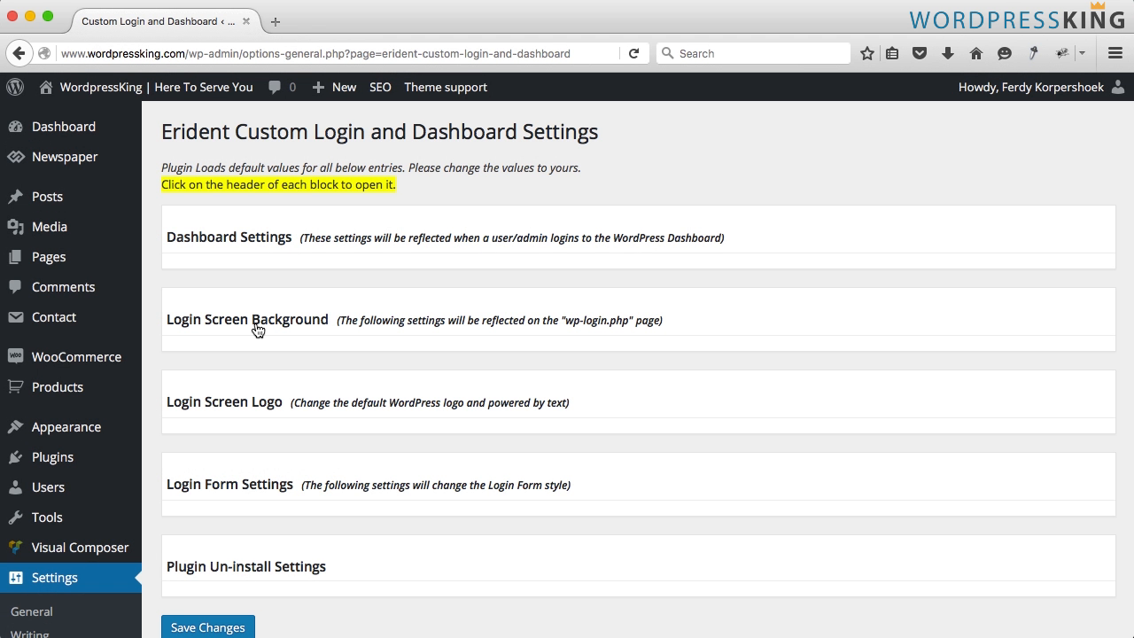
# - Expand Login Screen Background, review its #000 color and image fields, and save
pyautogui.click(247, 319)
pyautogui.write('#000')
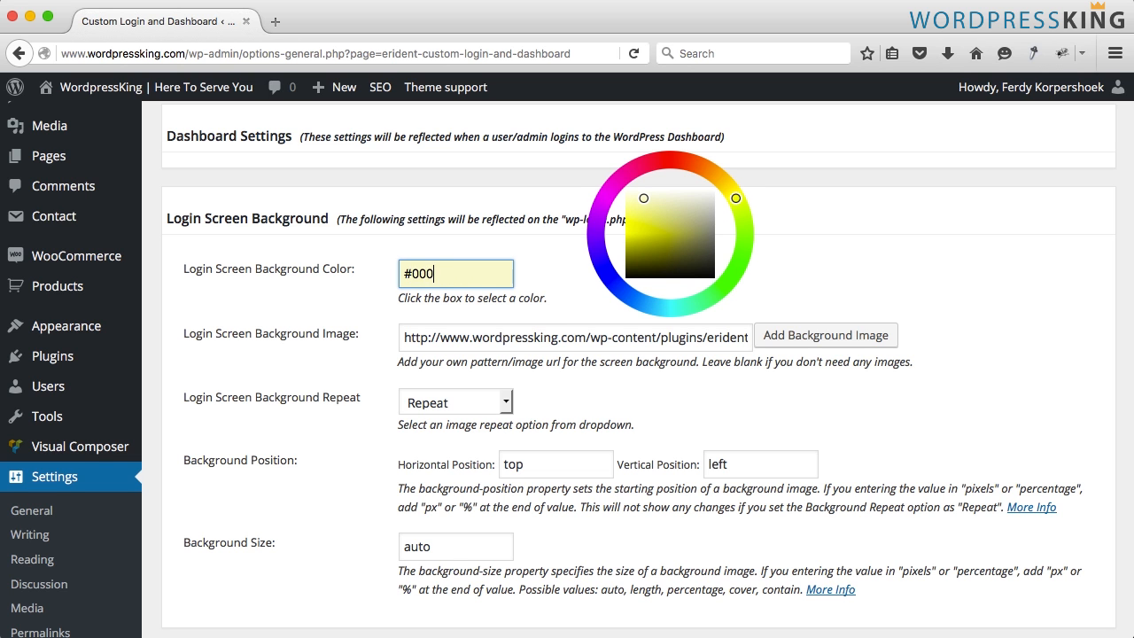
pyautogui.scroll(-3)
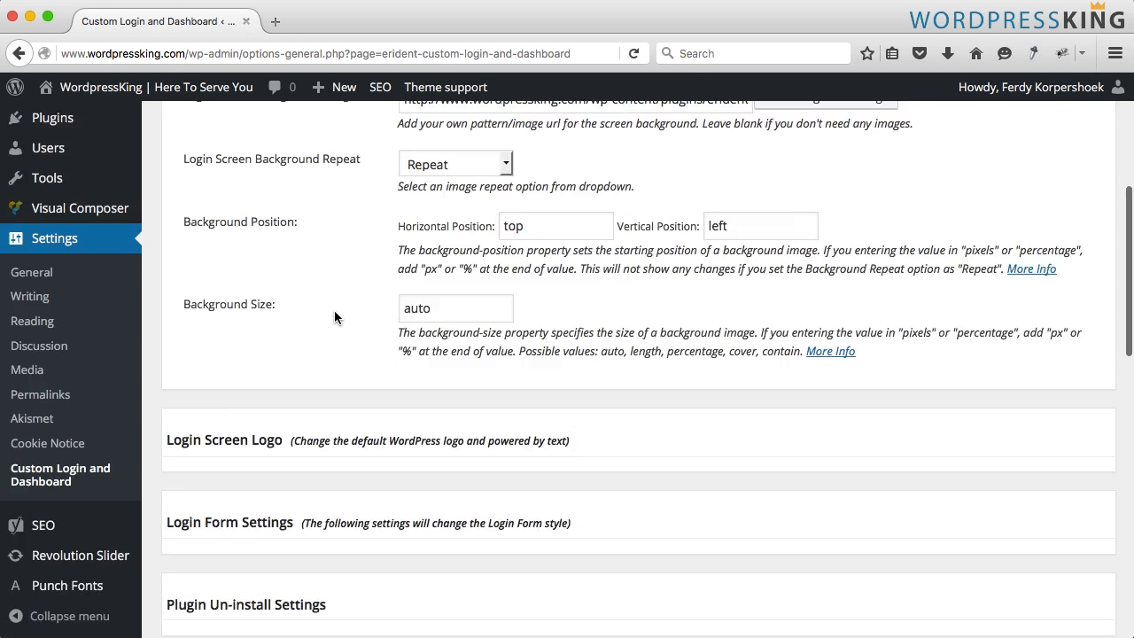
pyautogui.click(207, 323)
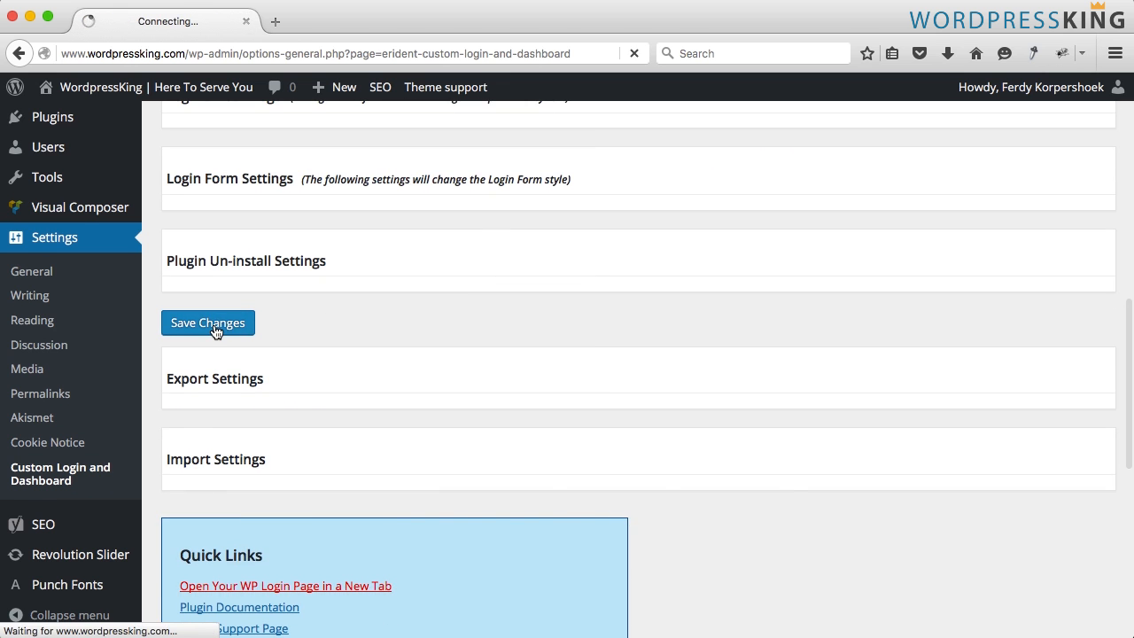
# - View the login page in Safari with its raindrop background and placeholder logo
pyautogui.click(207, 322)
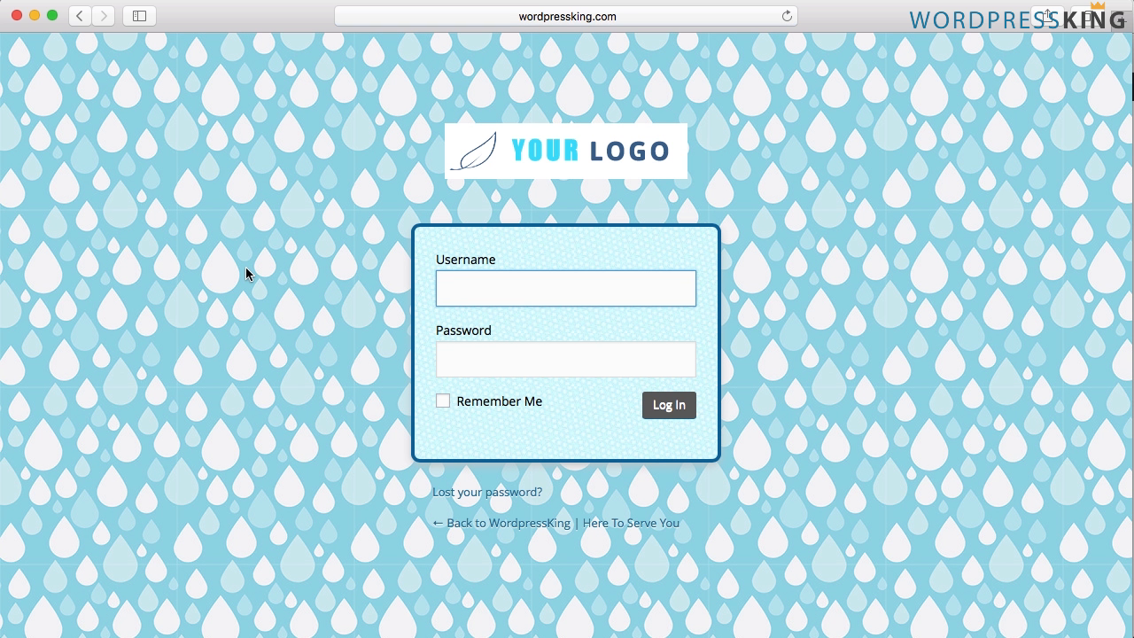
pyautogui.click(565, 288)
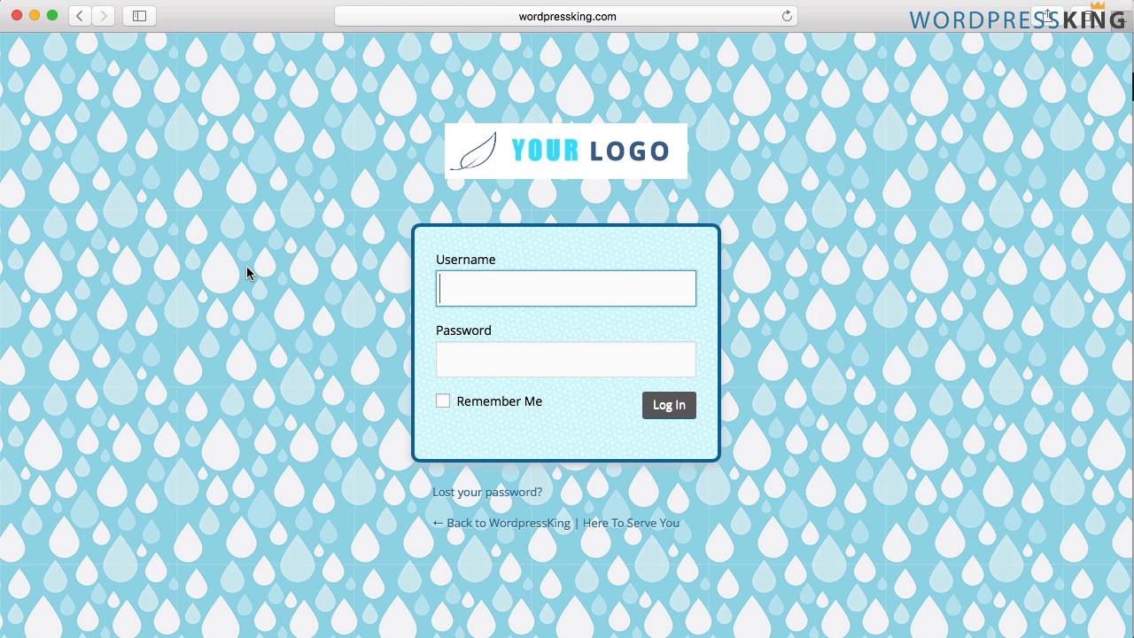
# - Clear the Login Screen Background image URL and save the settings
pyautogui.click(668, 405)
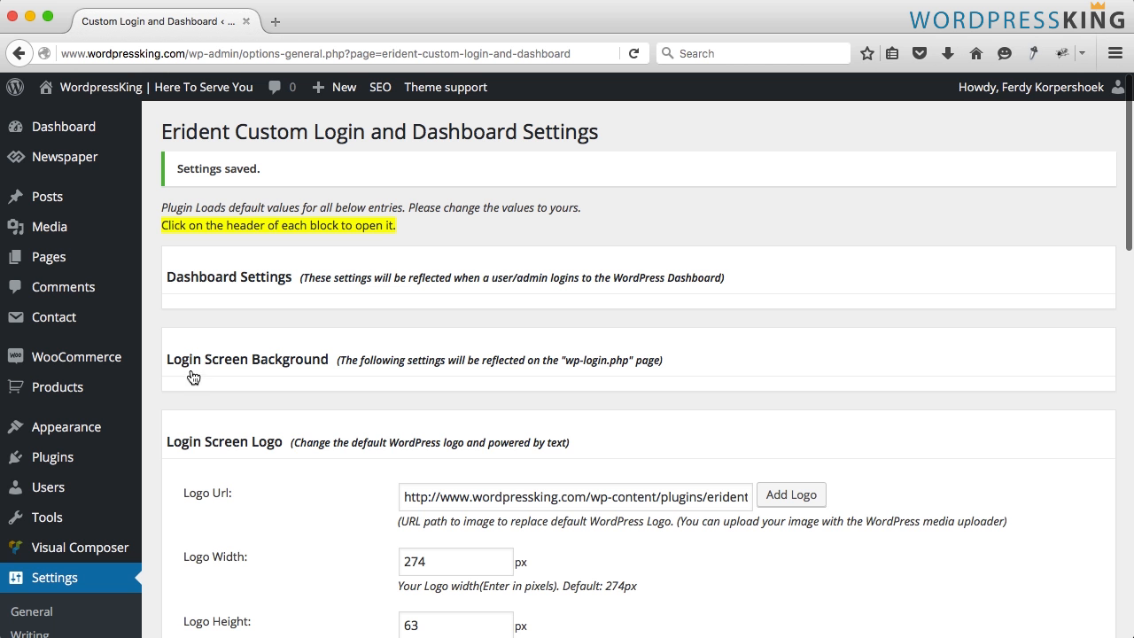
pyautogui.click(248, 358)
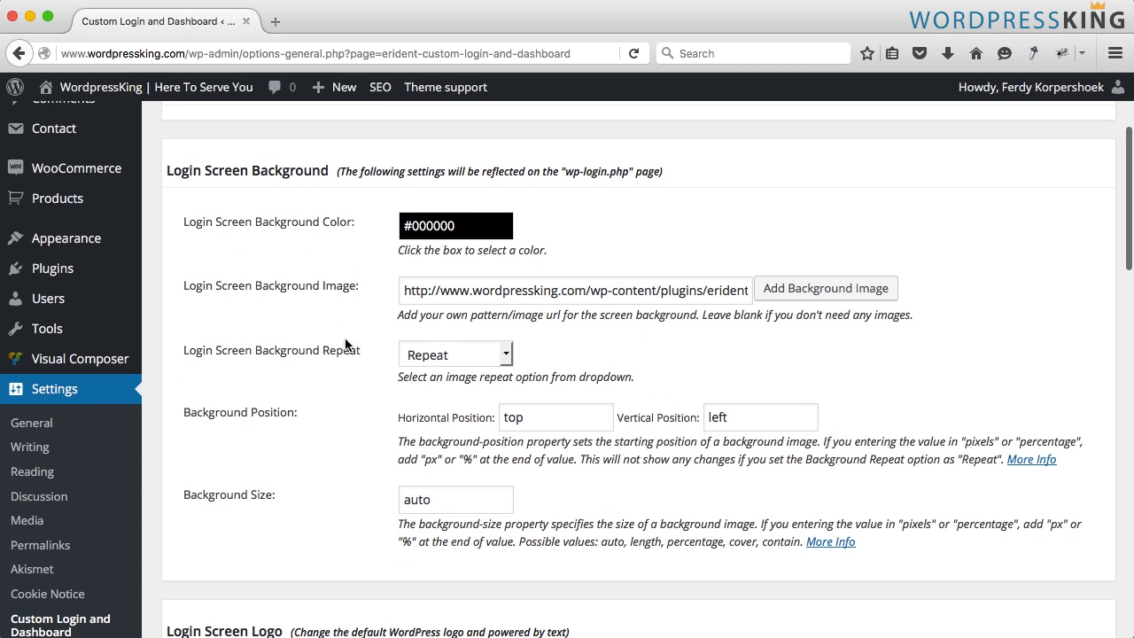
pyautogui.moveTo(227, 283)
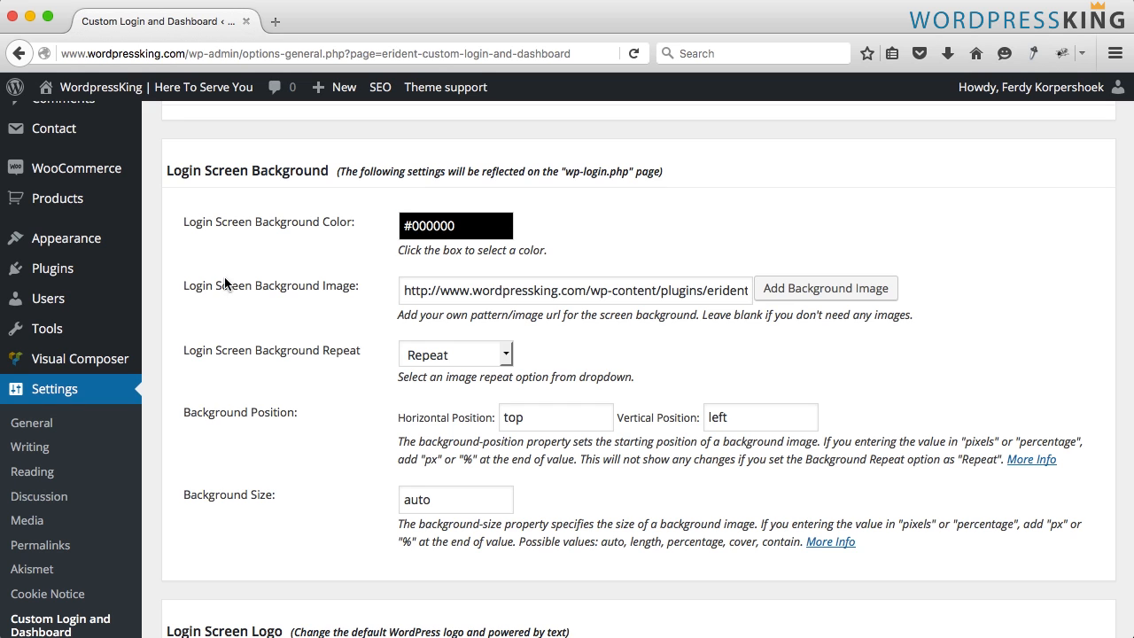
pyautogui.click(575, 290)
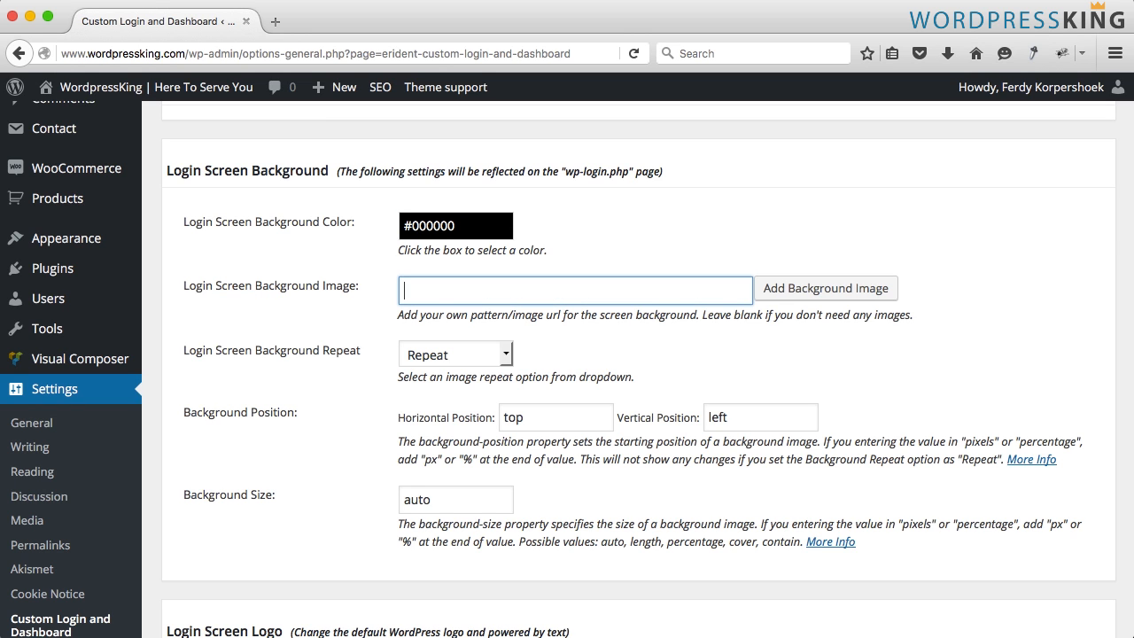
pyautogui.scroll(-3)
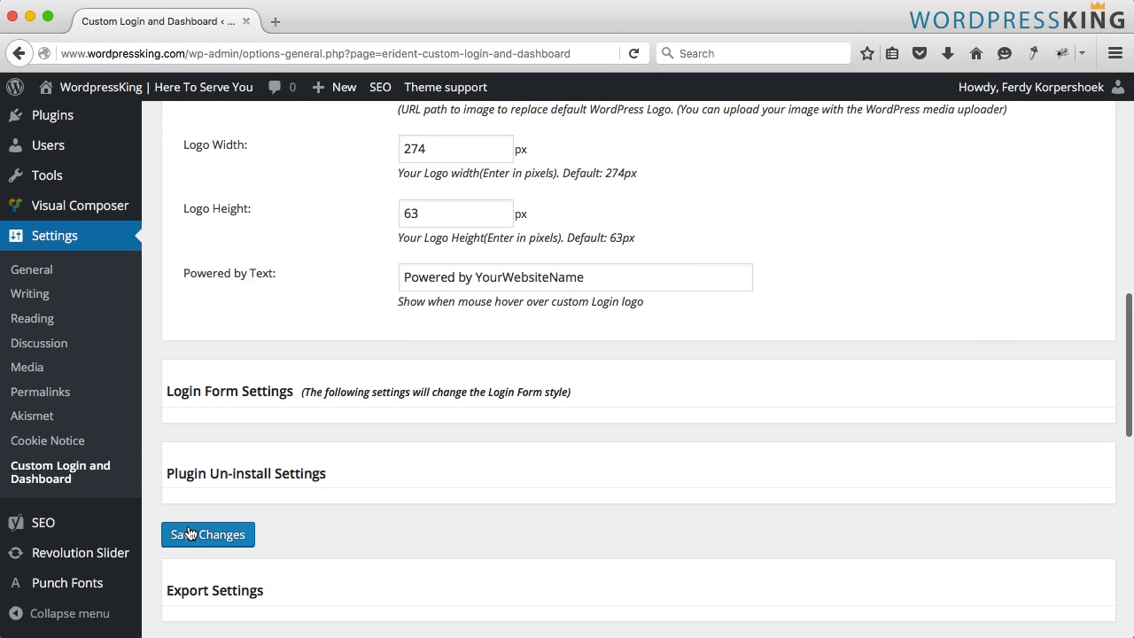
pyautogui.click(207, 534)
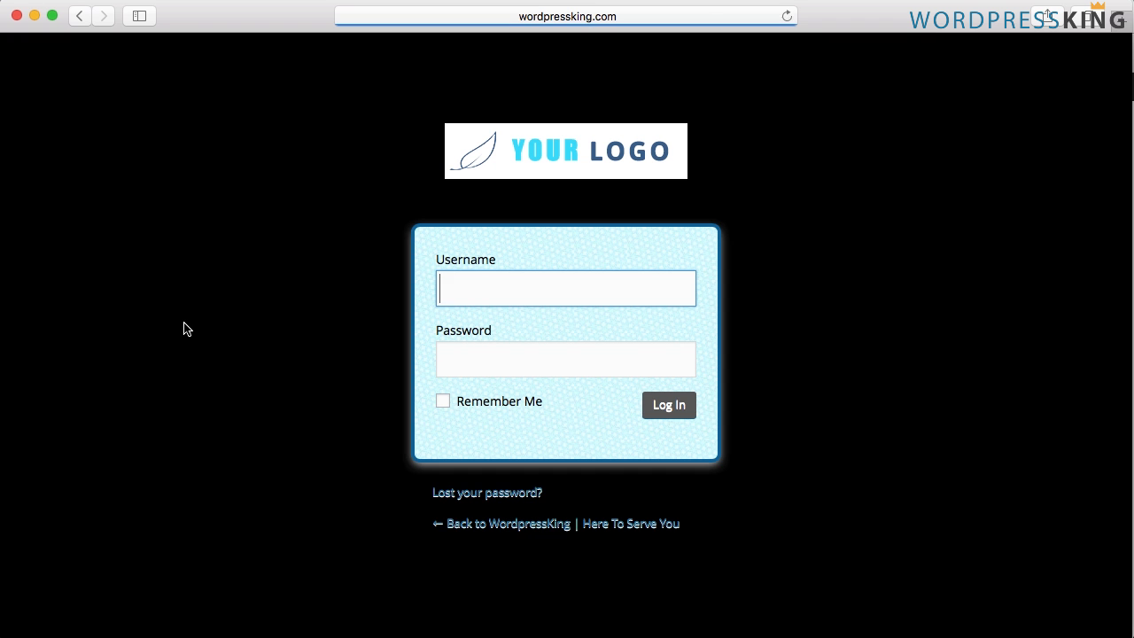
pyautogui.moveTo(233, 315)
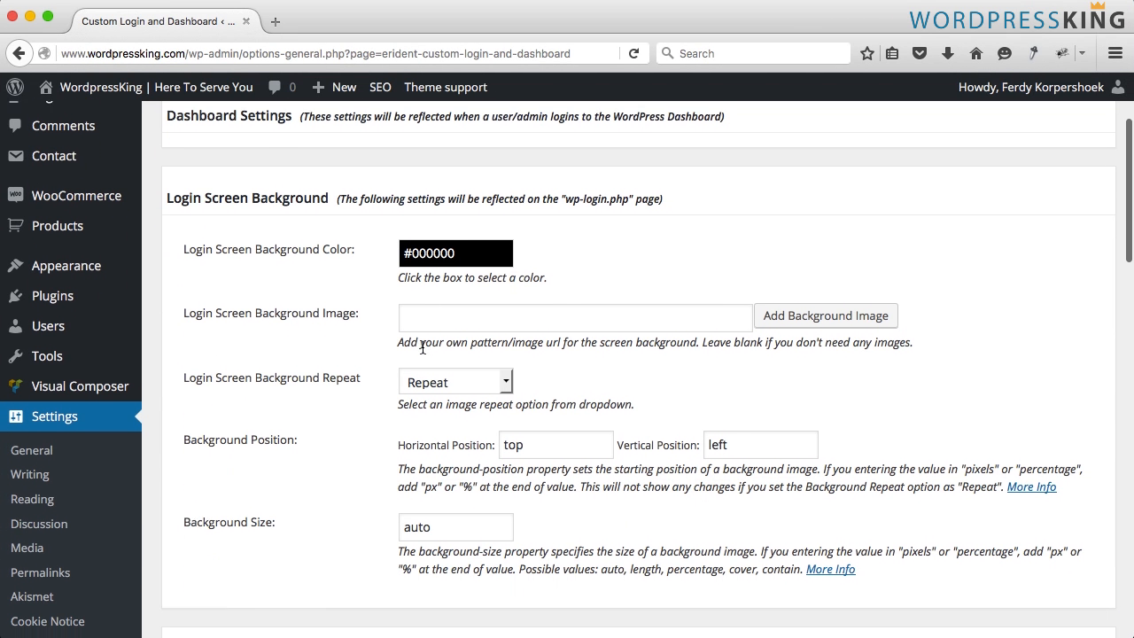
# - Scroll down the Erident settings to the Login Screen Logo options
pyautogui.scroll(-3)
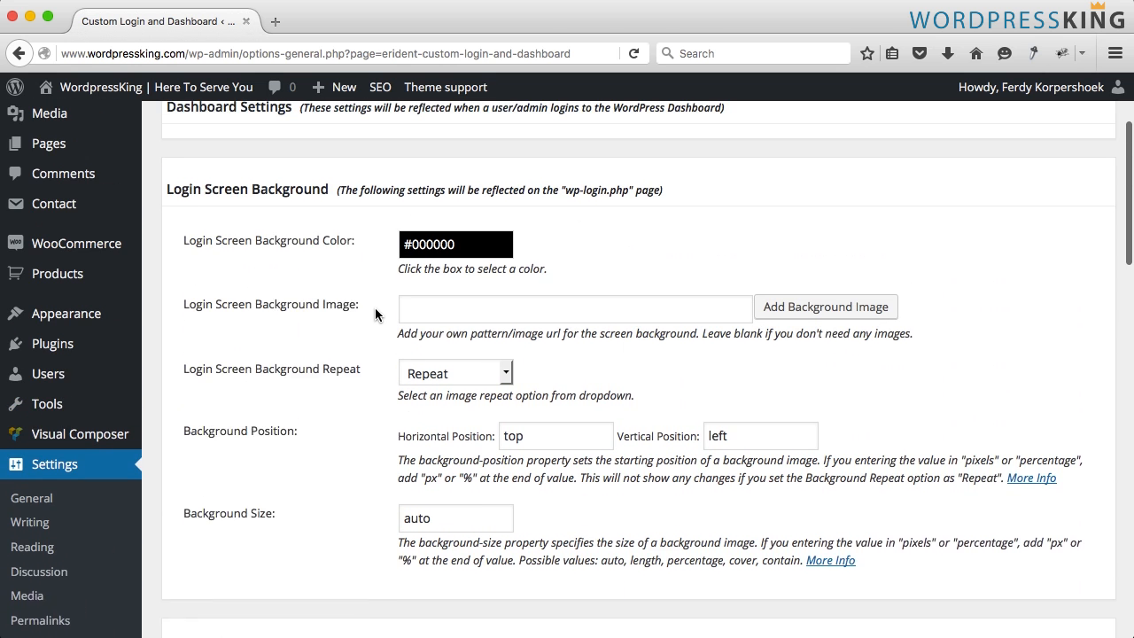
pyautogui.scroll(-3)
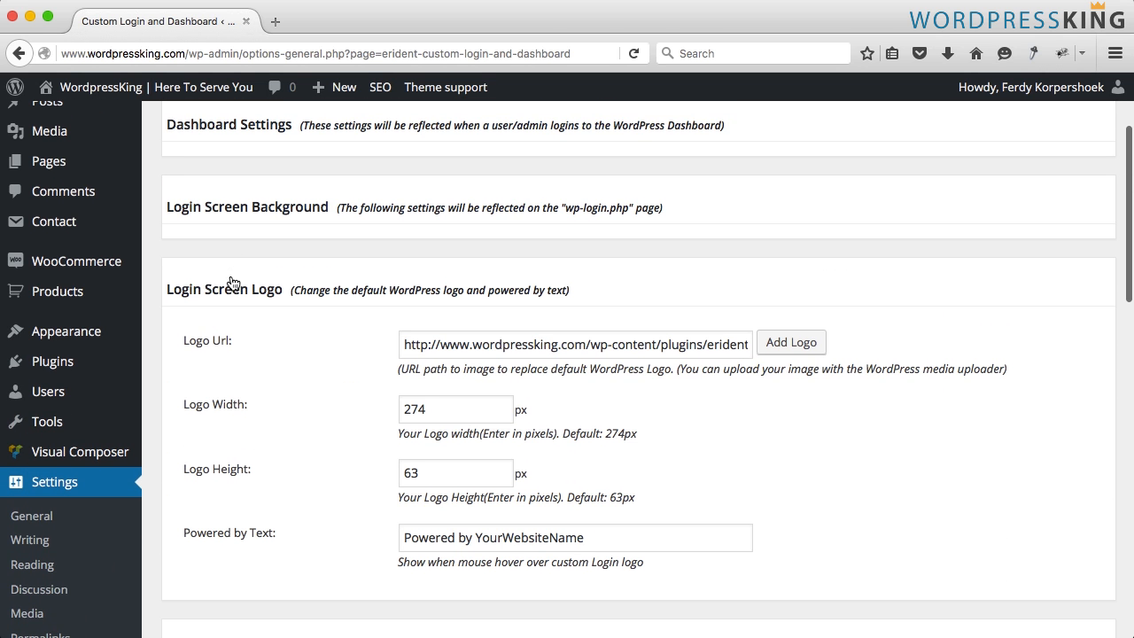
pyautogui.moveTo(363, 293)
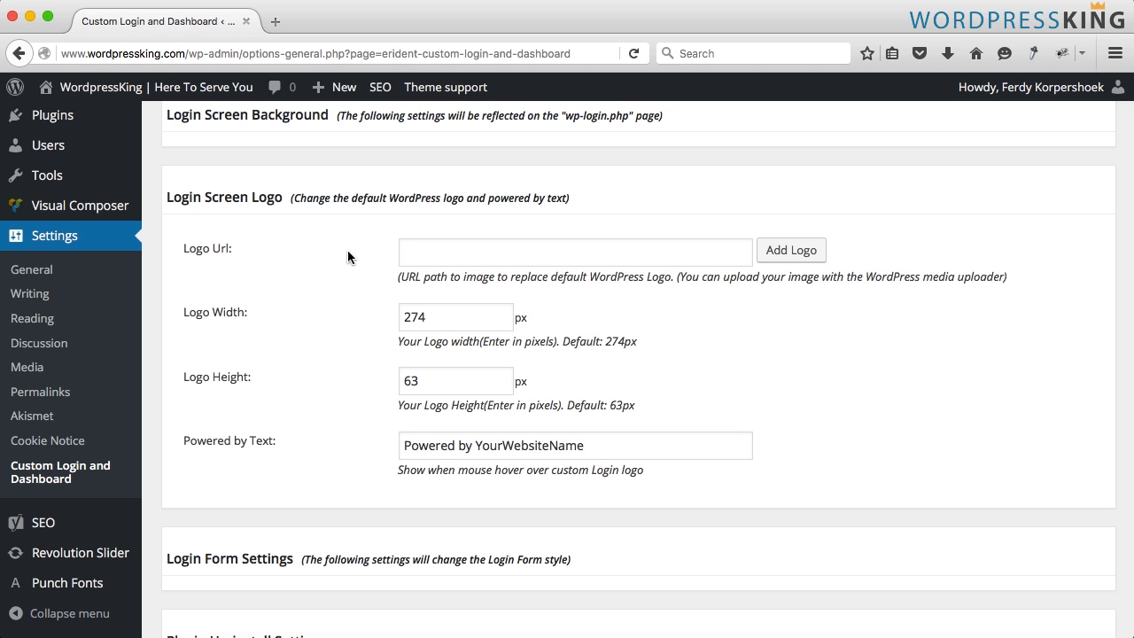
pyautogui.moveTo(789, 250)
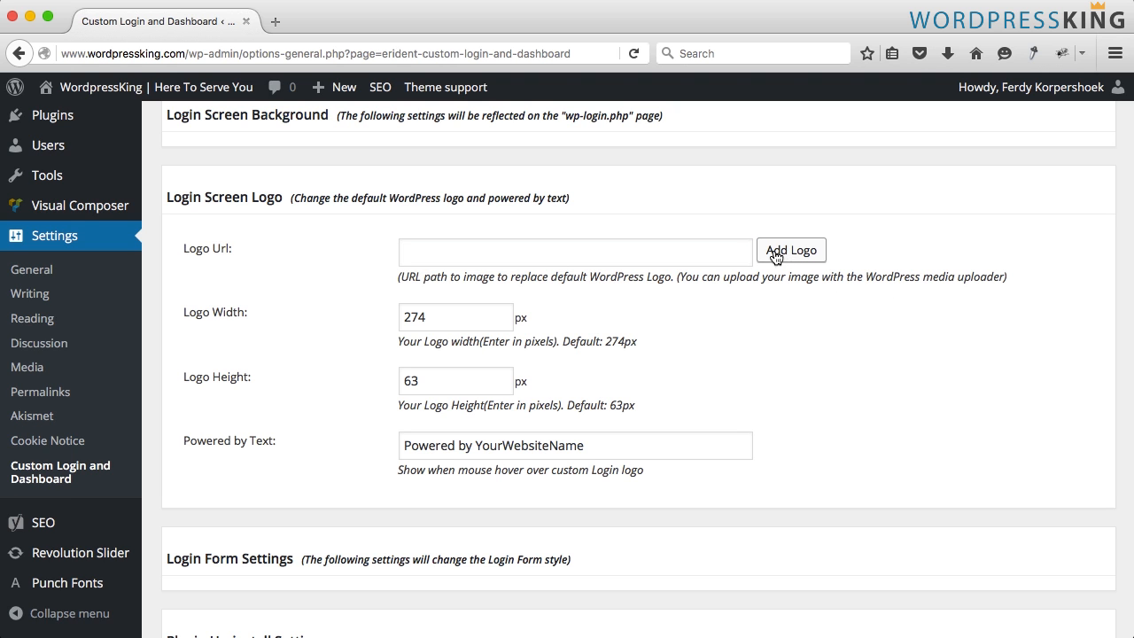
# - Upload WordpressKingLogo.png via Add Logo and insert it as the login logo
pyautogui.click(789, 250)
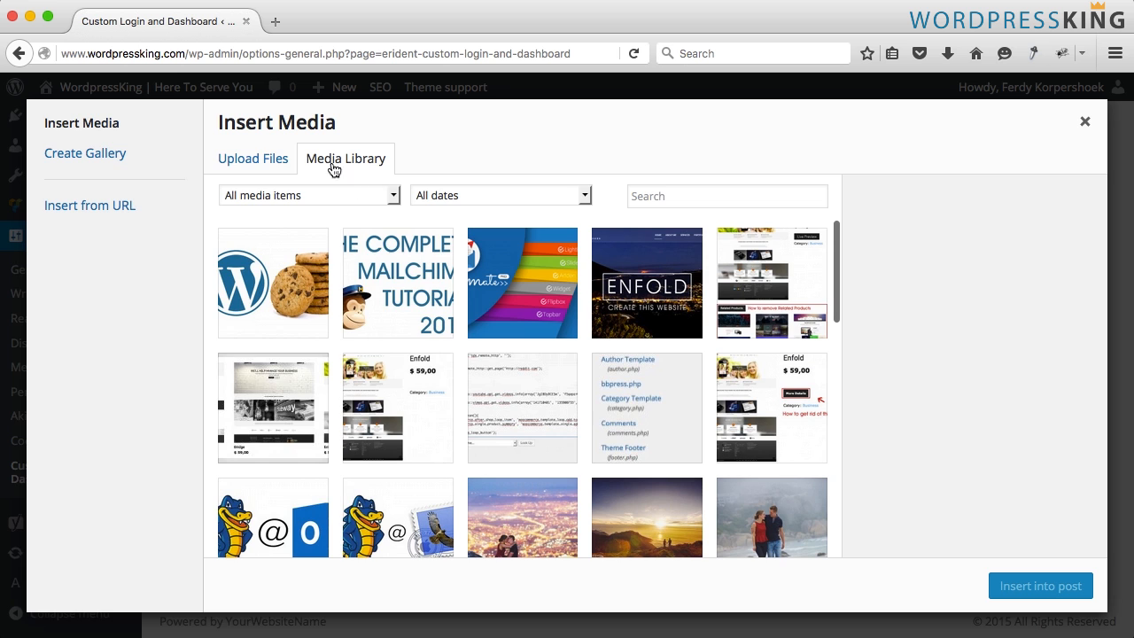
pyautogui.click(252, 158)
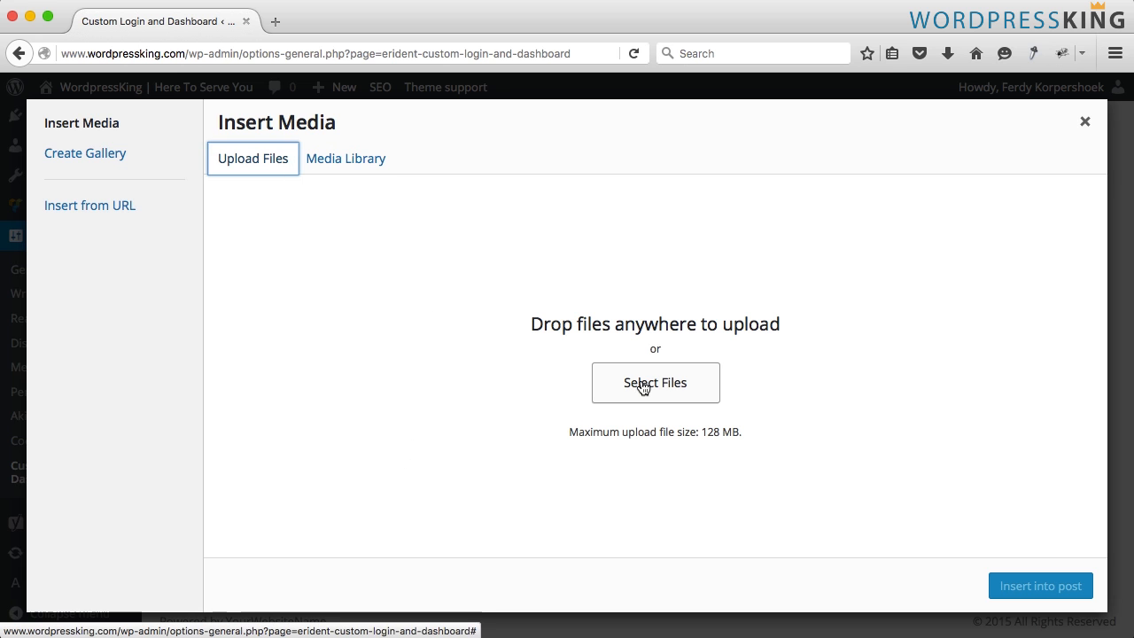
pyautogui.click(655, 382)
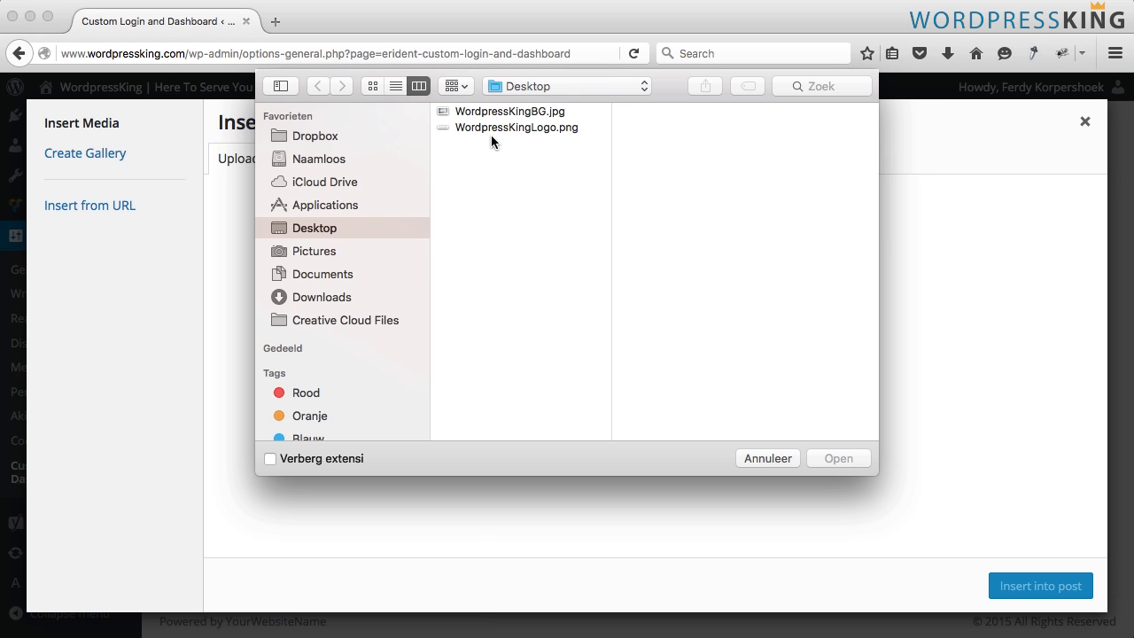
pyautogui.click(517, 127)
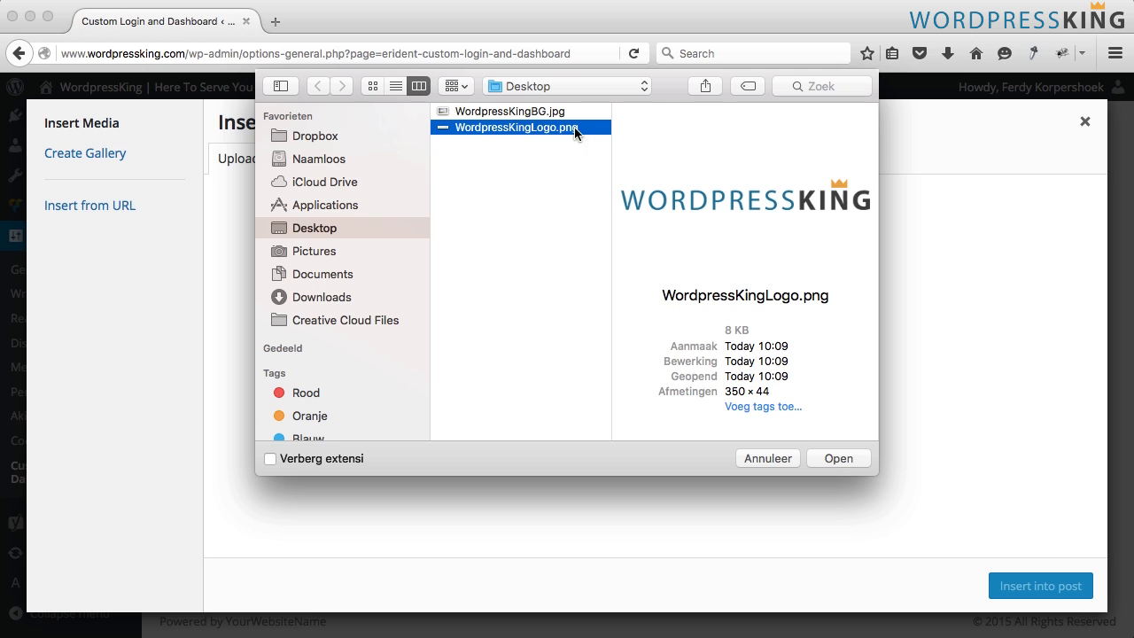
pyautogui.moveTo(726, 390)
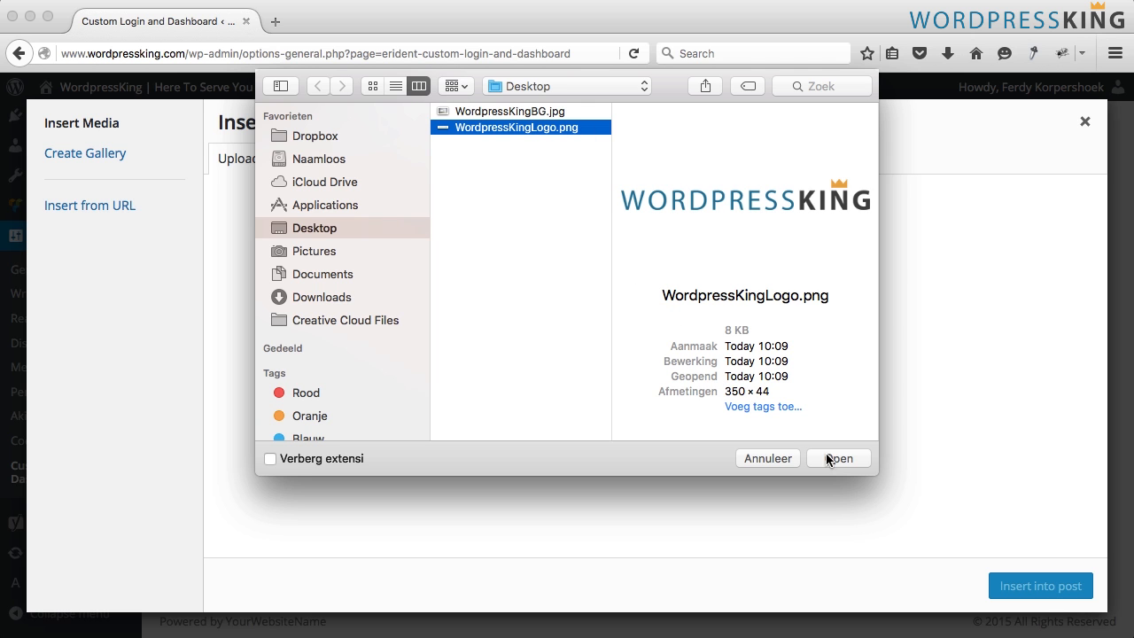
pyautogui.click(837, 458)
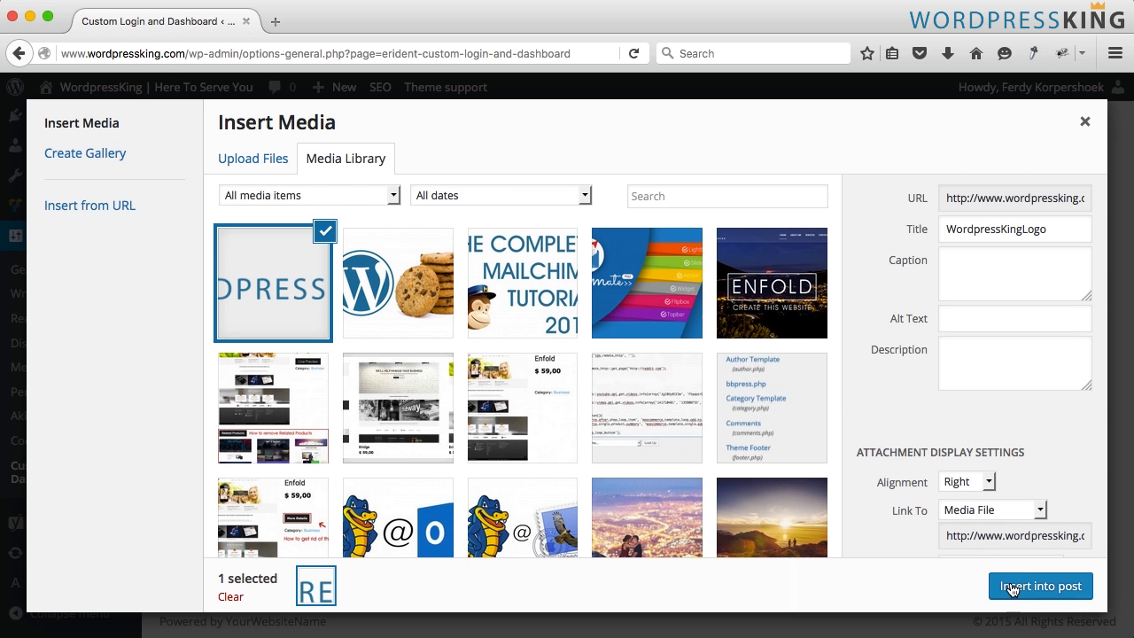
pyautogui.click(1040, 585)
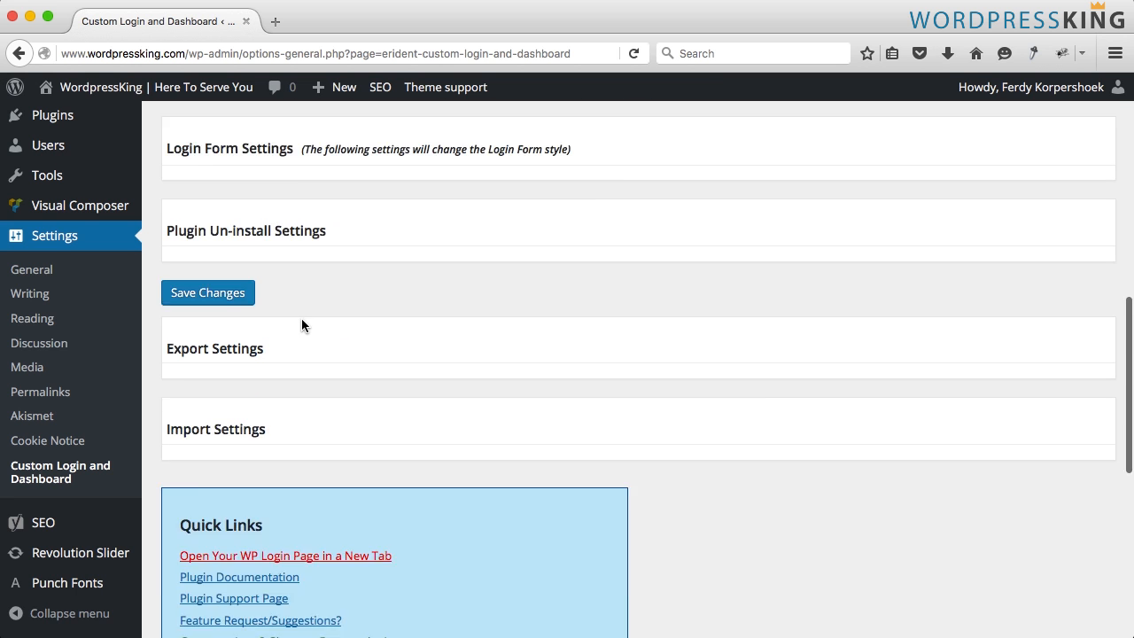
# - Save the settings with the new WordpressKing login logo
pyautogui.click(285, 556)
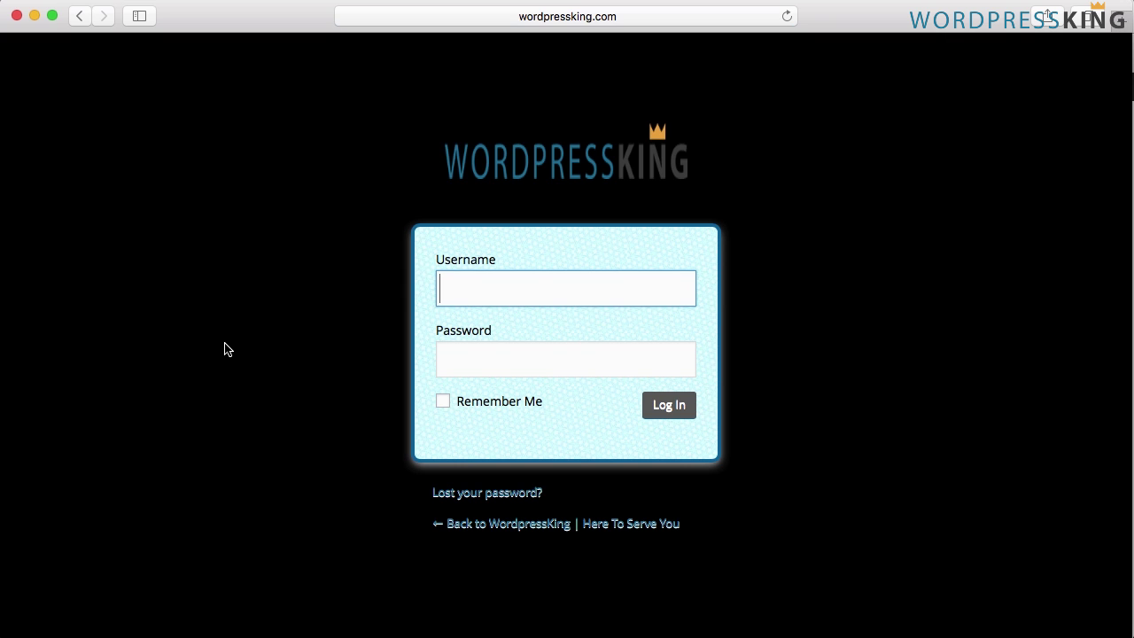
pyautogui.moveTo(485, 168)
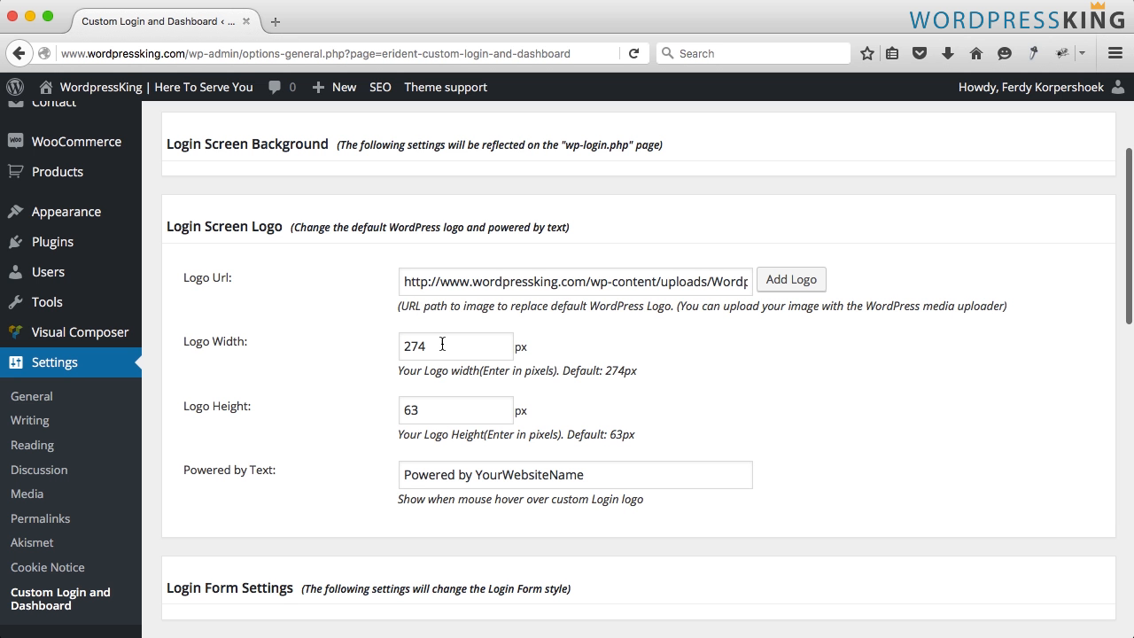
# - Set logo size 350×44 and powered-by text 'WordpressKing.com', then save
pyautogui.tripleClick(455, 352)
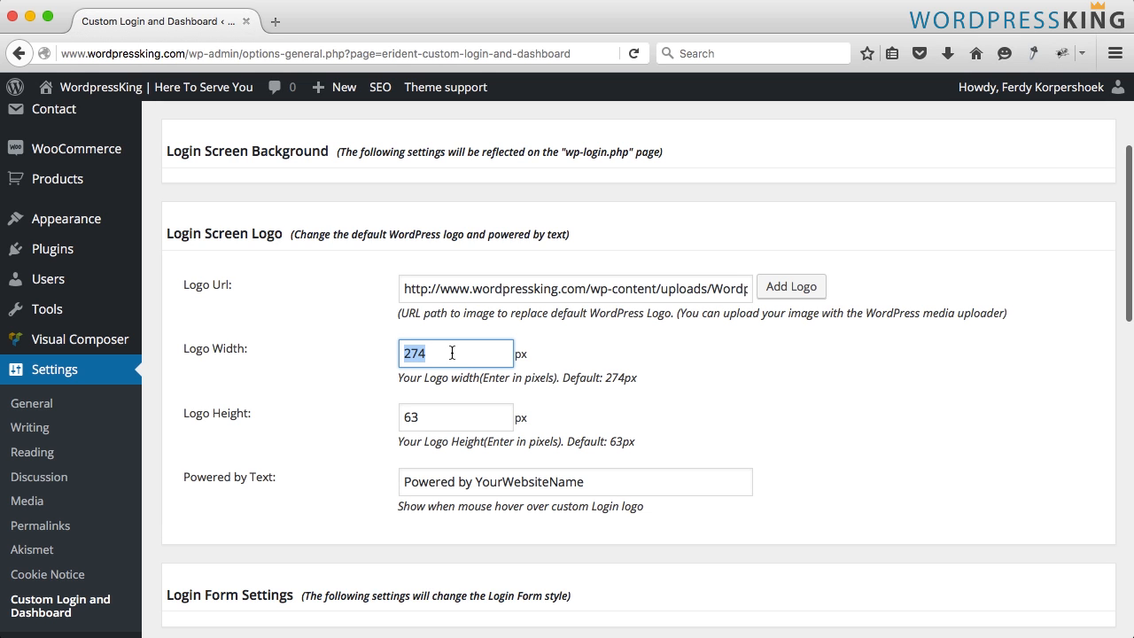
pyautogui.write('350')
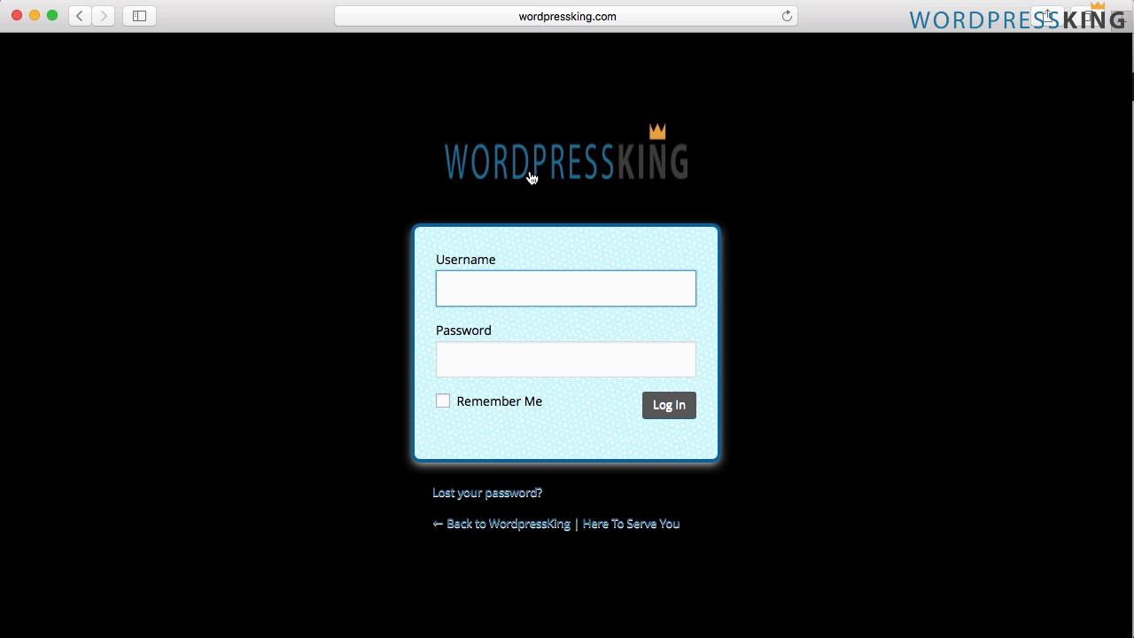
pyautogui.moveTo(533, 175)
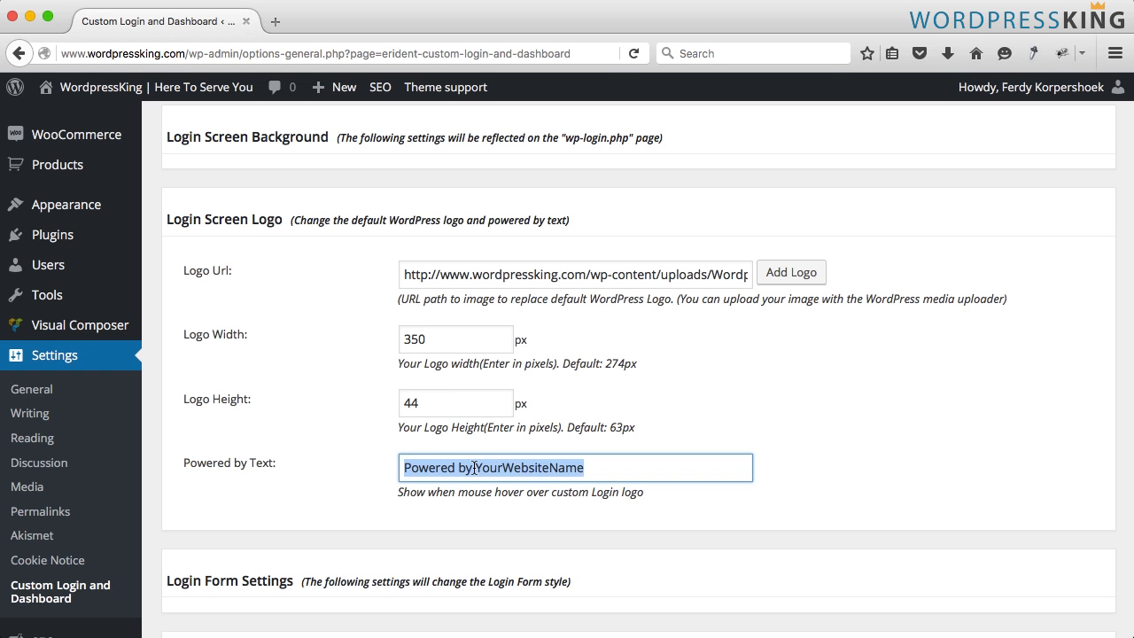
pyautogui.write('WordpressKing.')
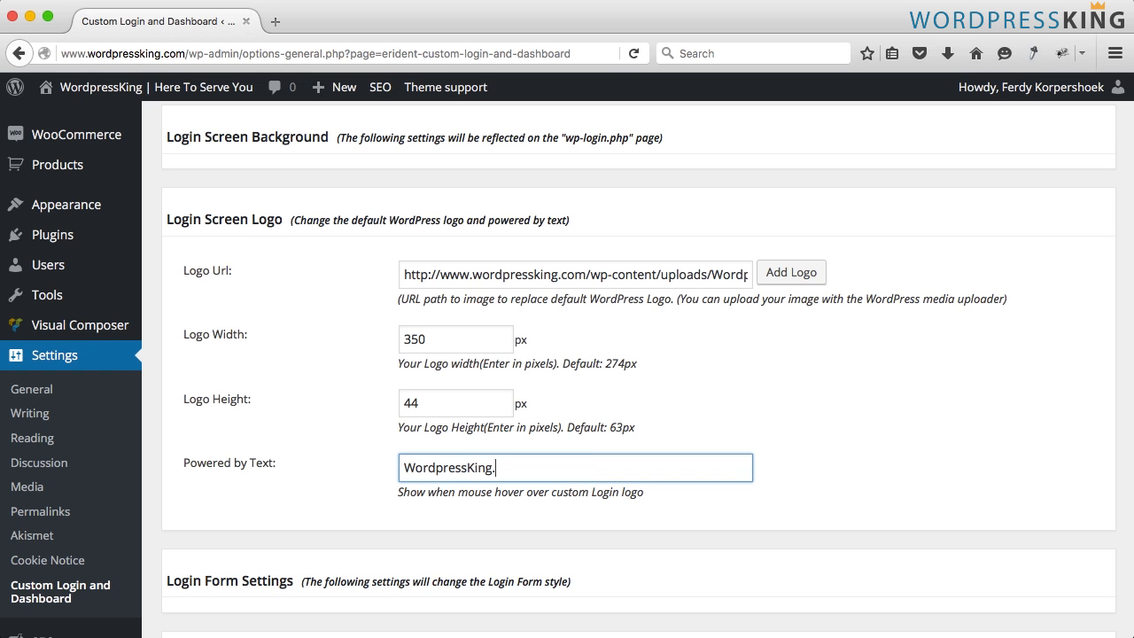
pyautogui.write('com')
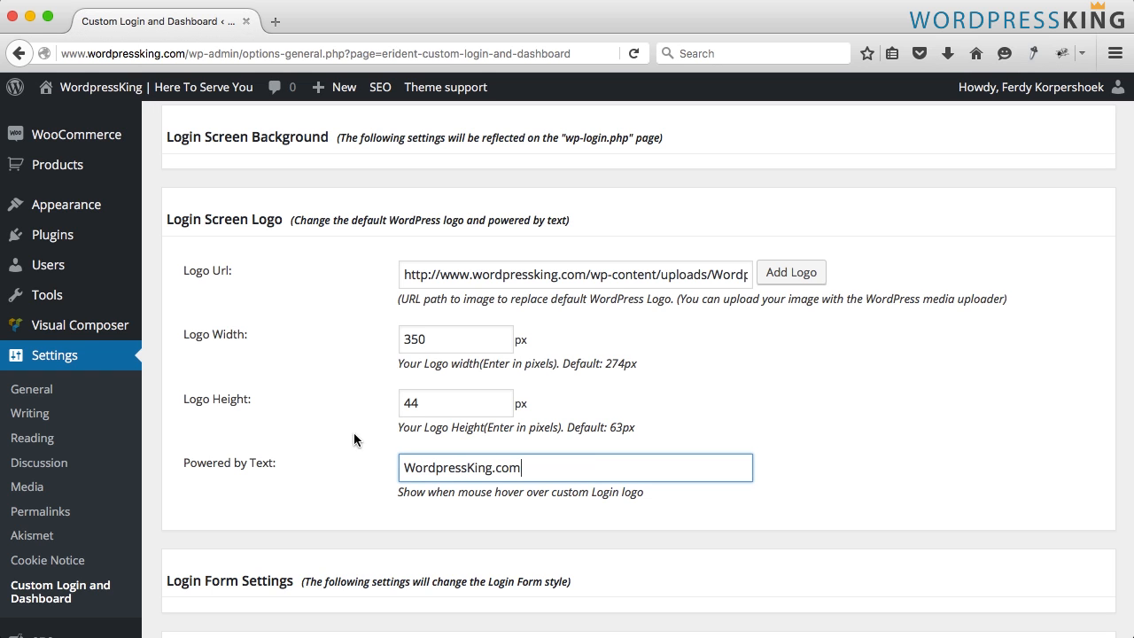
pyautogui.click(207, 388)
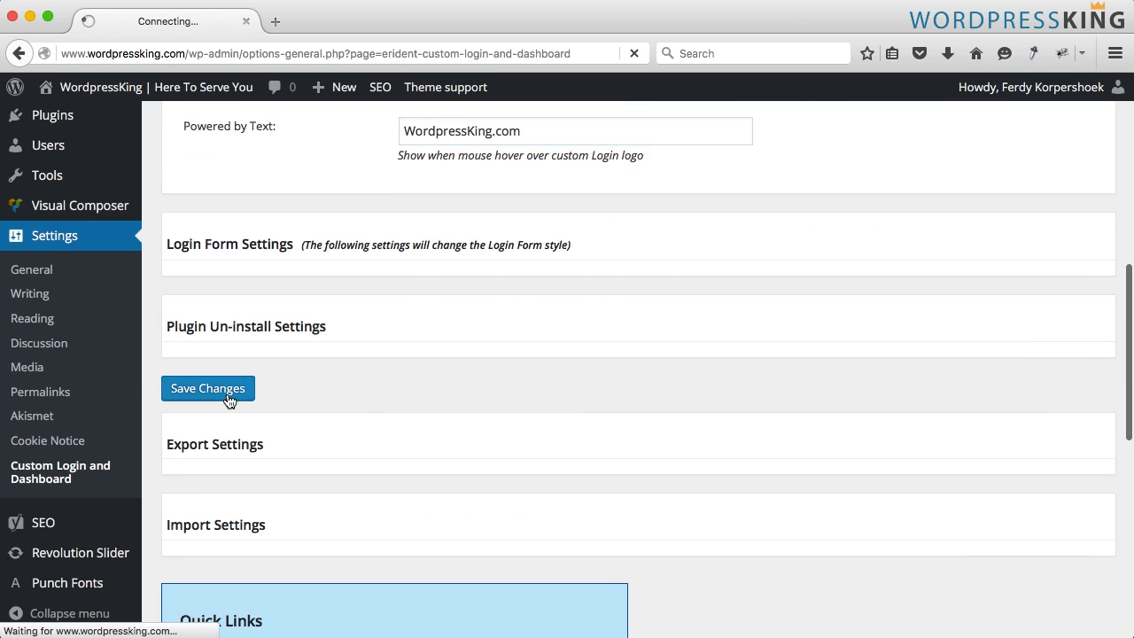
# - Reload the wp-login page in Safari to preview the WordpressKing logo and form
pyautogui.click(207, 388)
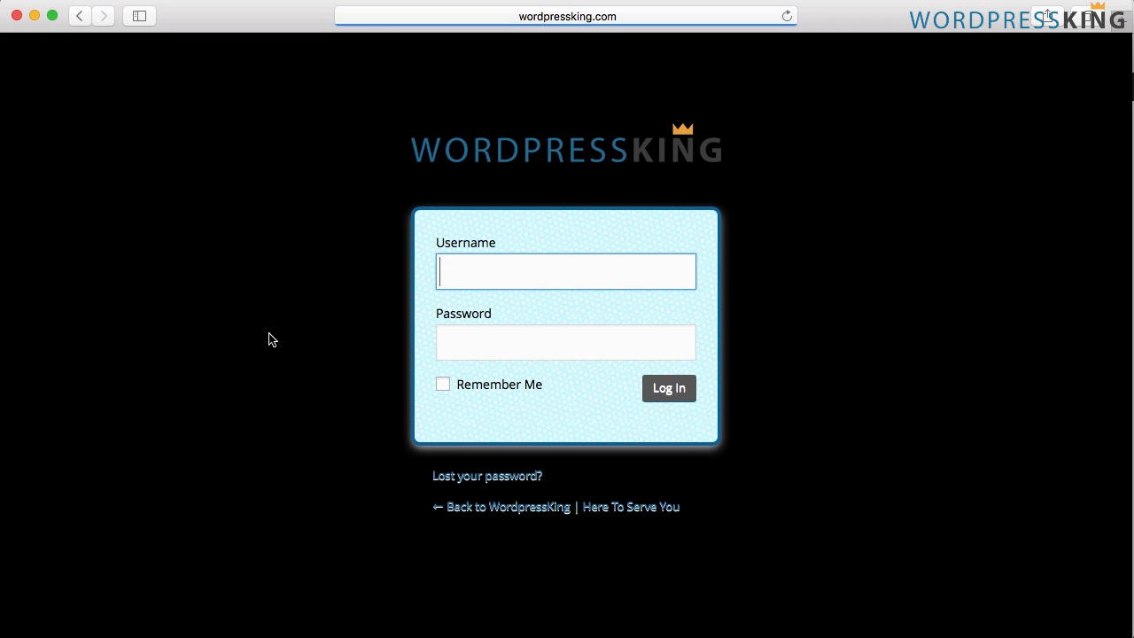
pyautogui.moveTo(708, 158)
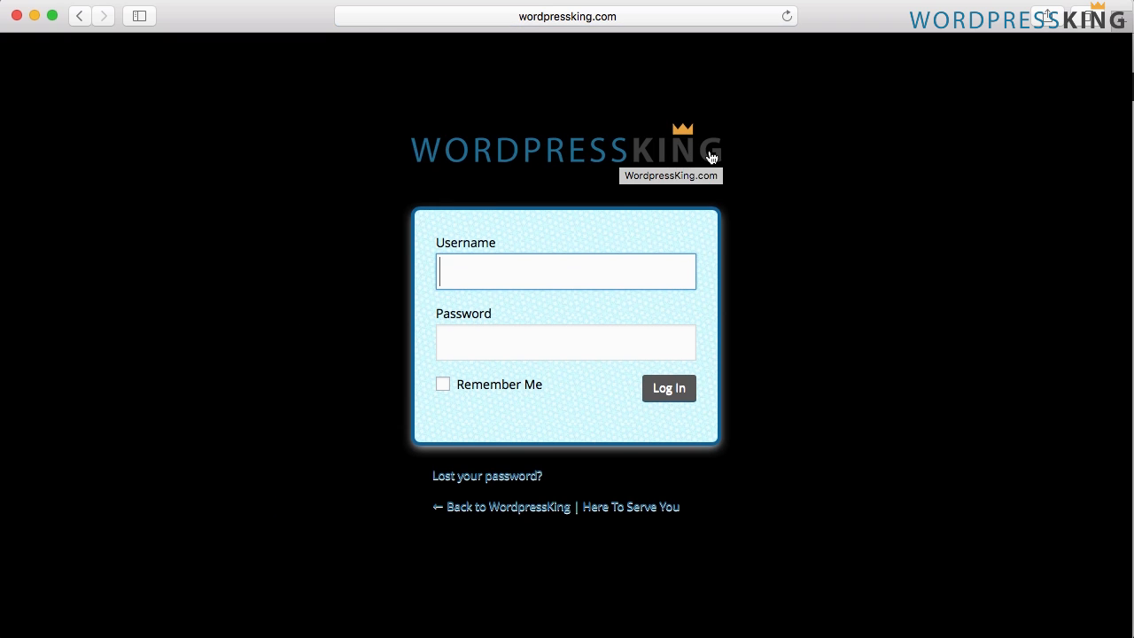
pyautogui.moveTo(430, 240)
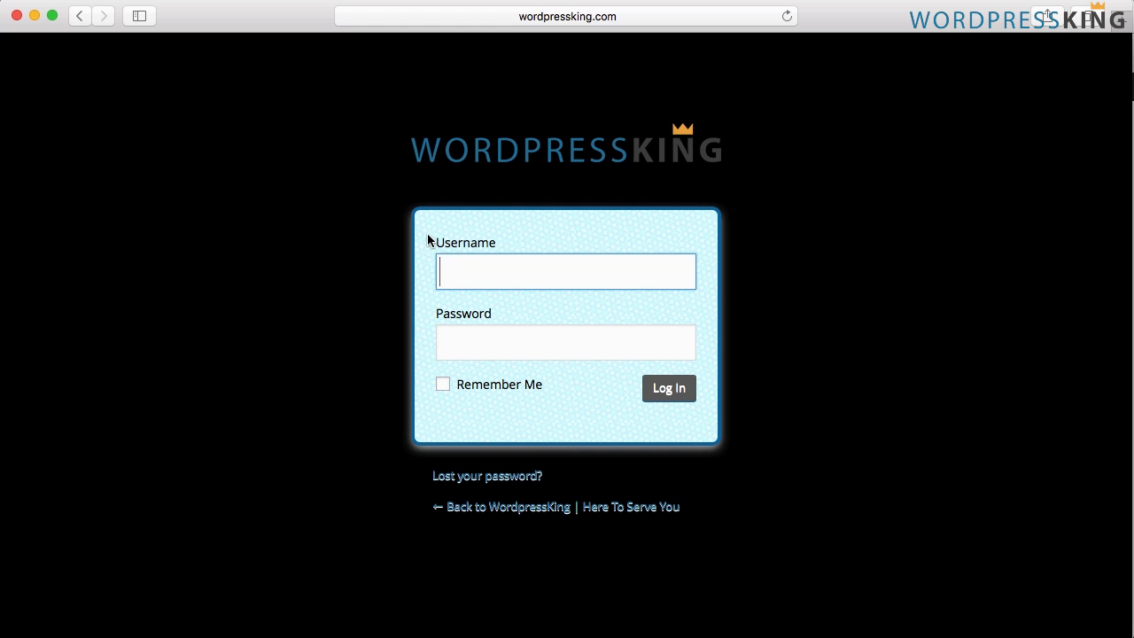
pyautogui.moveTo(609, 205)
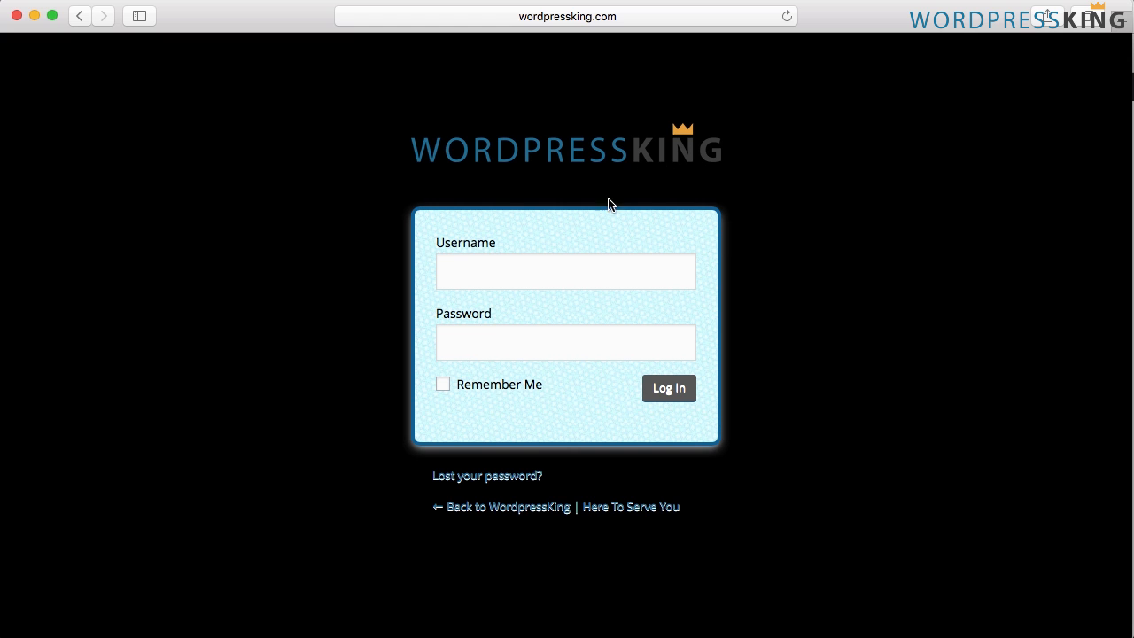
pyautogui.moveTo(509, 152)
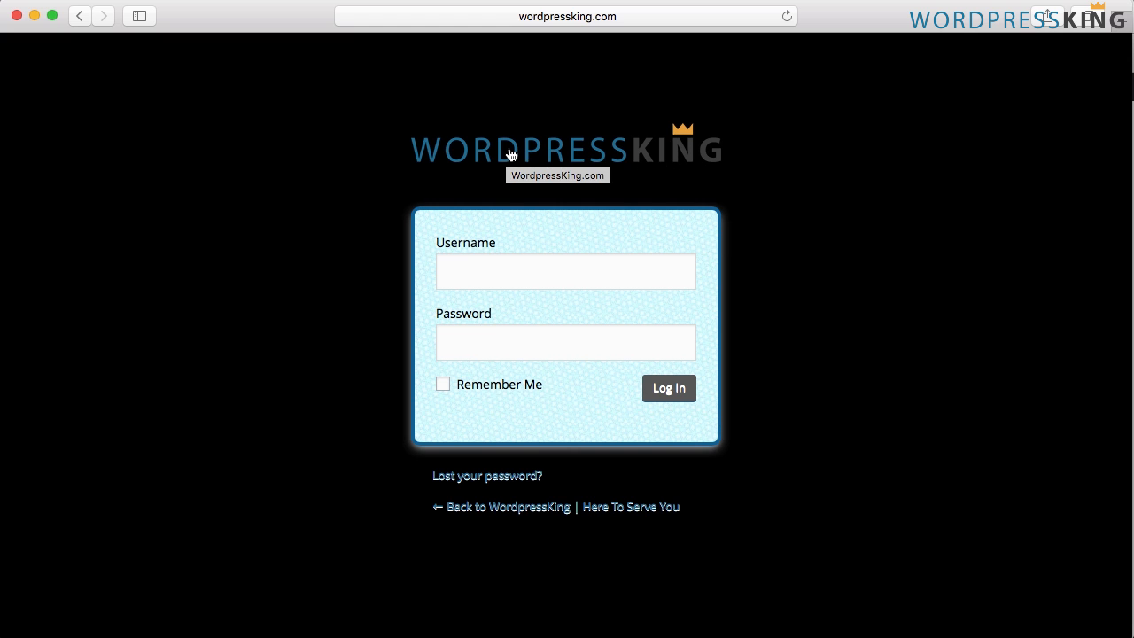
pyautogui.moveTo(419, 292)
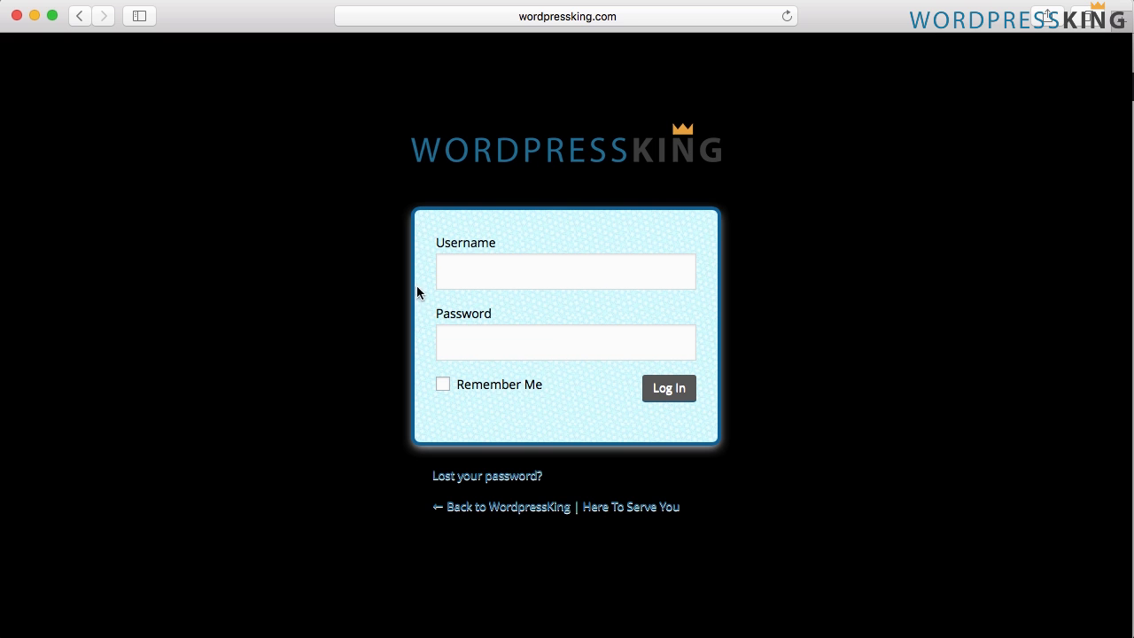
# - Enter 500 px as the Login form width in Login Form Settings
pyautogui.click(667, 387)
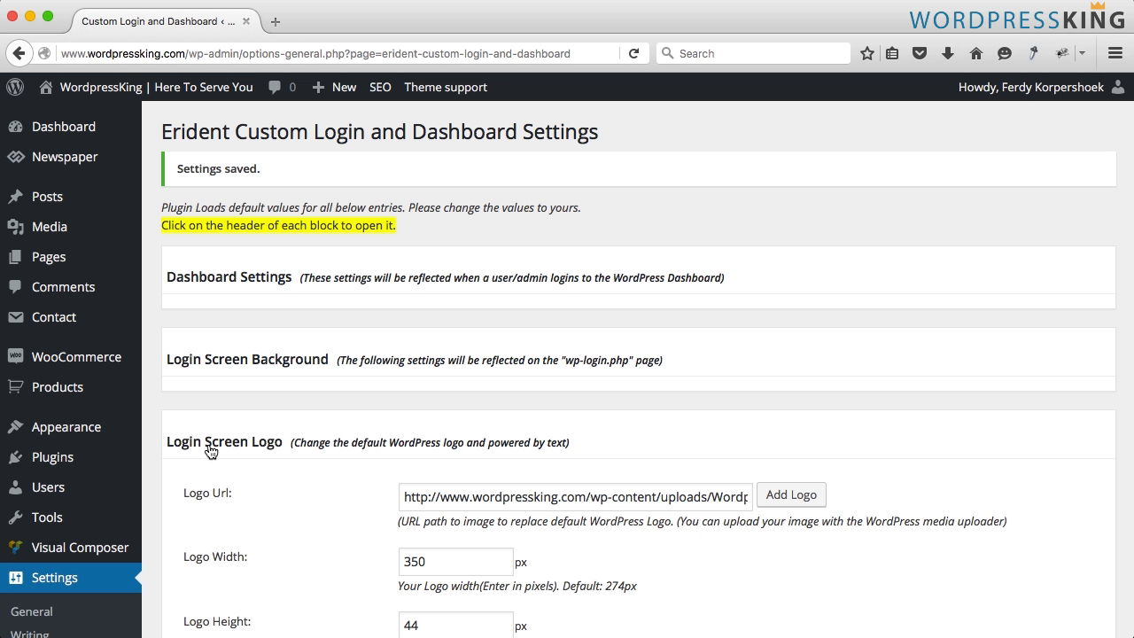
pyautogui.scroll(-3)
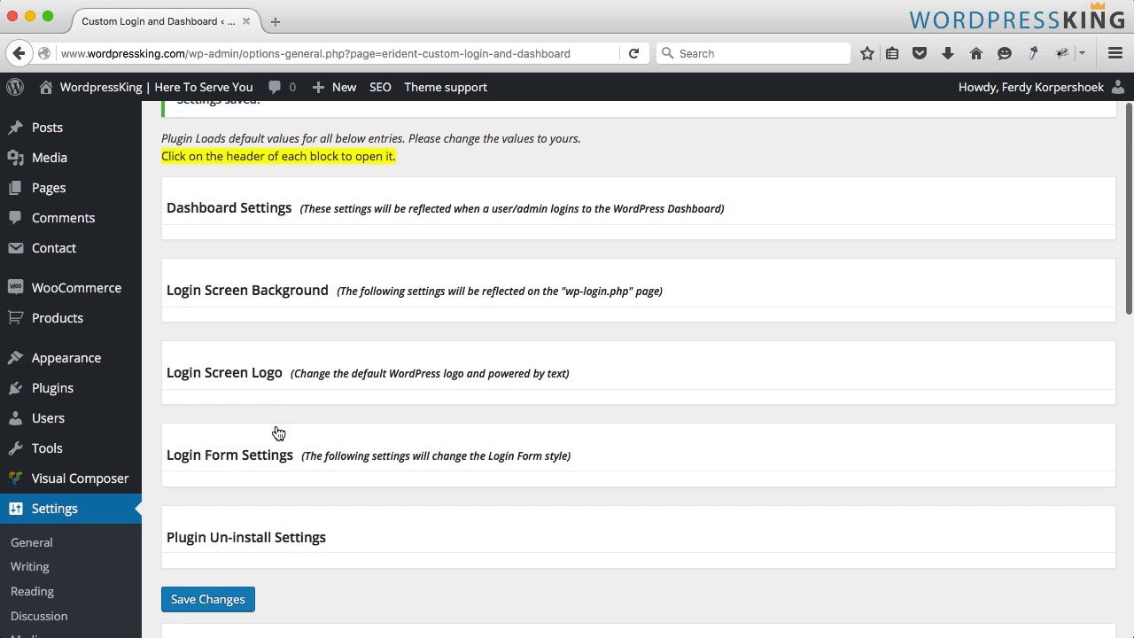
pyautogui.click(229, 454)
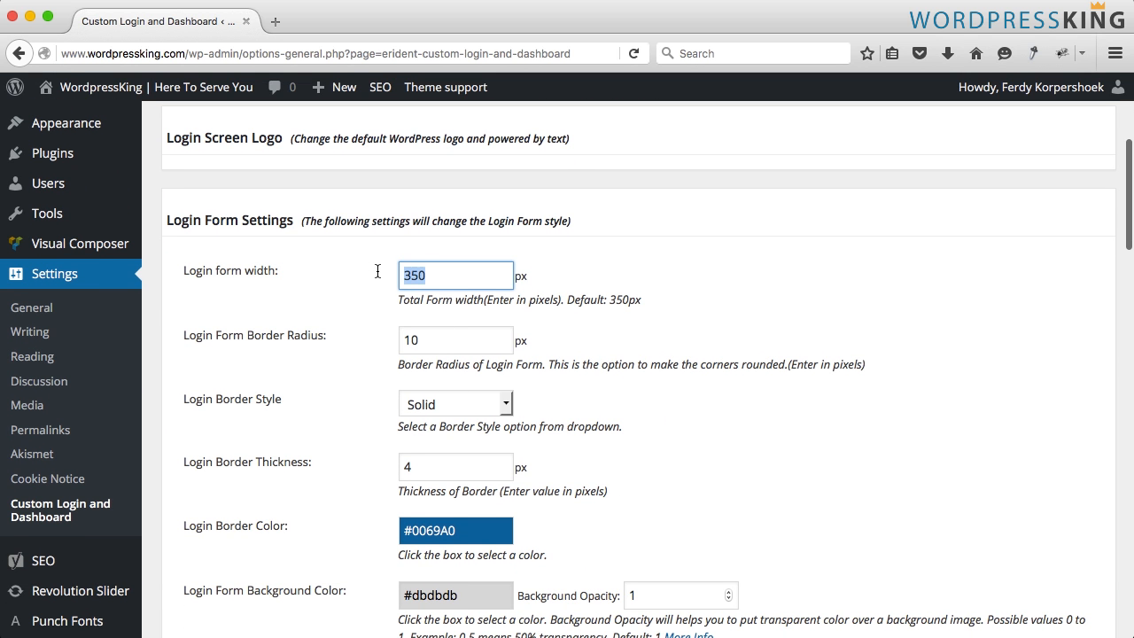
pyautogui.write('500')
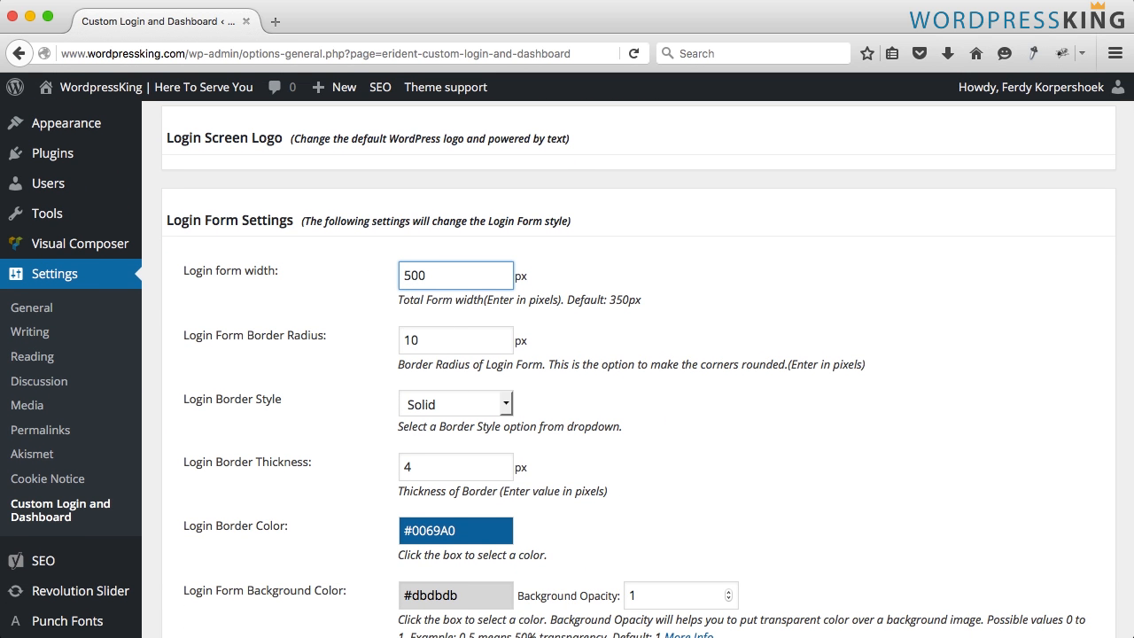
pyautogui.scroll(-3)
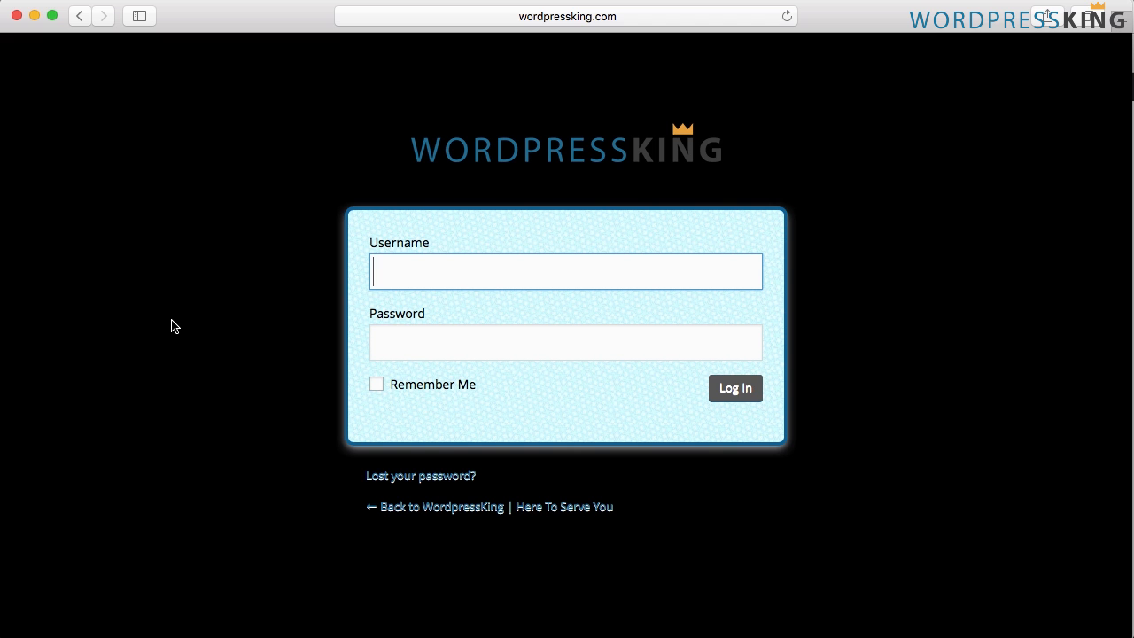
pyautogui.moveTo(612, 324)
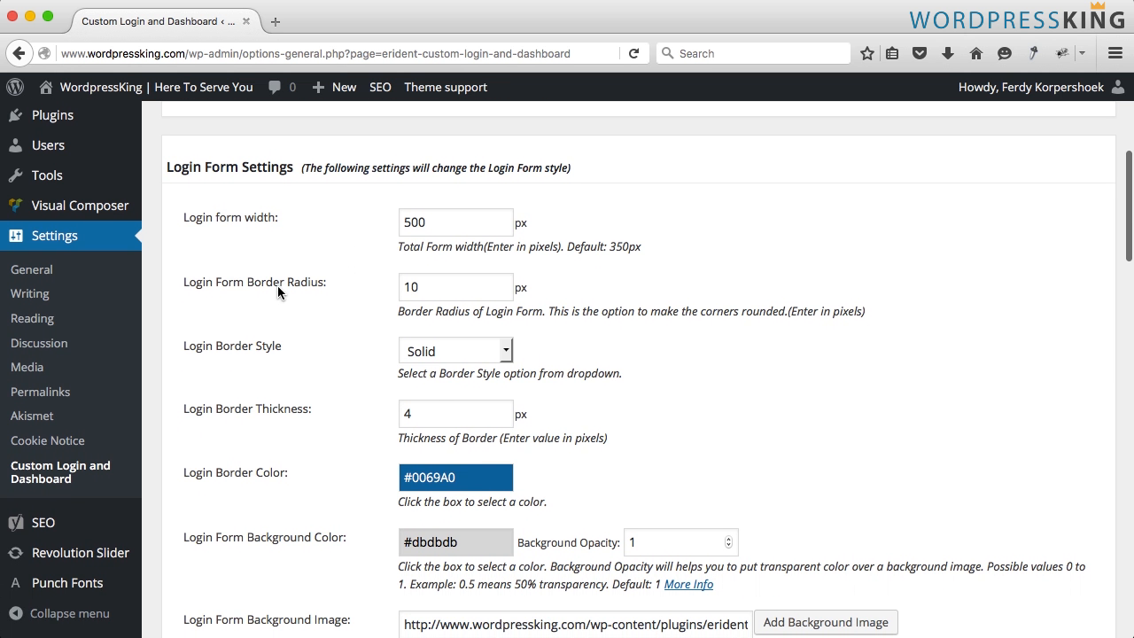
pyautogui.moveTo(394, 294)
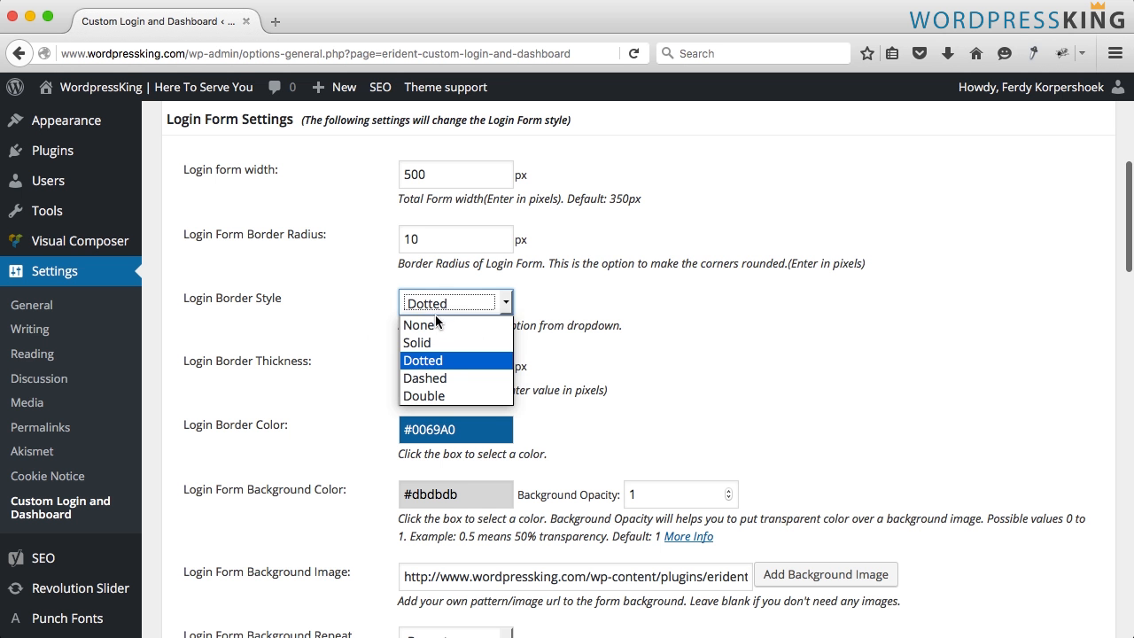
# - Keep the border Solid, with border colour #22769b and form background #ffffff
pyautogui.click(416, 341)
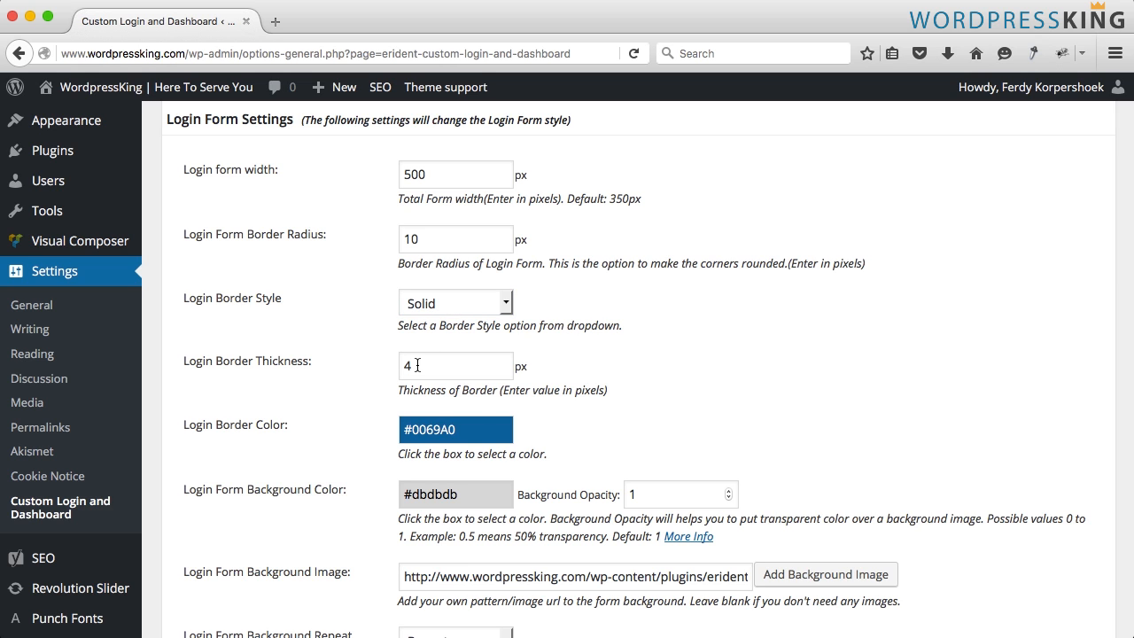
pyautogui.click(455, 429)
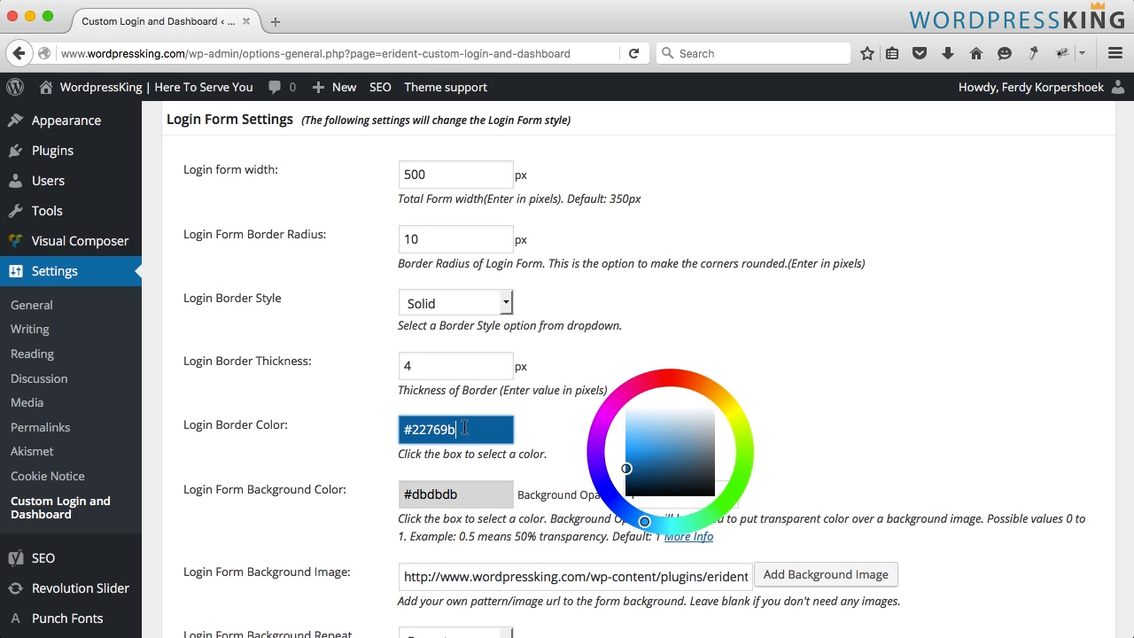
pyautogui.scroll(-3)
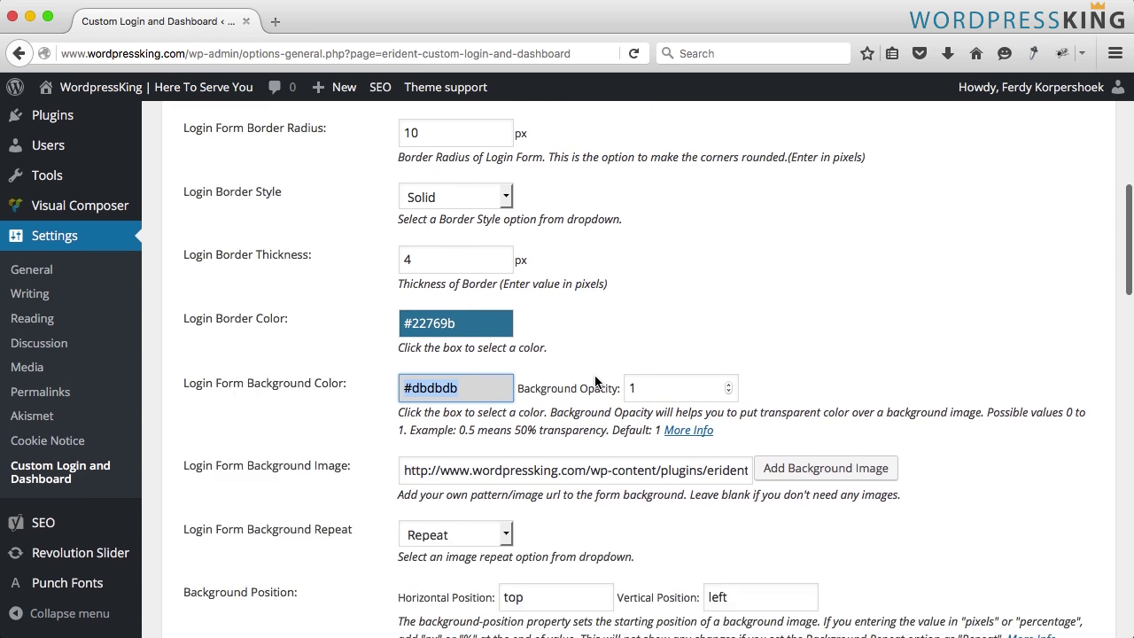
pyautogui.click(454, 387)
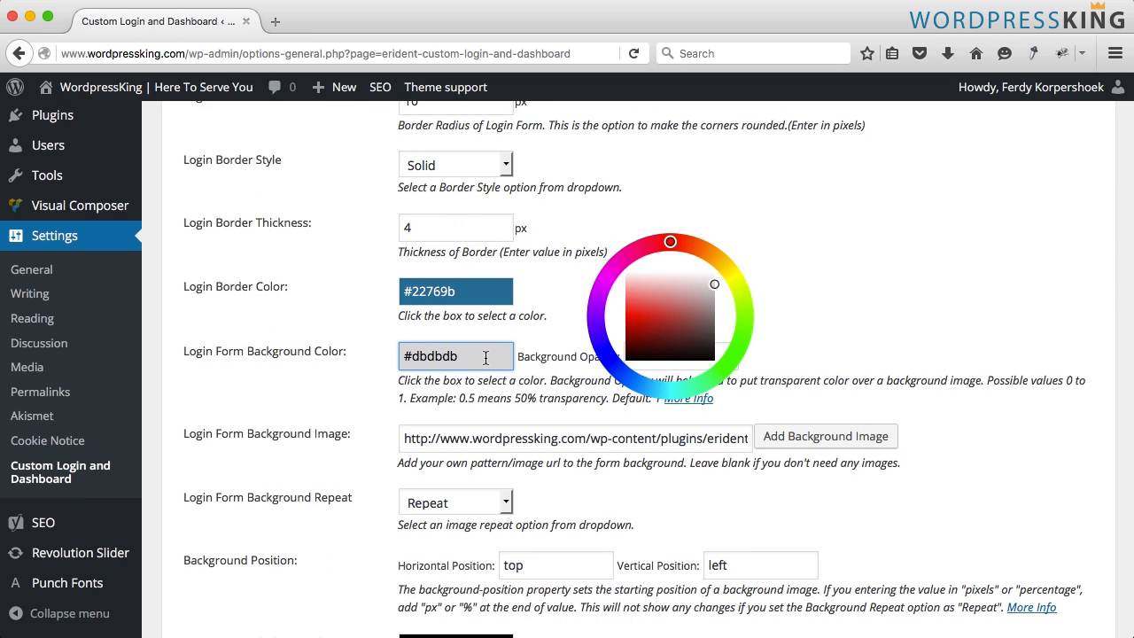
pyautogui.click(627, 271)
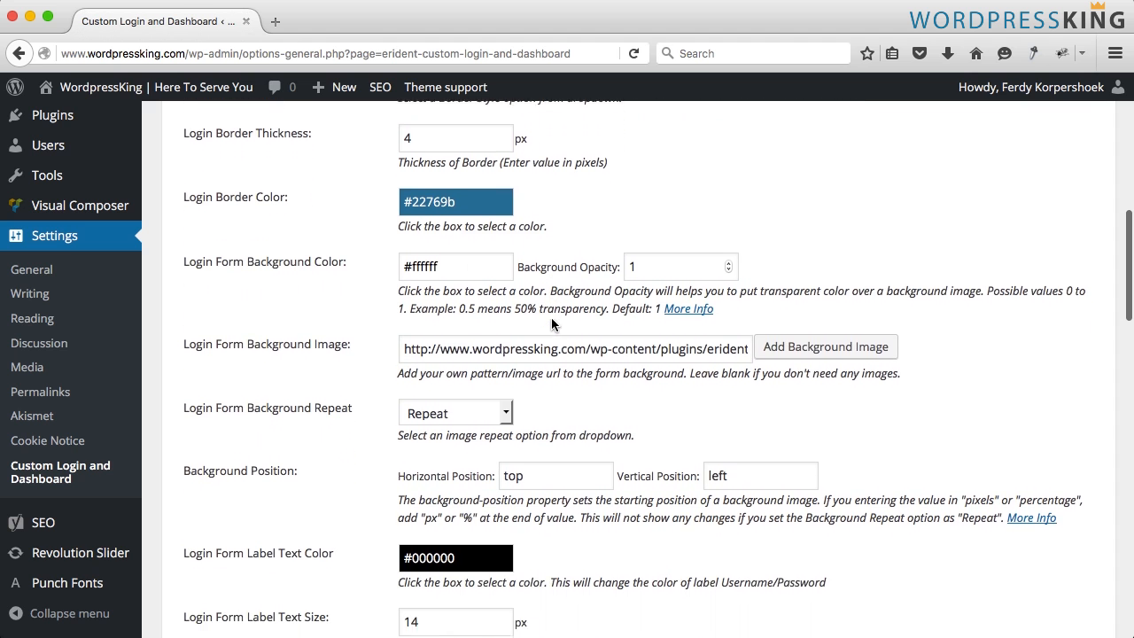
# - Empty the form background image and set input text colour to #444444
pyautogui.scroll(-3)
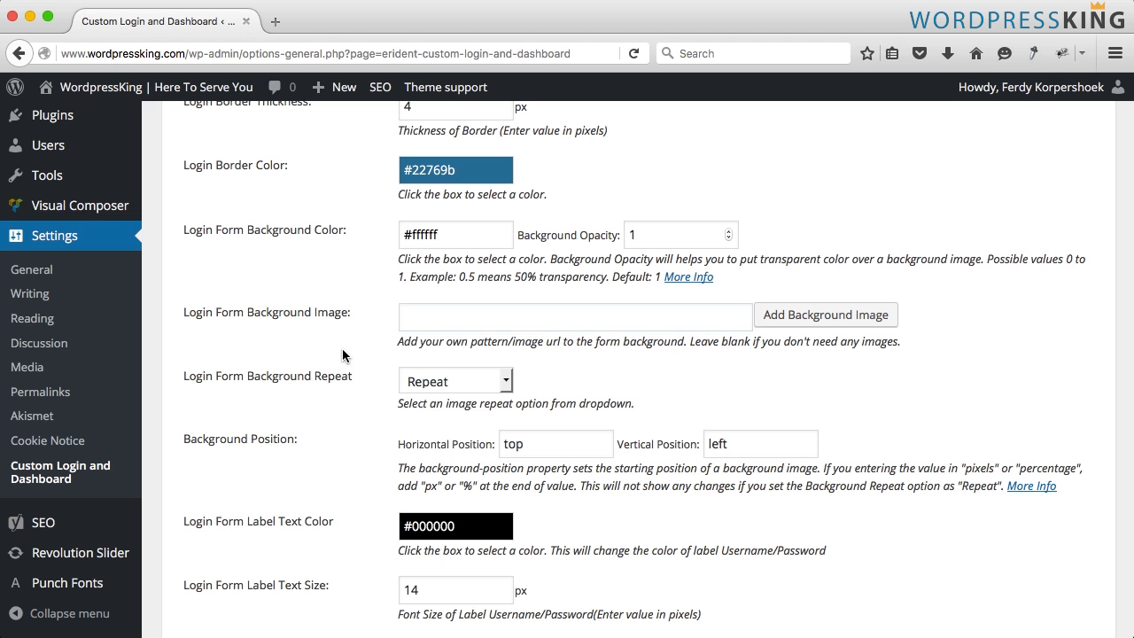
pyautogui.scroll(-3)
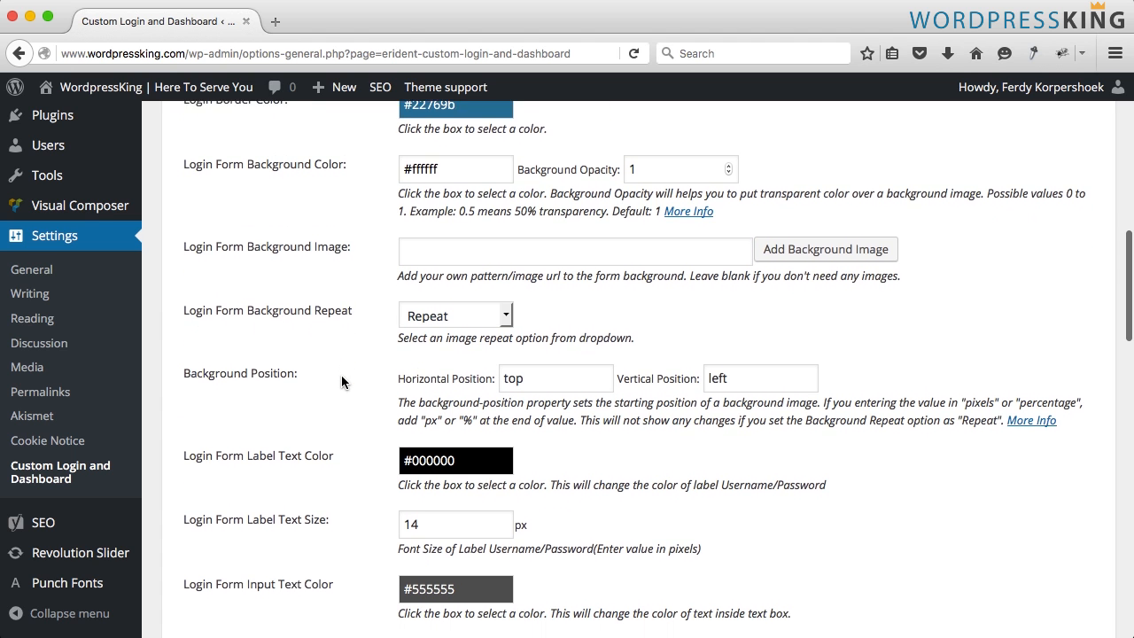
pyautogui.scroll(-3)
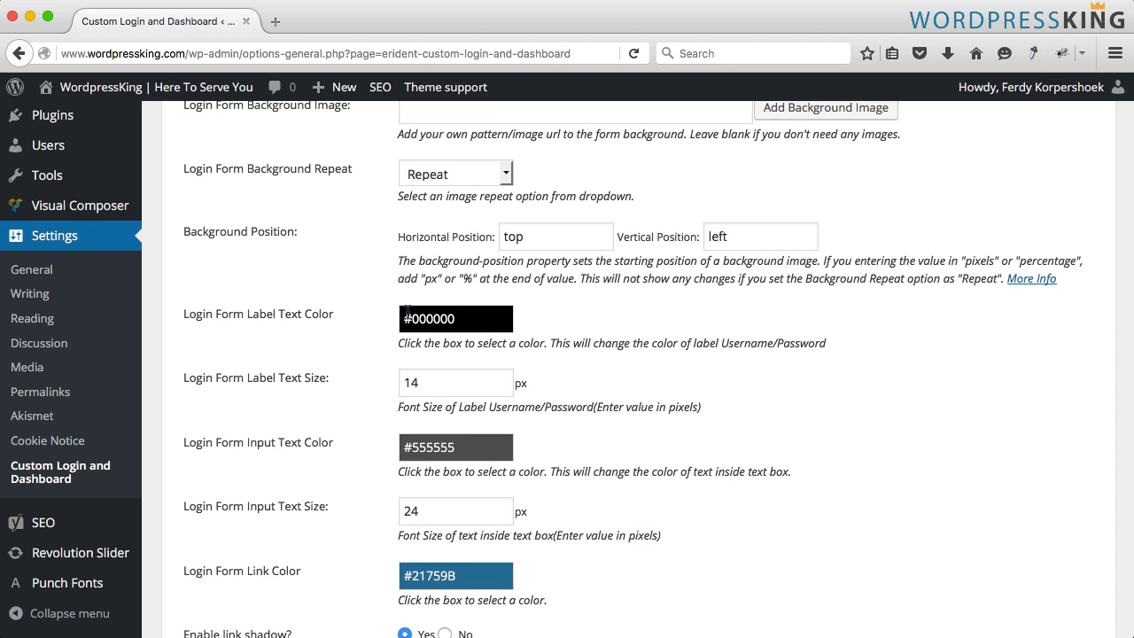
pyautogui.scroll(-3)
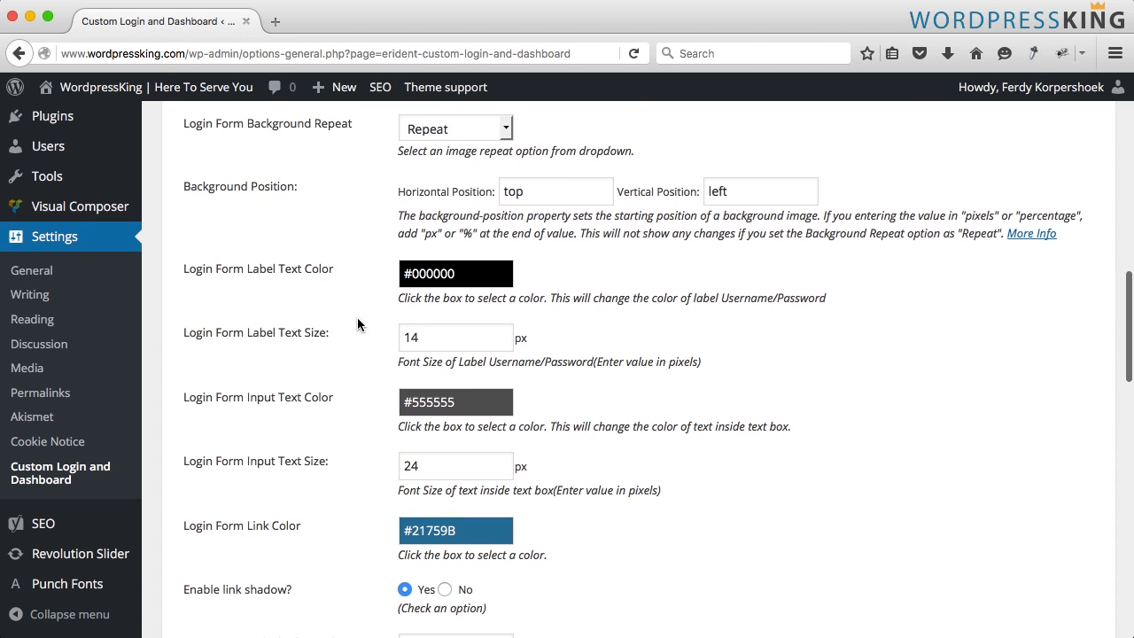
pyautogui.scroll(-3)
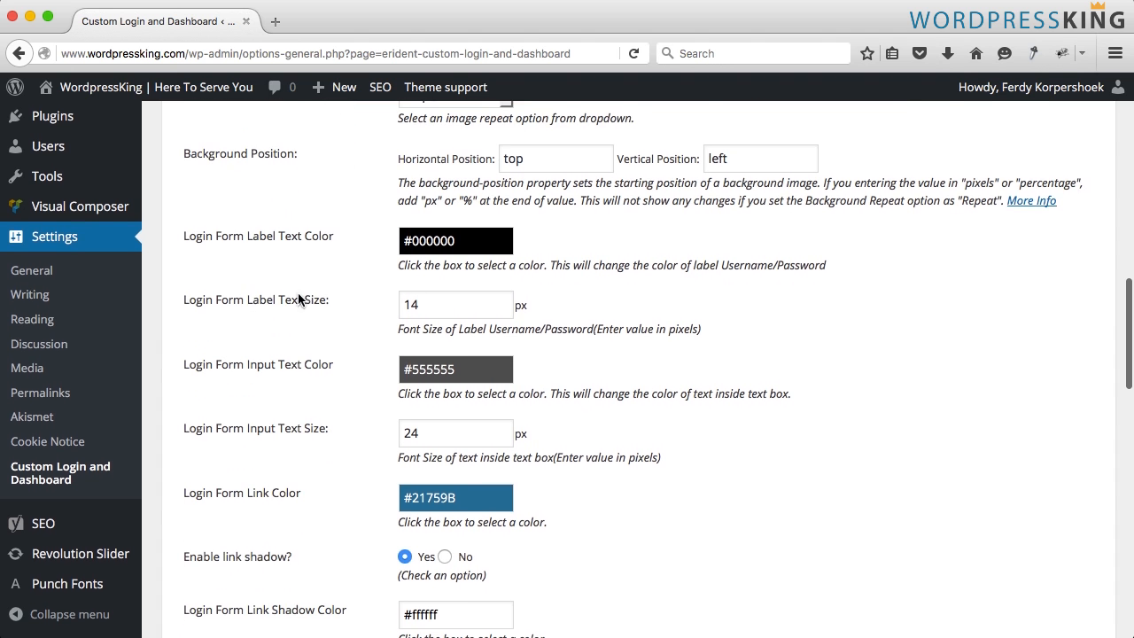
pyautogui.scroll(-3)
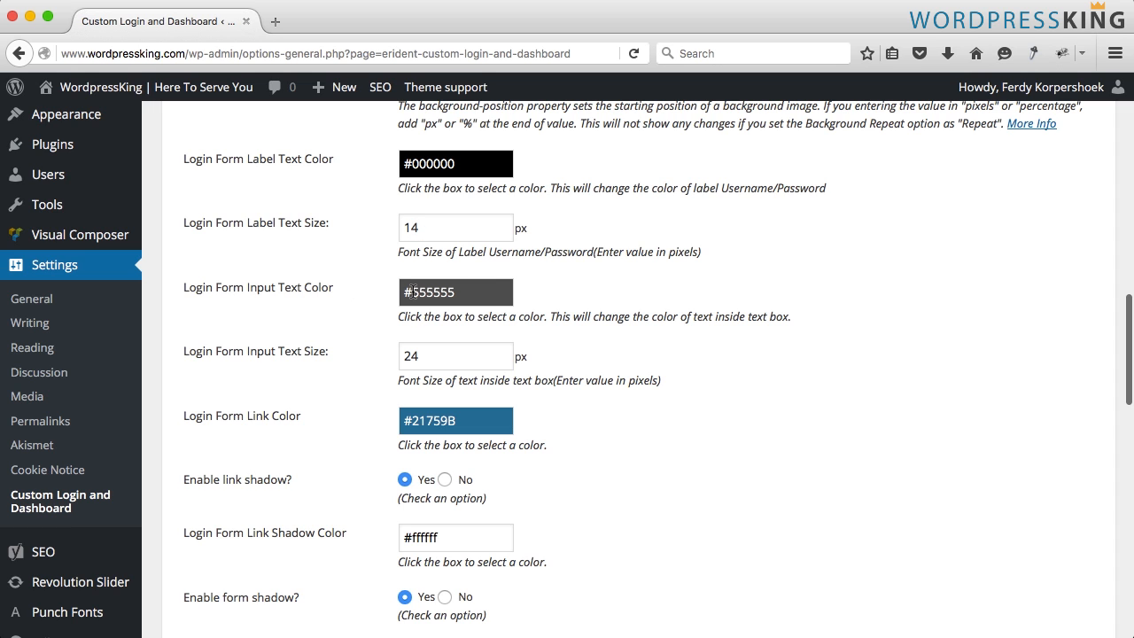
pyautogui.click(455, 292)
pyautogui.write('#444444')
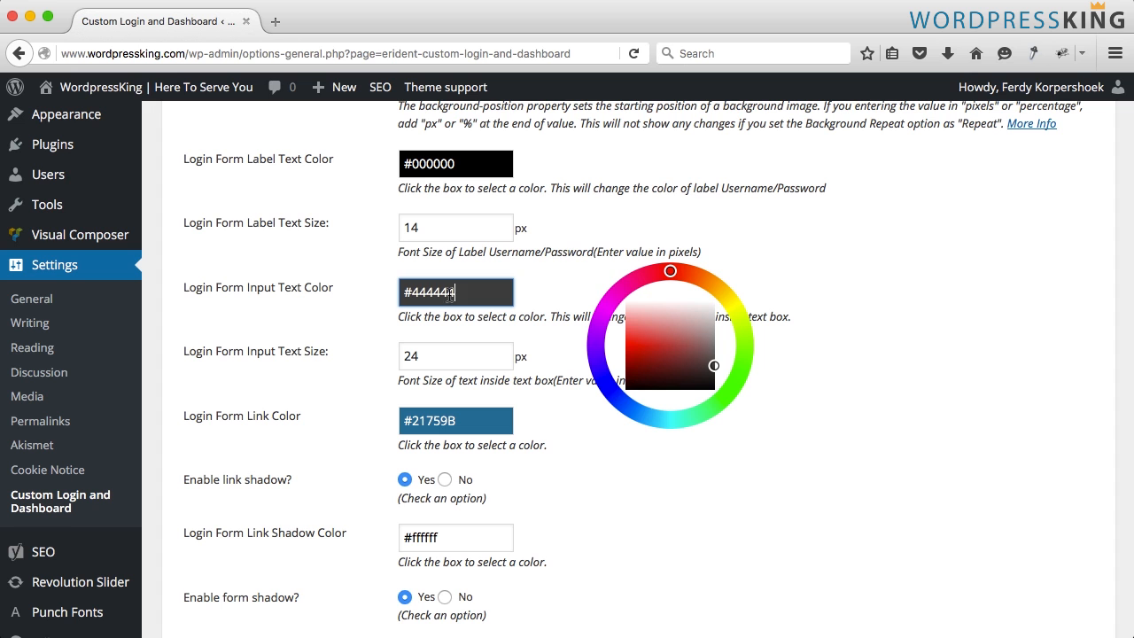
# - Set link and button colours to #22769b and turn off the shadows
pyautogui.scroll(-3)
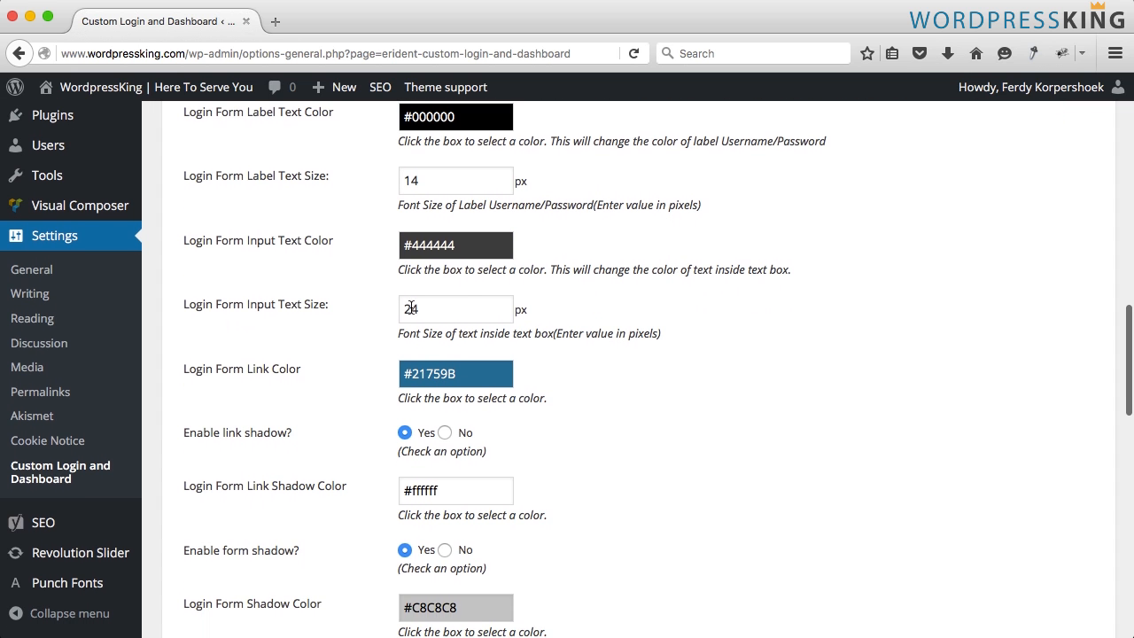
pyautogui.scroll(-3)
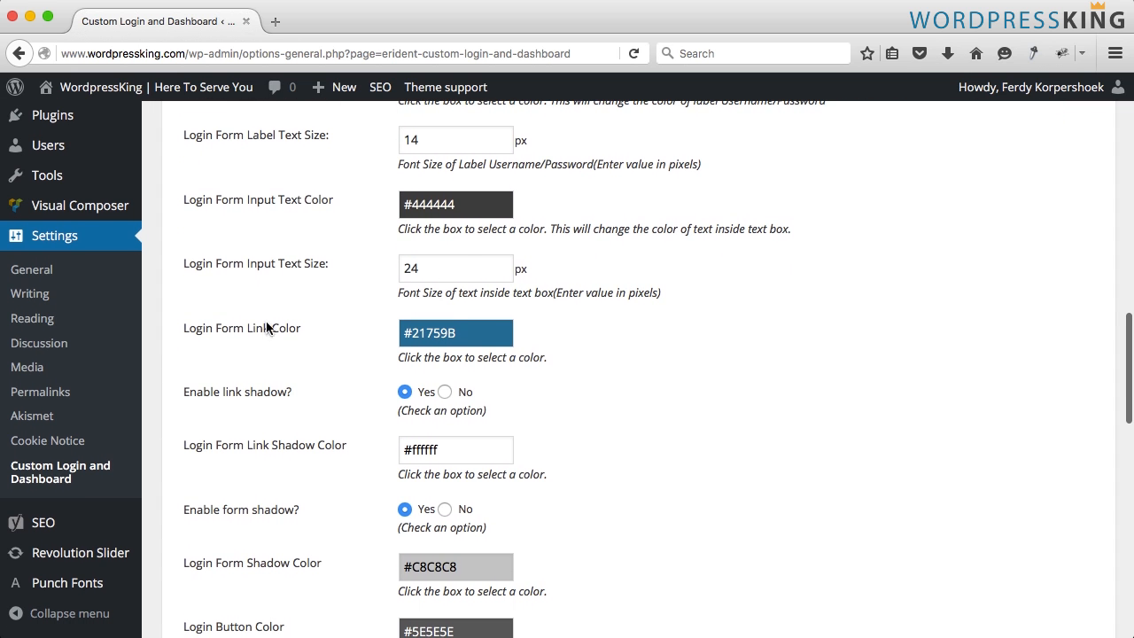
pyautogui.click(455, 332)
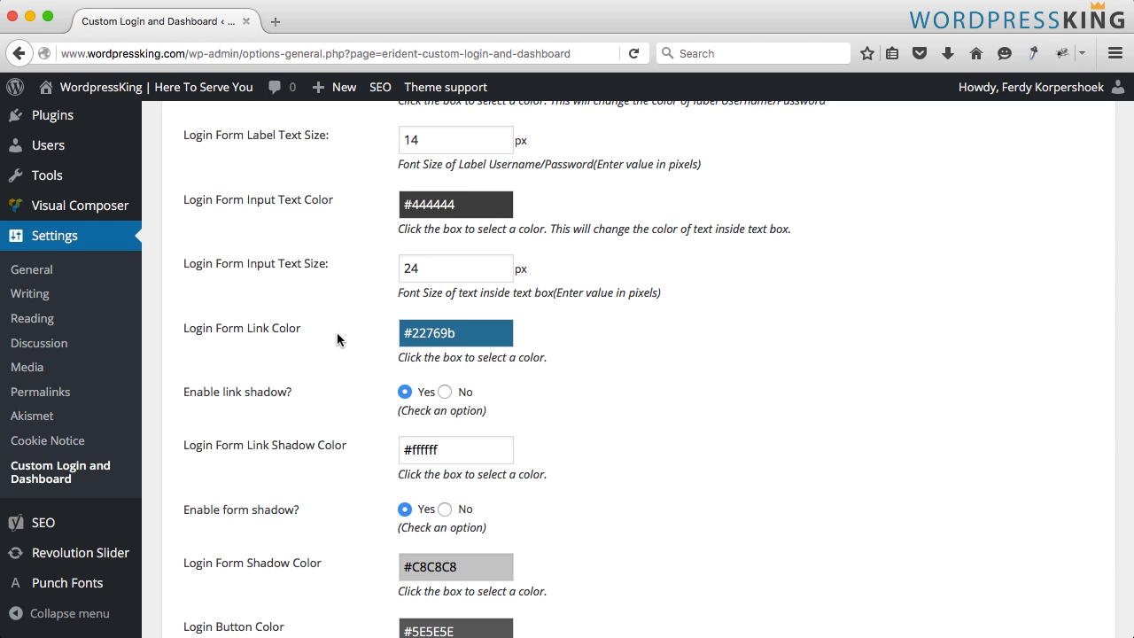
pyautogui.scroll(-3)
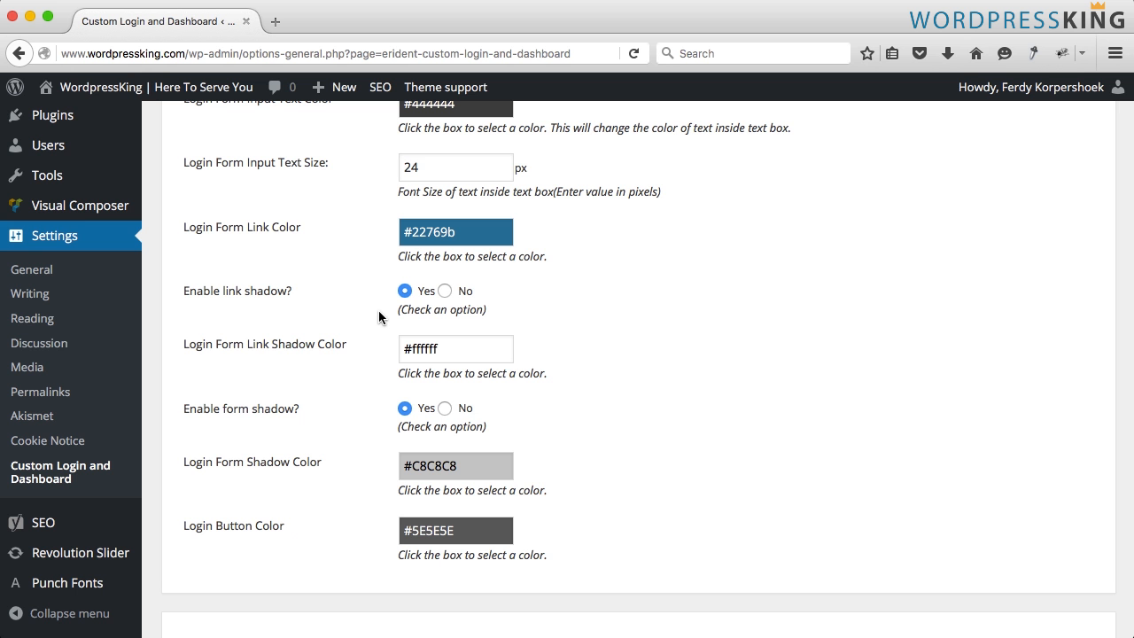
pyautogui.click(444, 291)
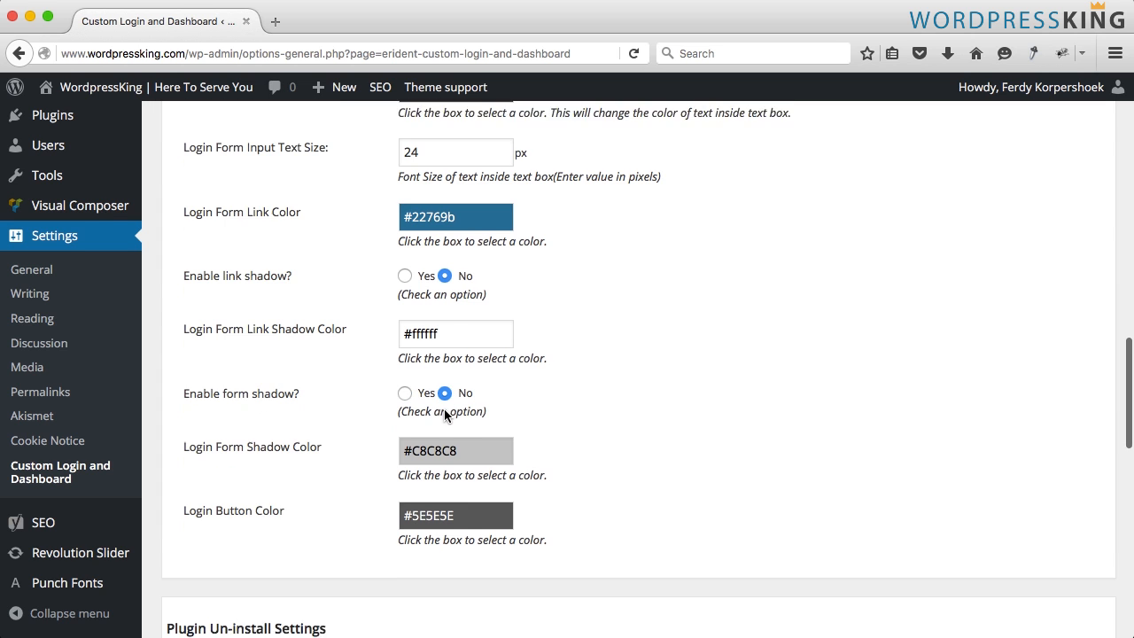
pyautogui.scroll(-3)
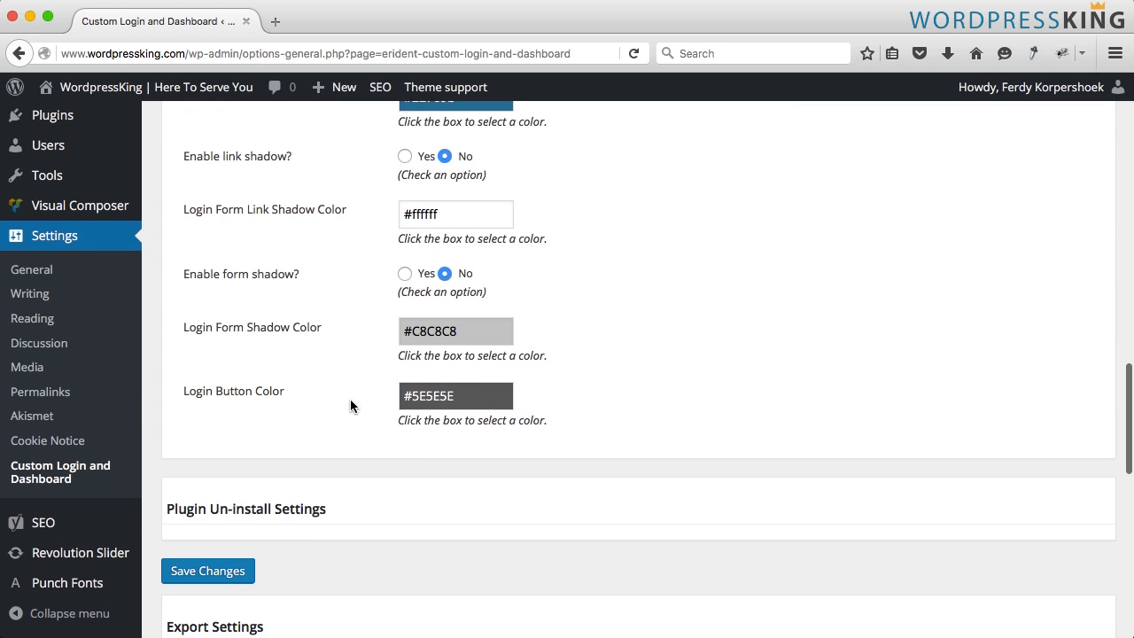
pyautogui.click(454, 395)
pyautogui.write('#22769b')
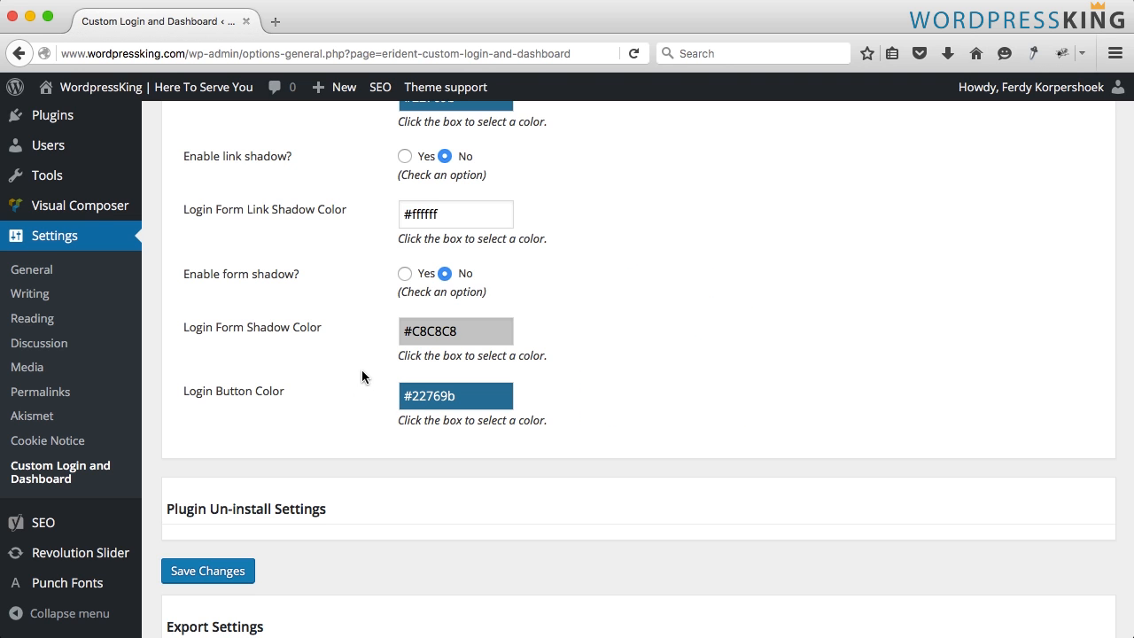
pyautogui.scroll(-3)
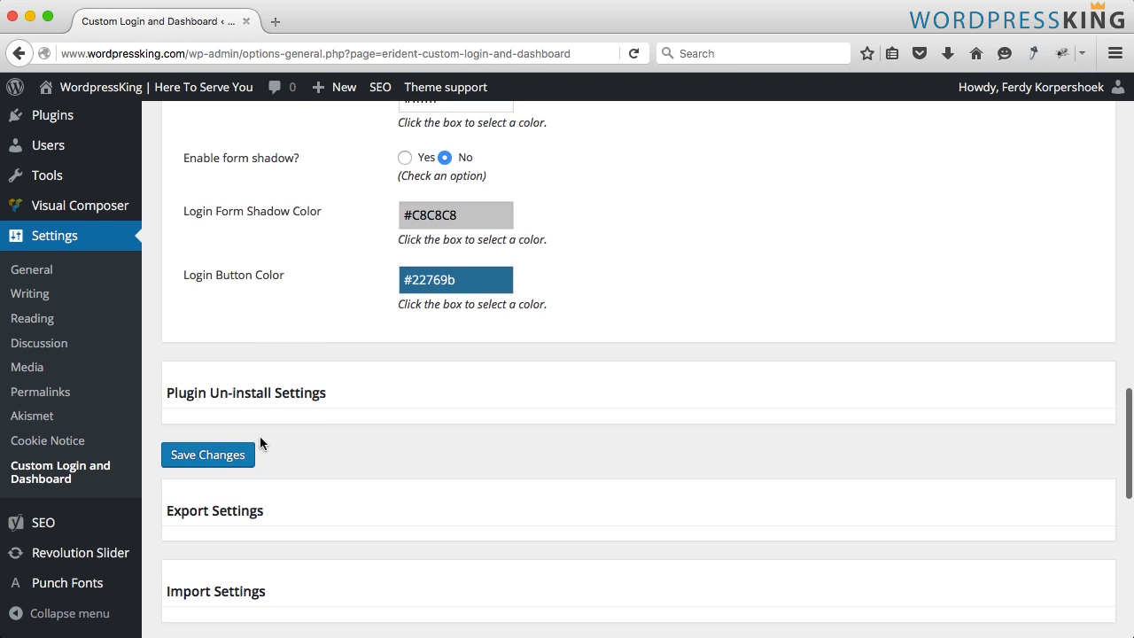
# - Save the settings and view the white, blue-bordered login form in Safari
pyautogui.click(208, 454)
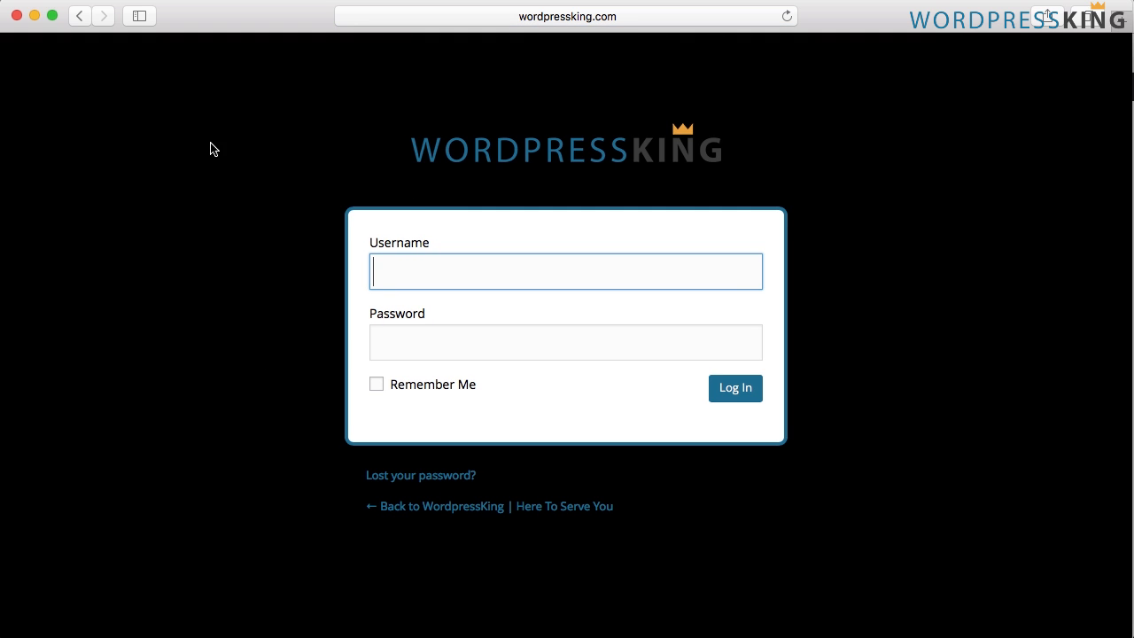
pyautogui.moveTo(395, 215)
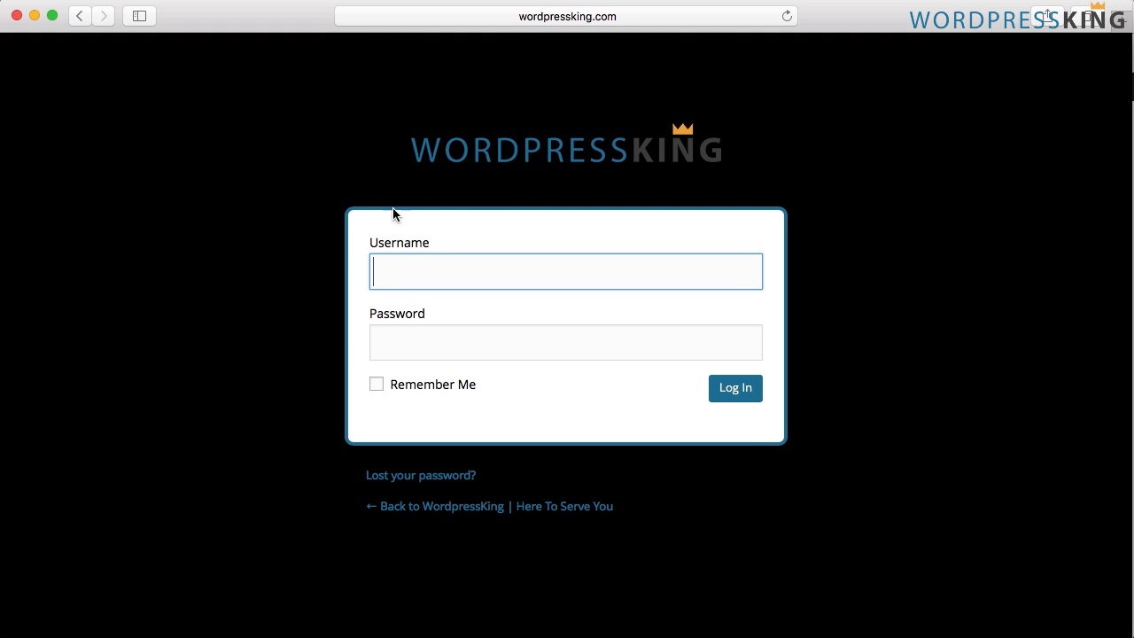
pyautogui.moveTo(434, 272)
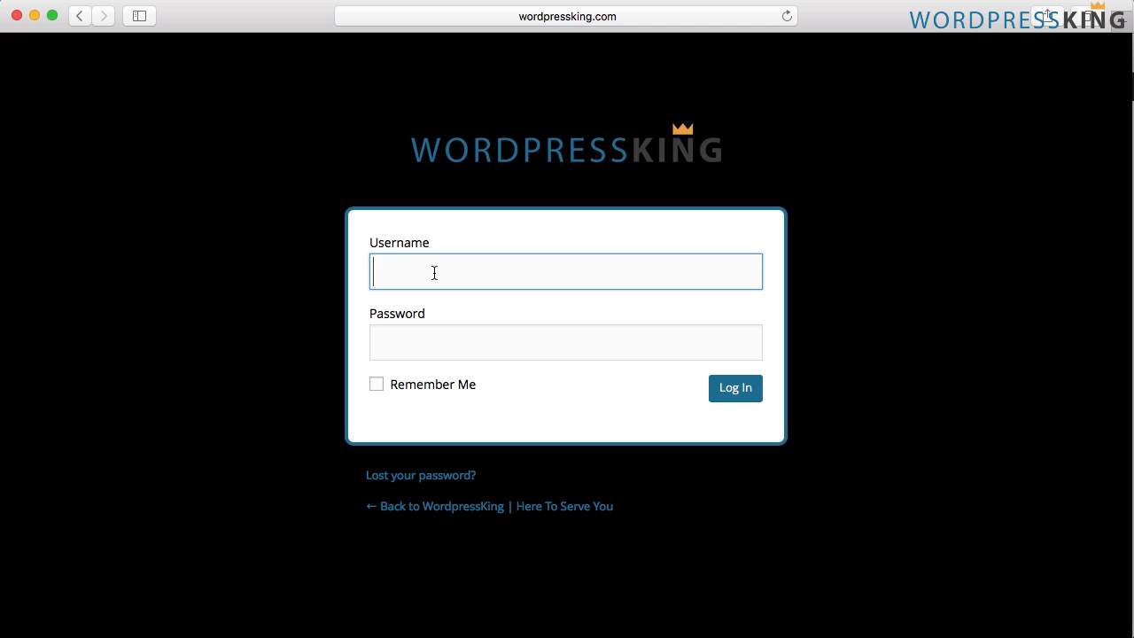
pyautogui.write('FerdyKorp')
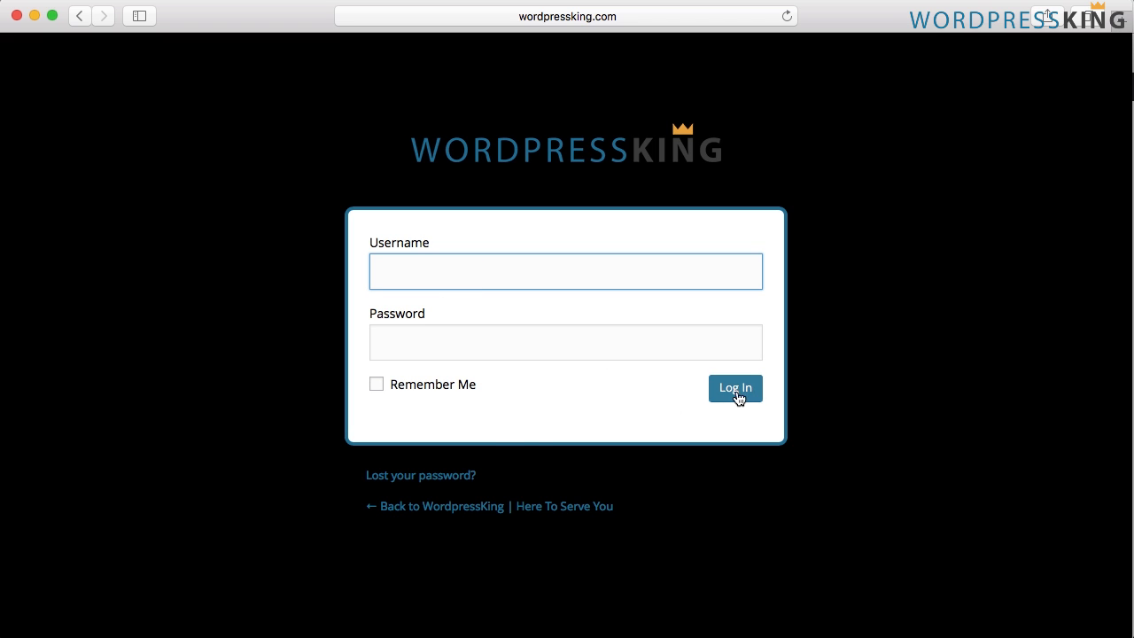
pyautogui.moveTo(347, 407)
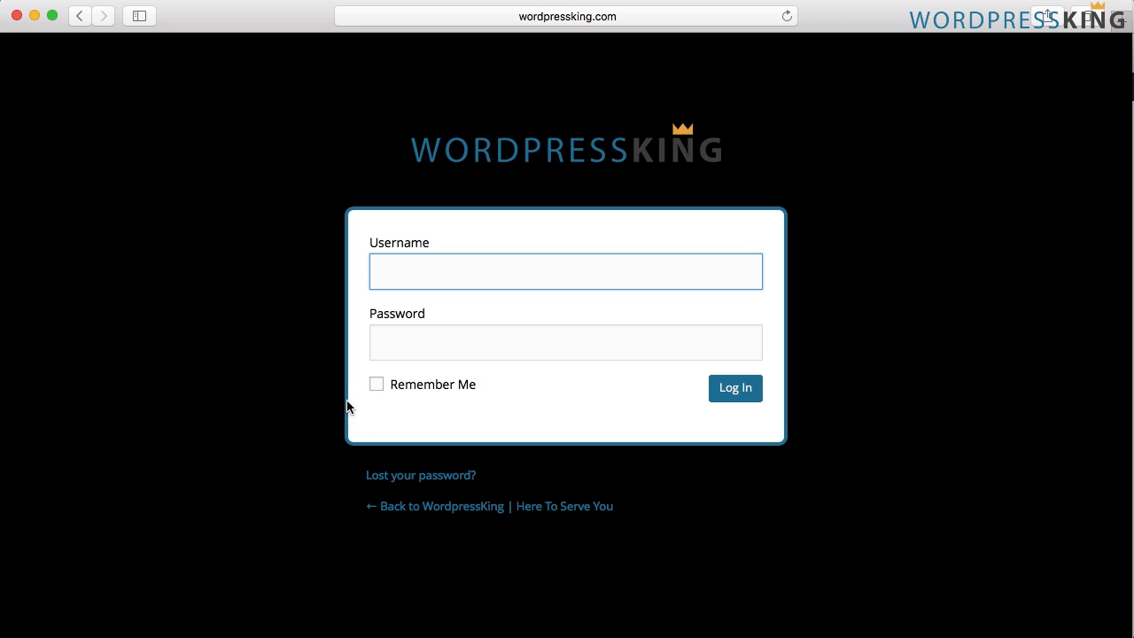
pyautogui.moveTo(299, 393)
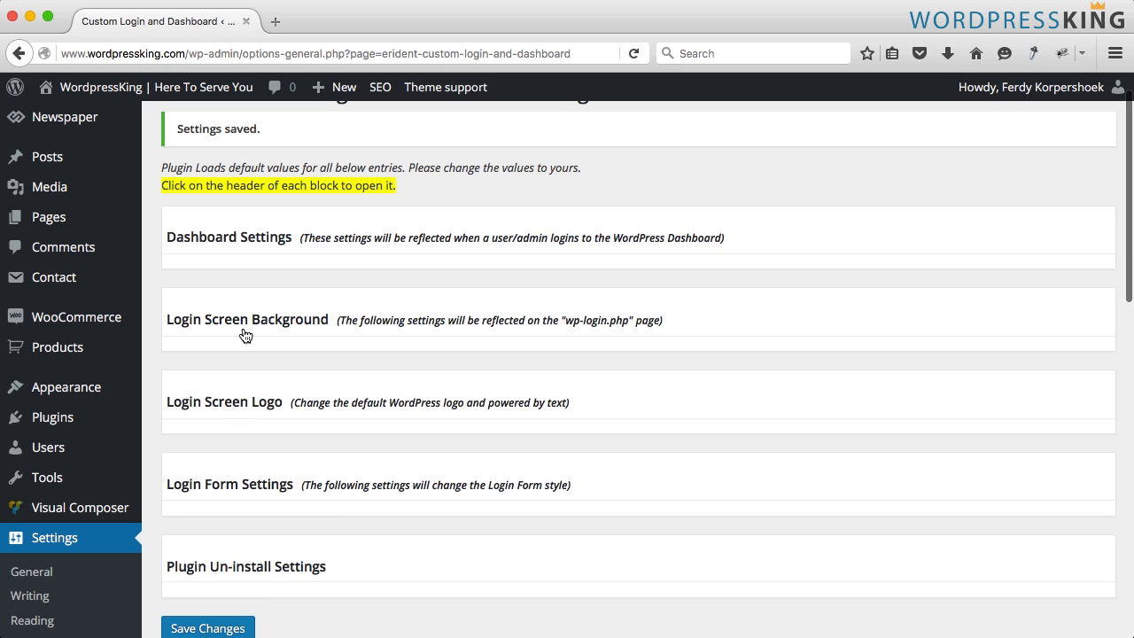
# - Upload WordpressKingBG.jpg and insert it as the login screen background image
pyautogui.click(247, 319)
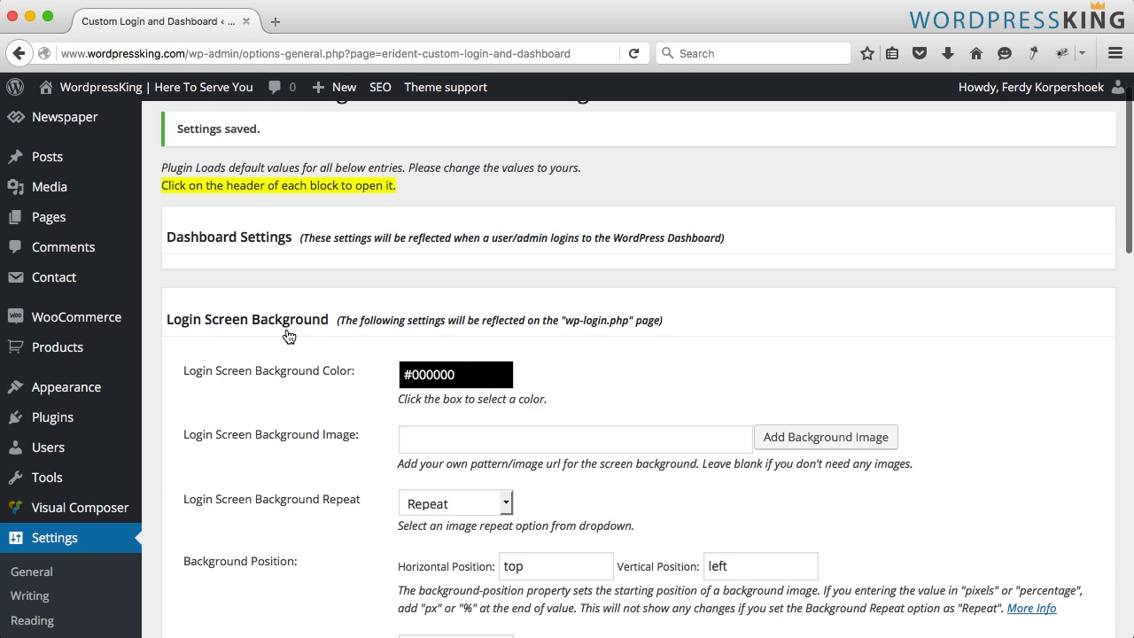
pyautogui.click(824, 437)
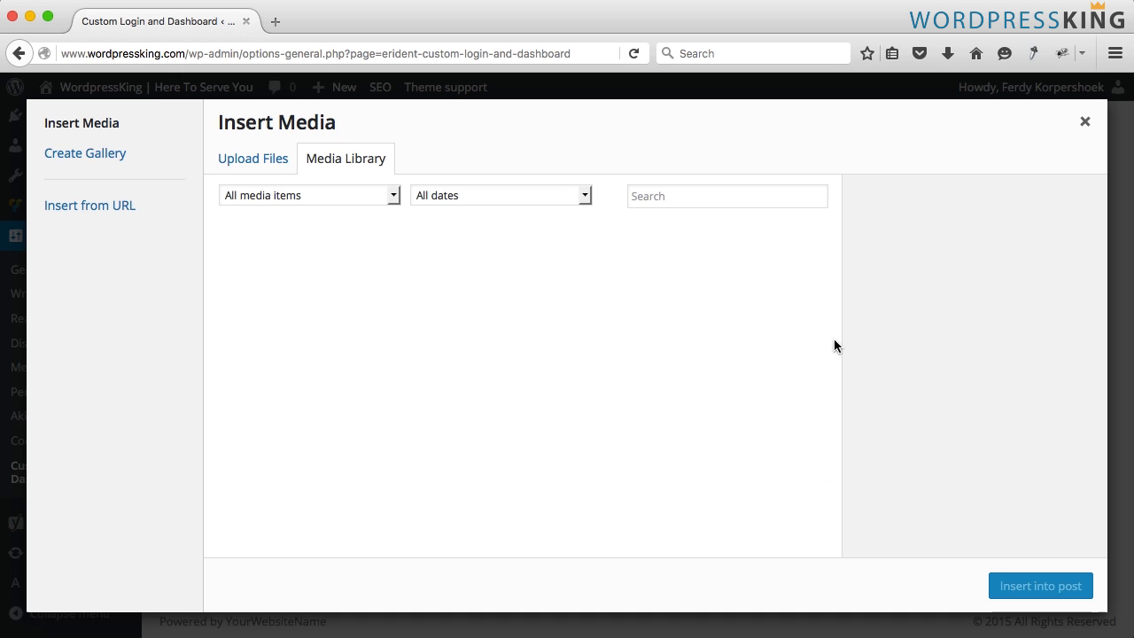
pyautogui.click(253, 158)
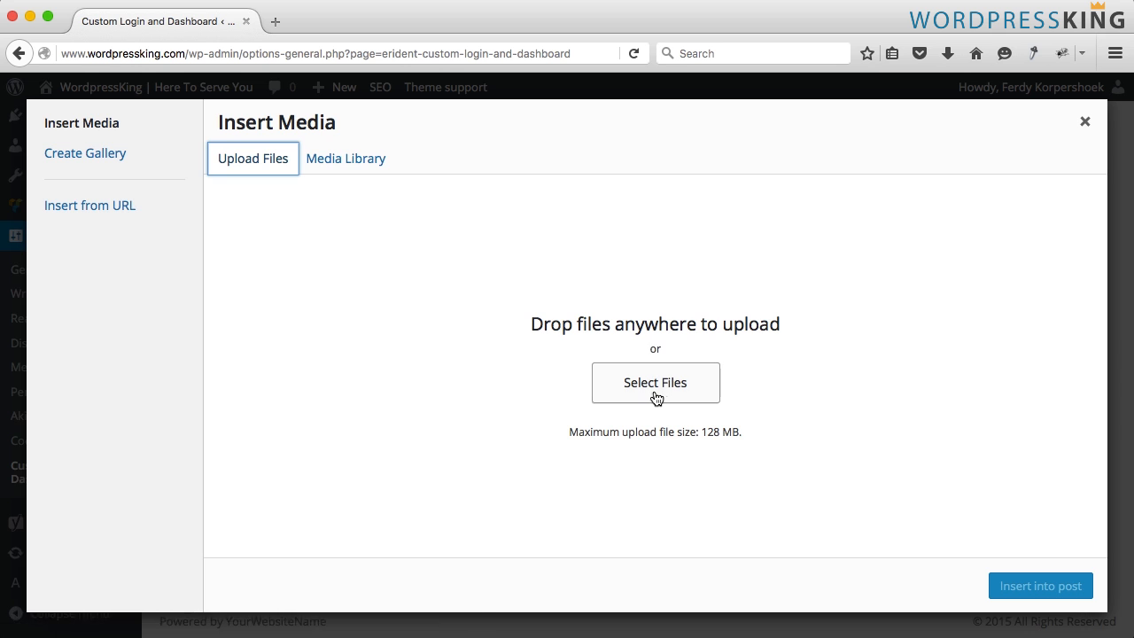
pyautogui.click(655, 383)
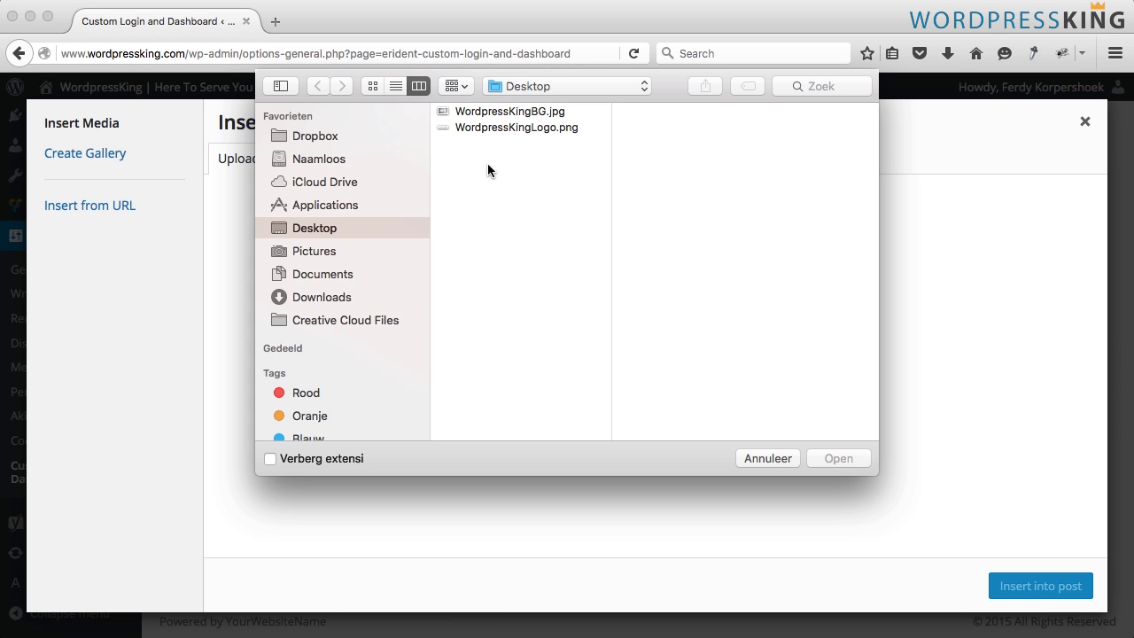
pyautogui.click(509, 111)
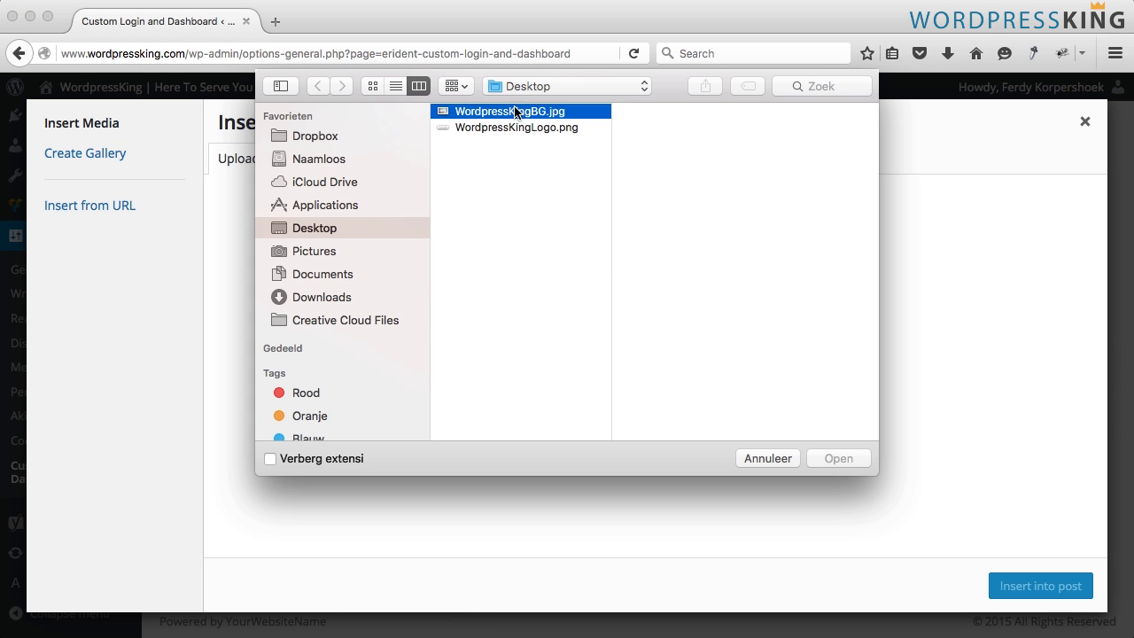
pyautogui.click(837, 458)
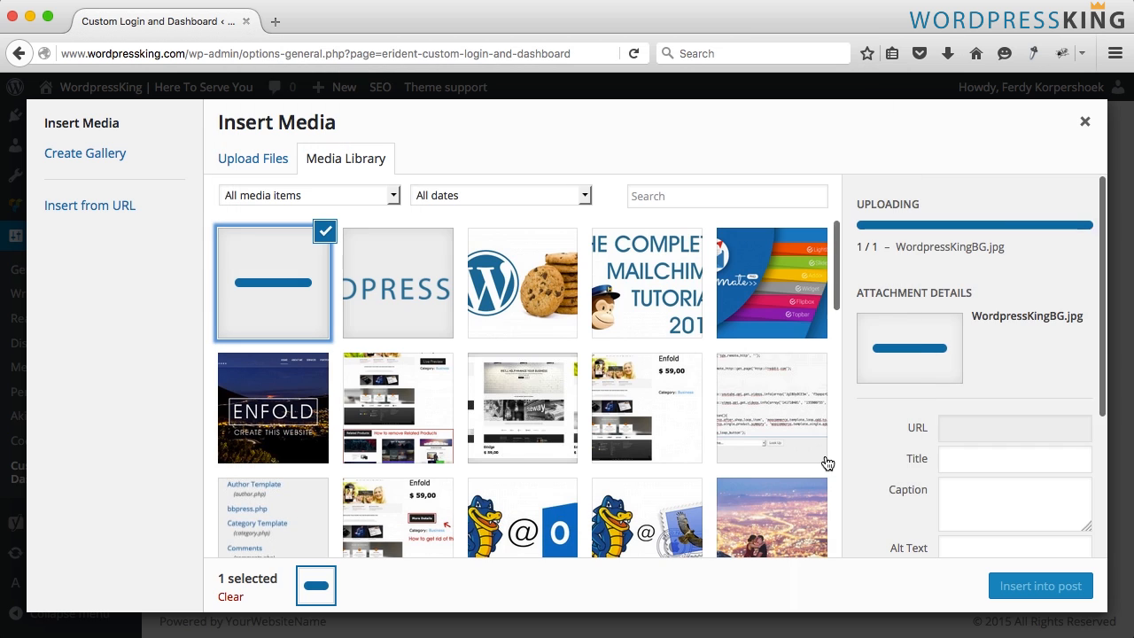
pyautogui.click(1040, 586)
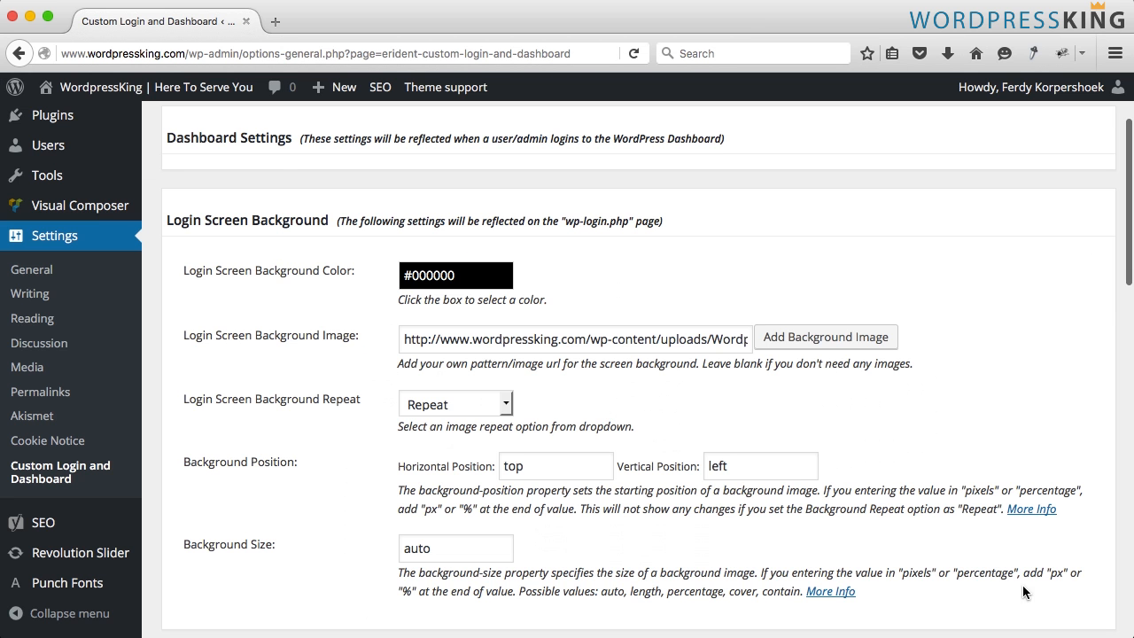
pyautogui.scroll(-3)
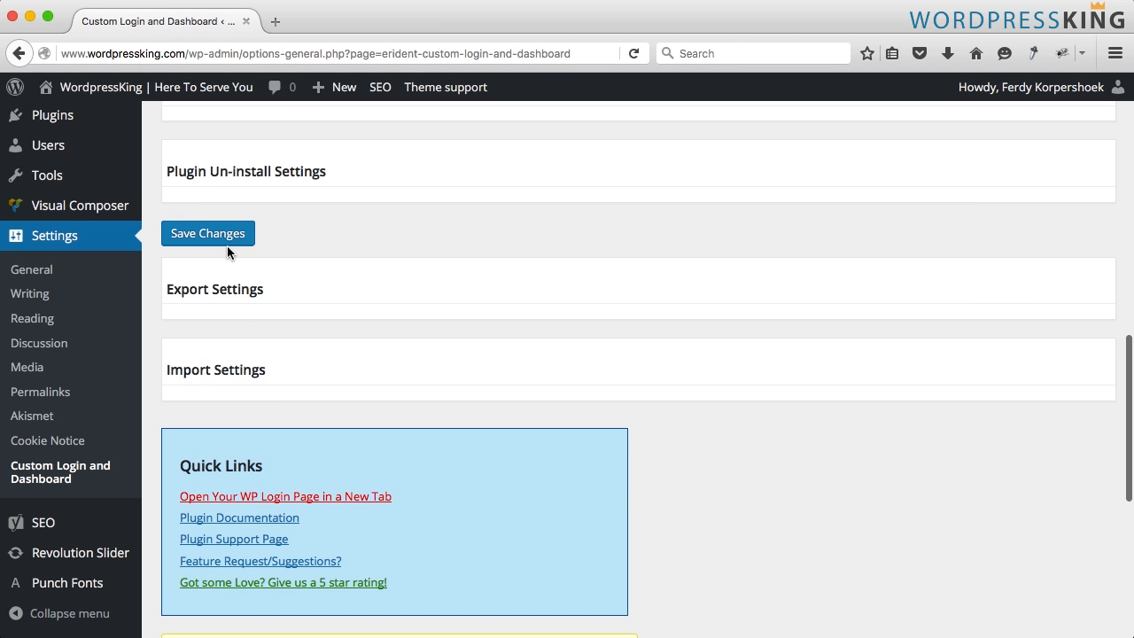
# - Save Changes and reload the login page to see the blurred laptop background
pyautogui.click(284, 497)
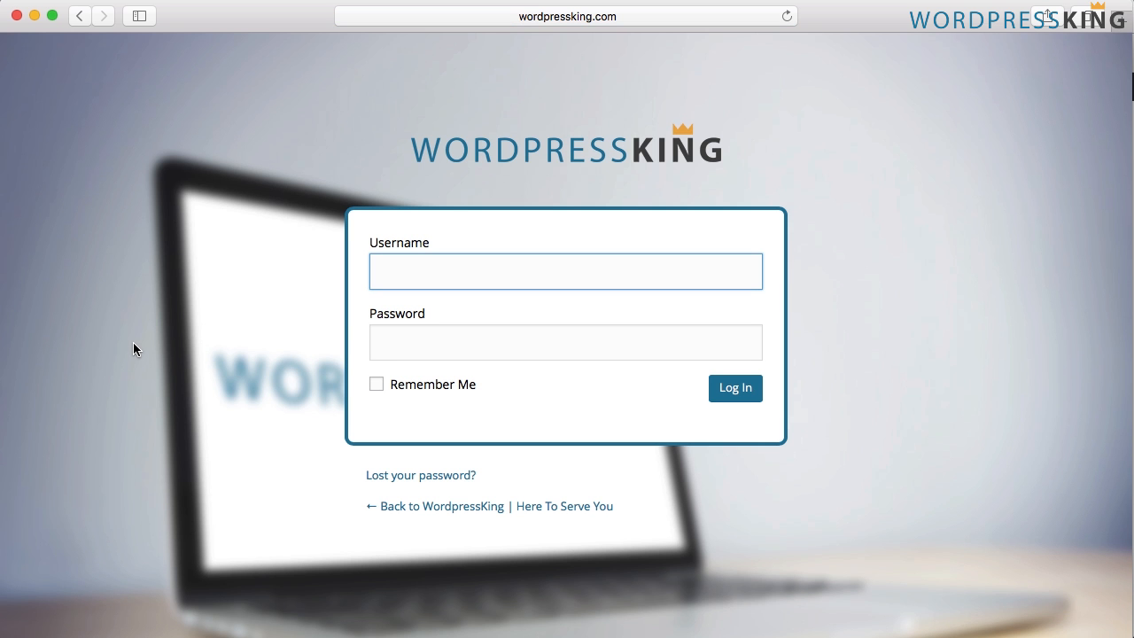
pyautogui.click(565, 271)
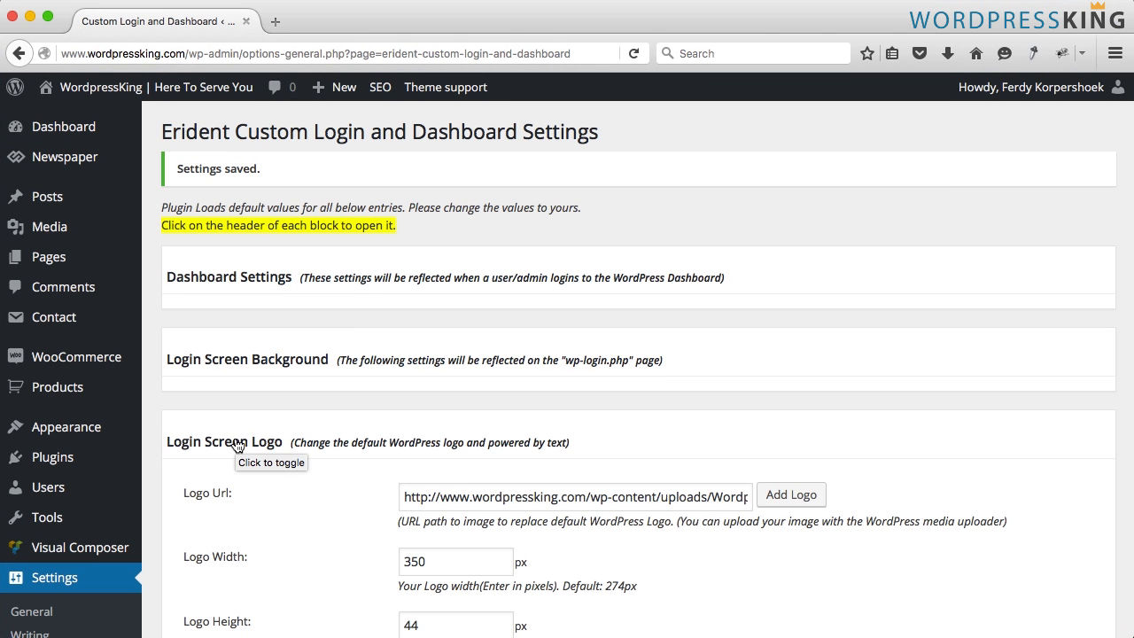
# - Pick peartree_90.jpg from the Media Library as the login form background image
pyautogui.scroll(-3)
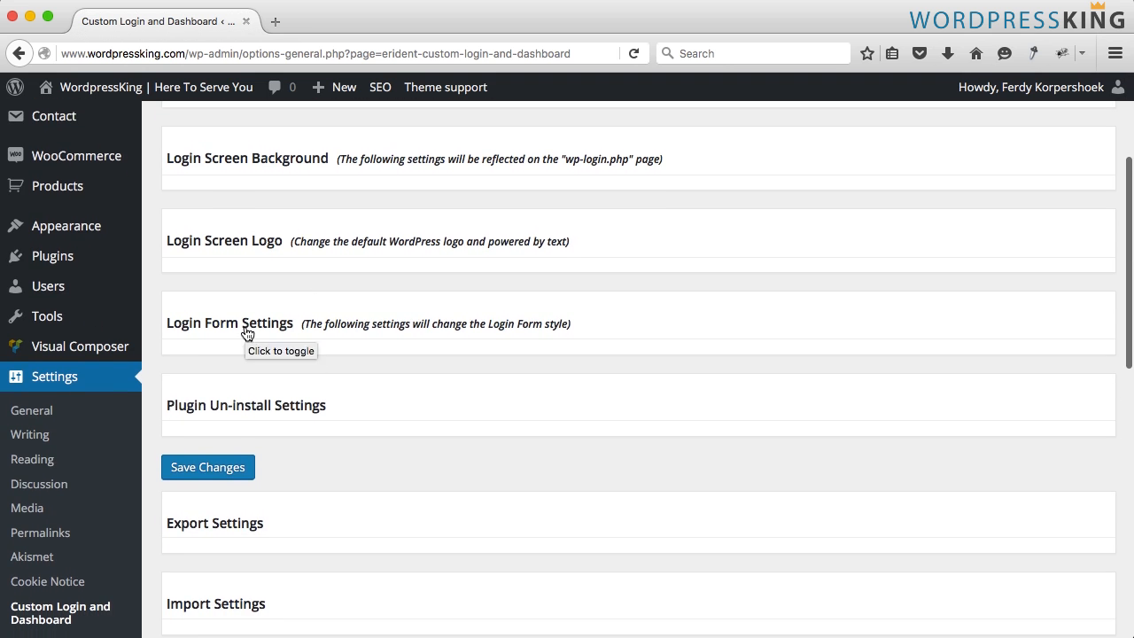
pyautogui.click(229, 323)
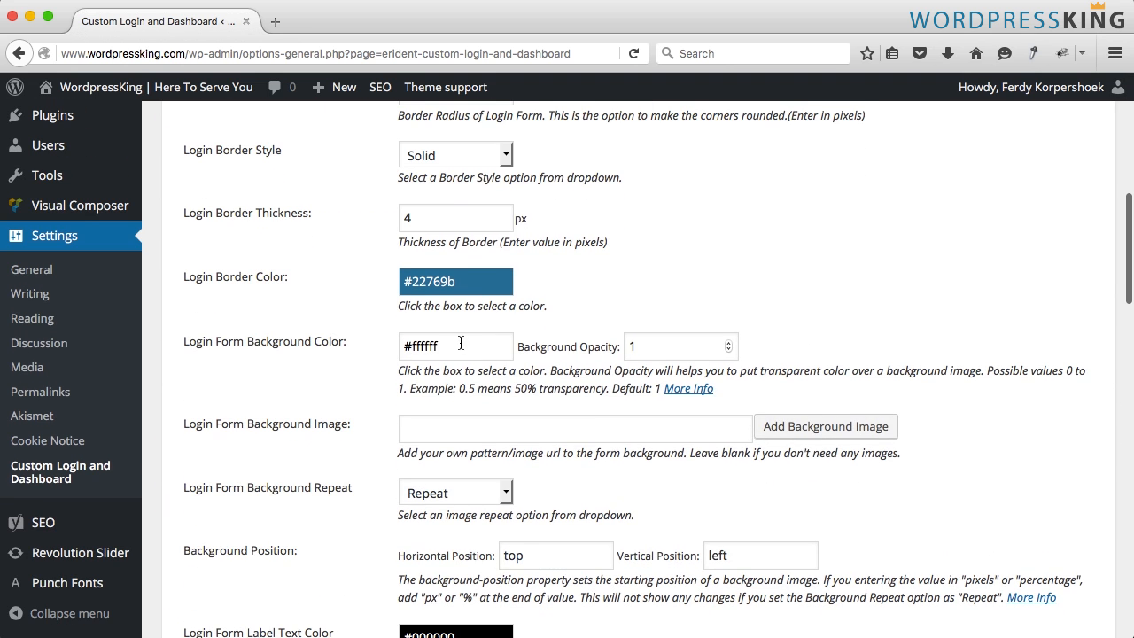
pyautogui.scroll(-3)
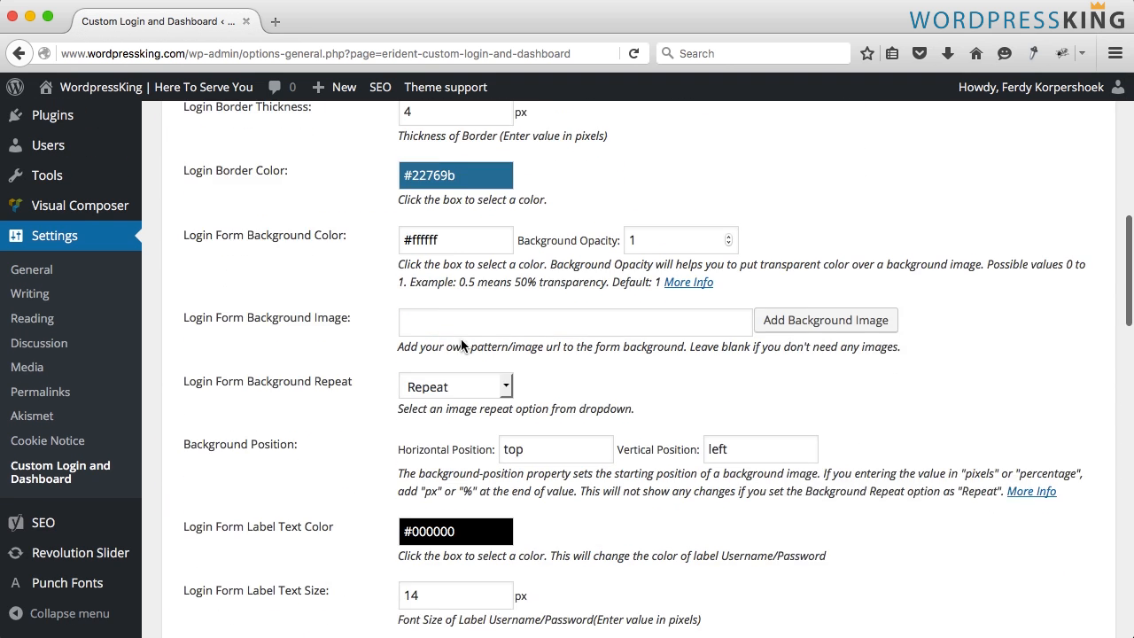
pyautogui.click(824, 320)
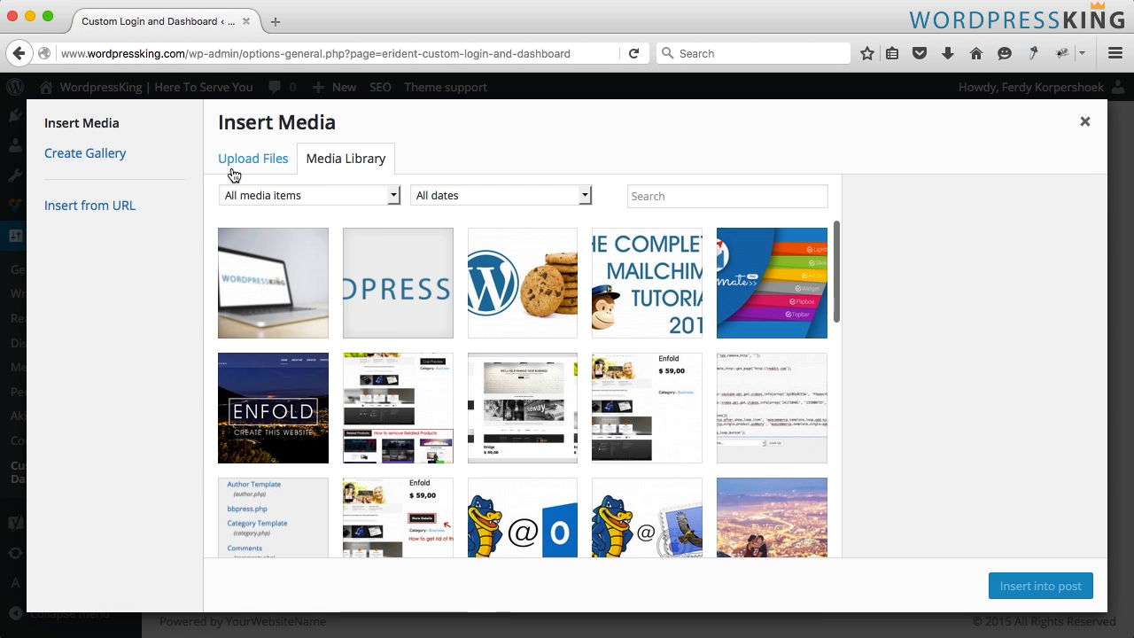
pyautogui.scroll(-3)
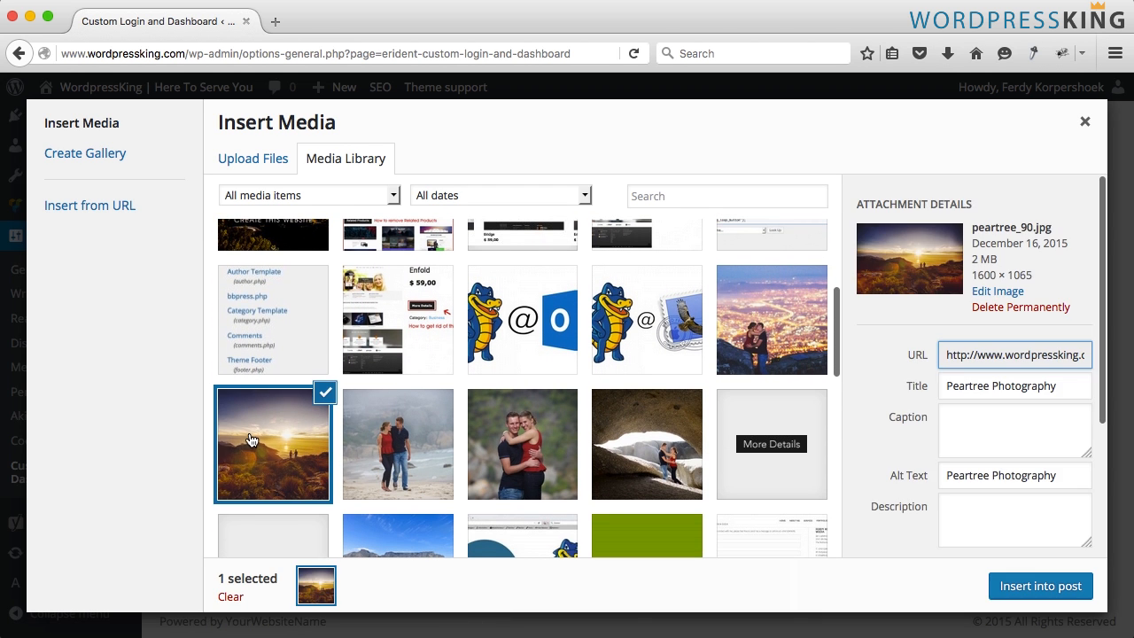
pyautogui.click(1040, 586)
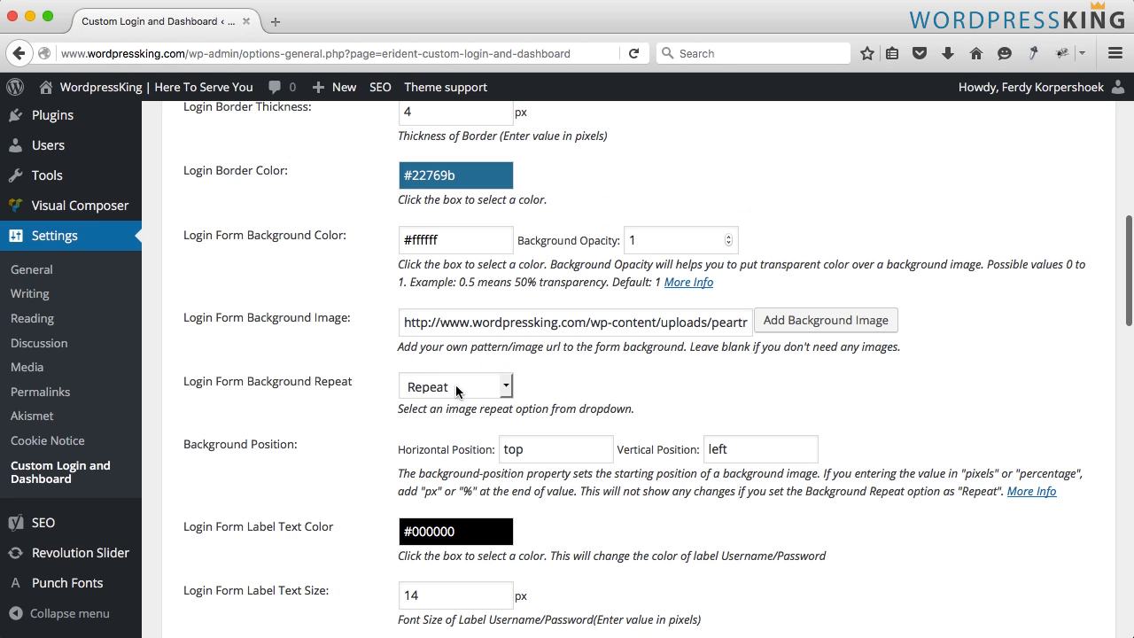
pyautogui.scroll(-3)
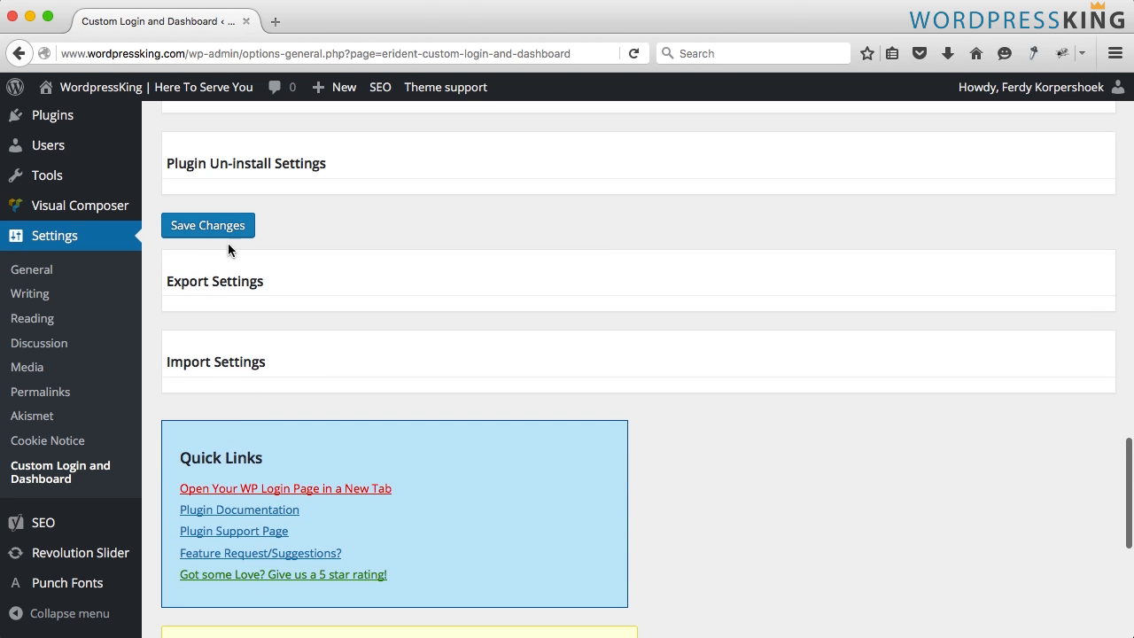
# - Save Changes to apply the peartree_90.jpg form background
pyautogui.click(285, 488)
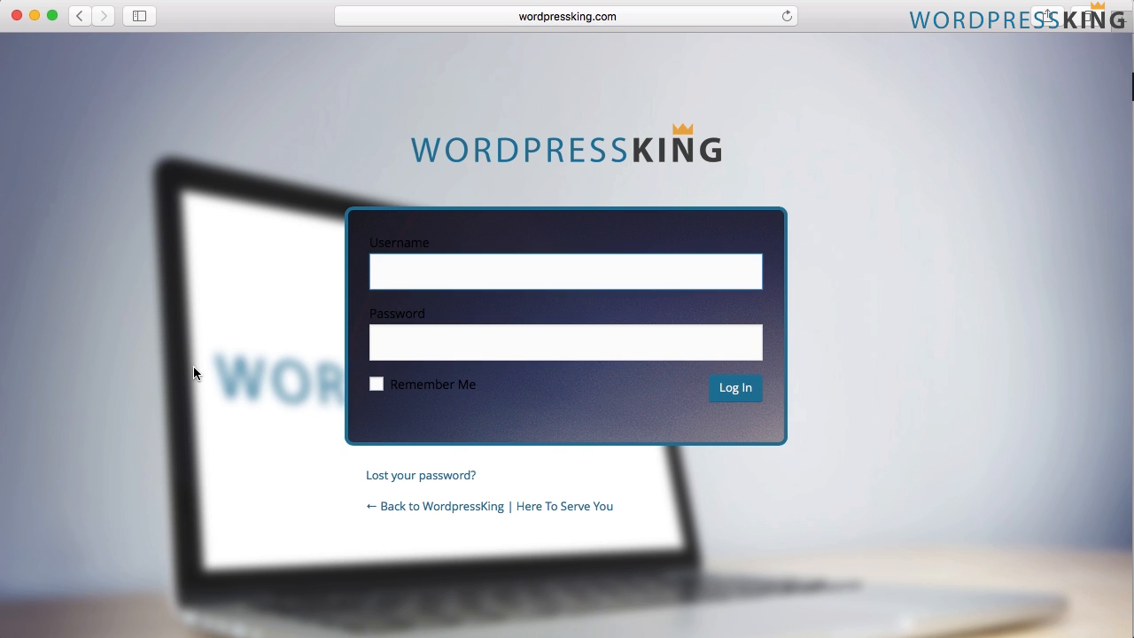
pyautogui.moveTo(446, 390)
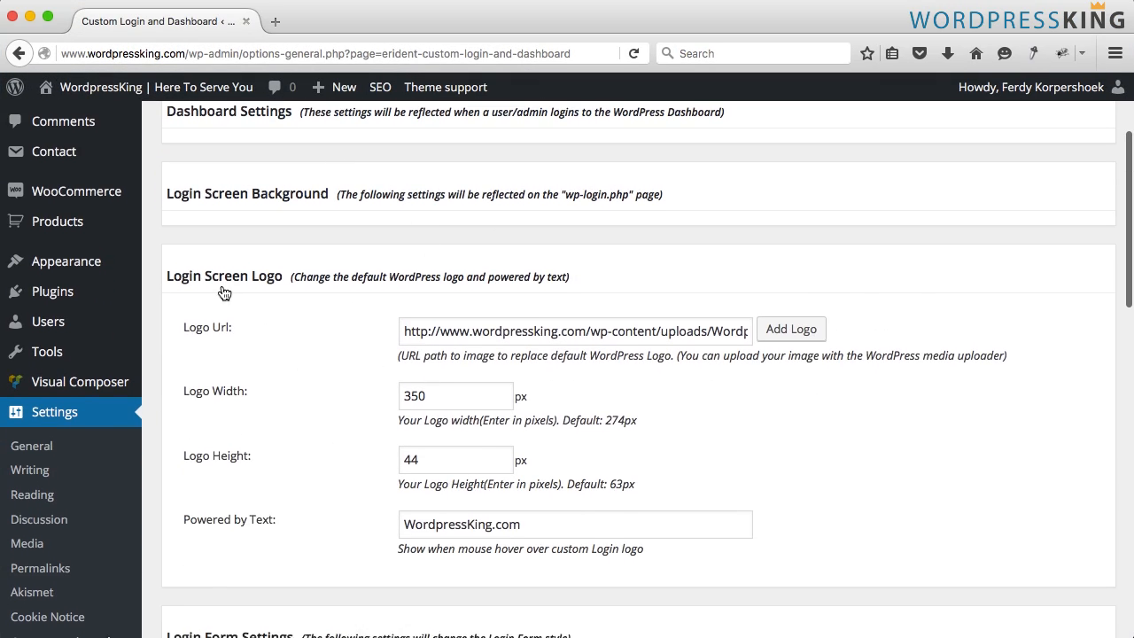
# - Delete the Login Form Background Image URL and save the settings
pyautogui.scroll(-3)
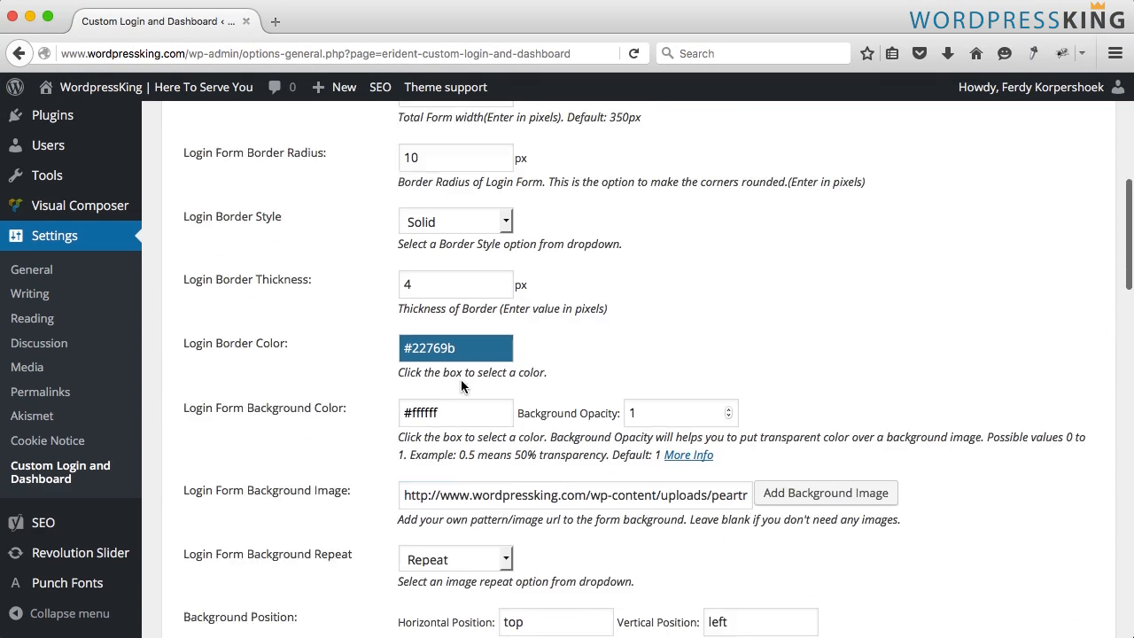
pyautogui.scroll(-3)
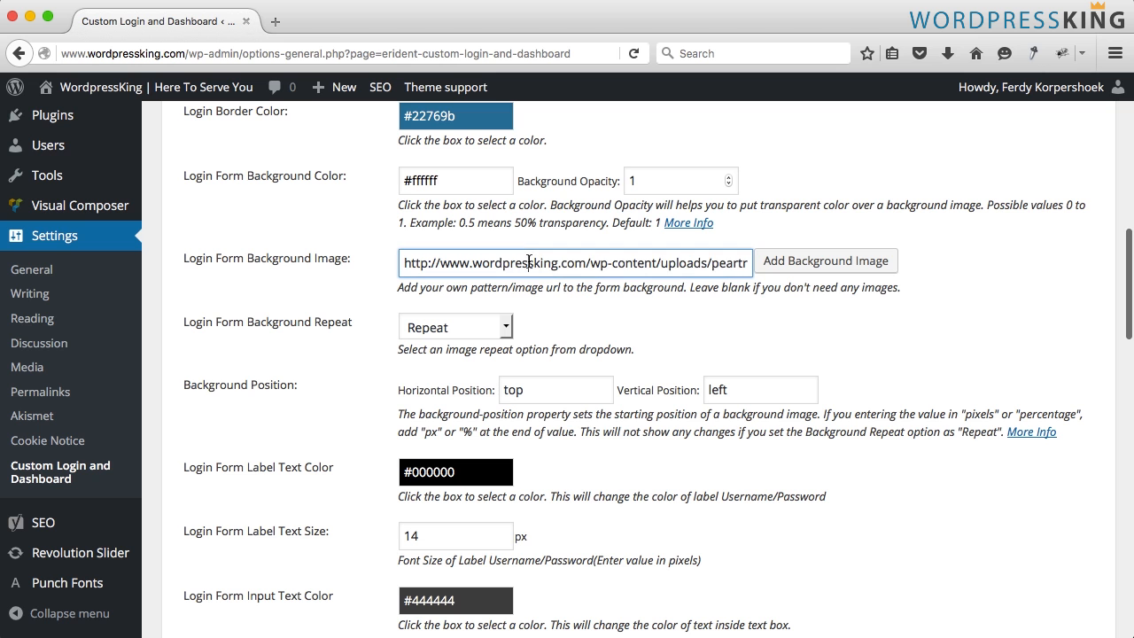
pyautogui.scroll(-3)
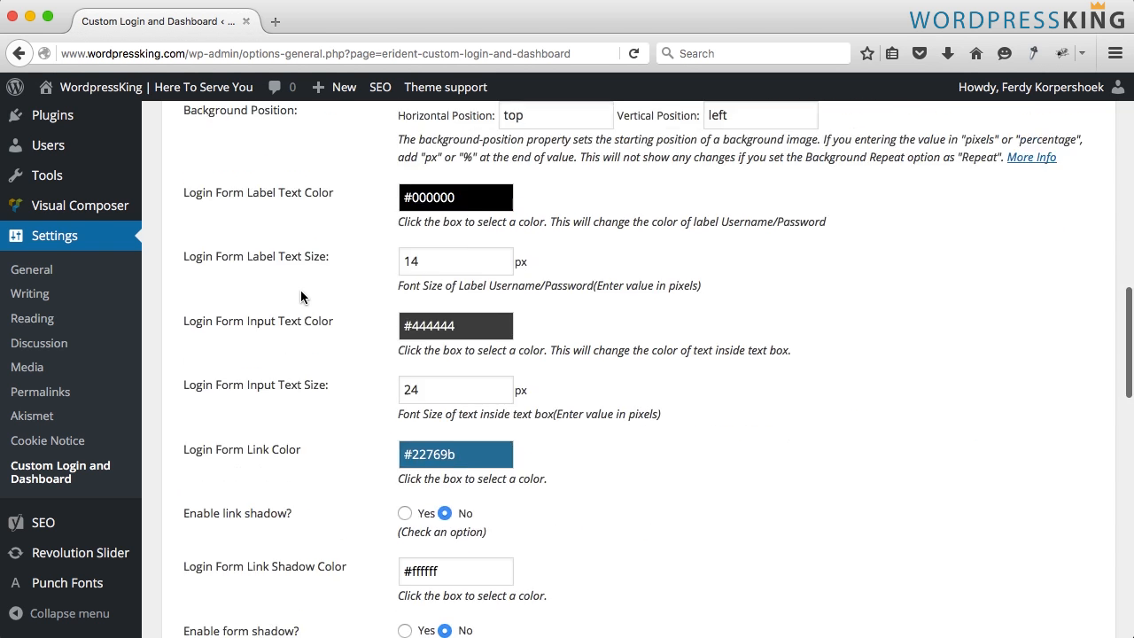
pyautogui.click(209, 205)
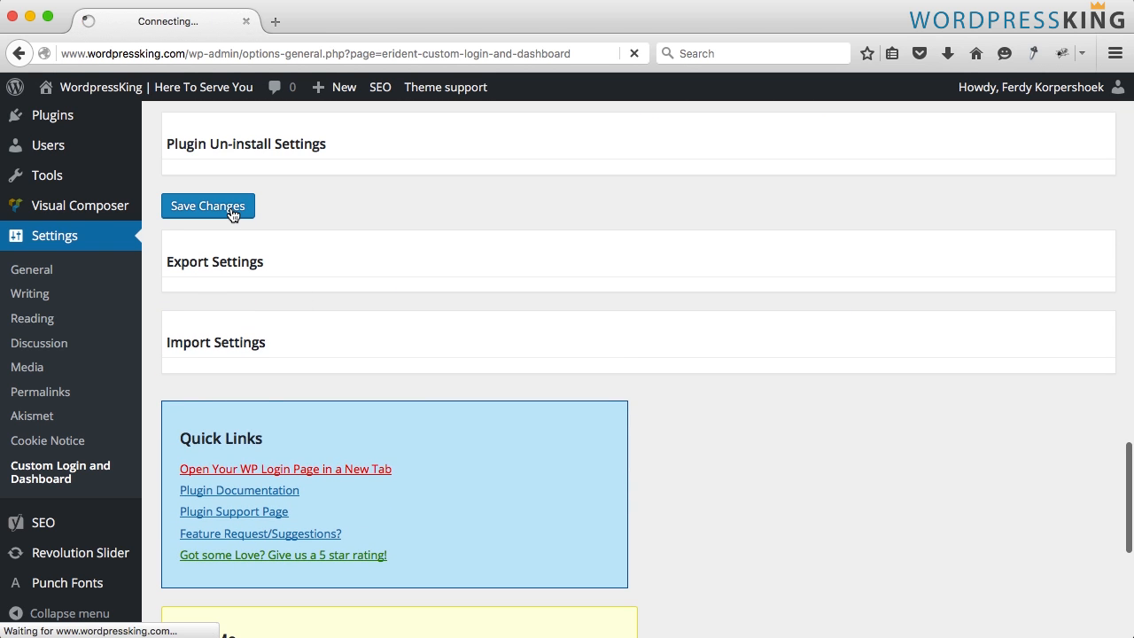
pyautogui.click(208, 206)
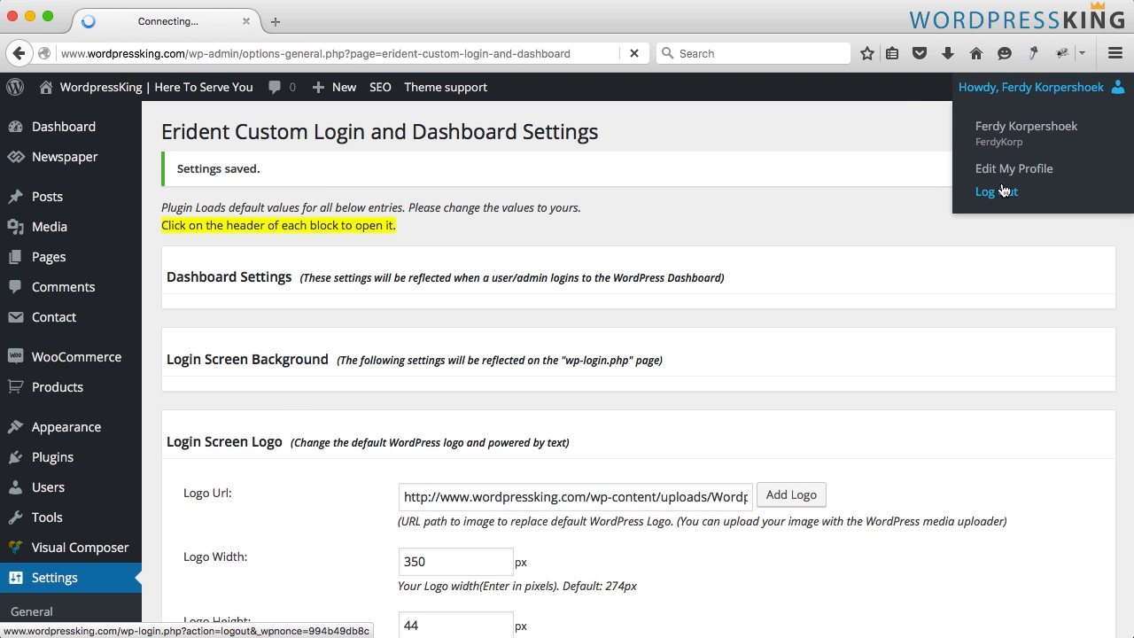
# - Log out from the Howdy menu to view the restyled login page
pyautogui.click(995, 191)
pyautogui.write('www.wordpressking.com/')
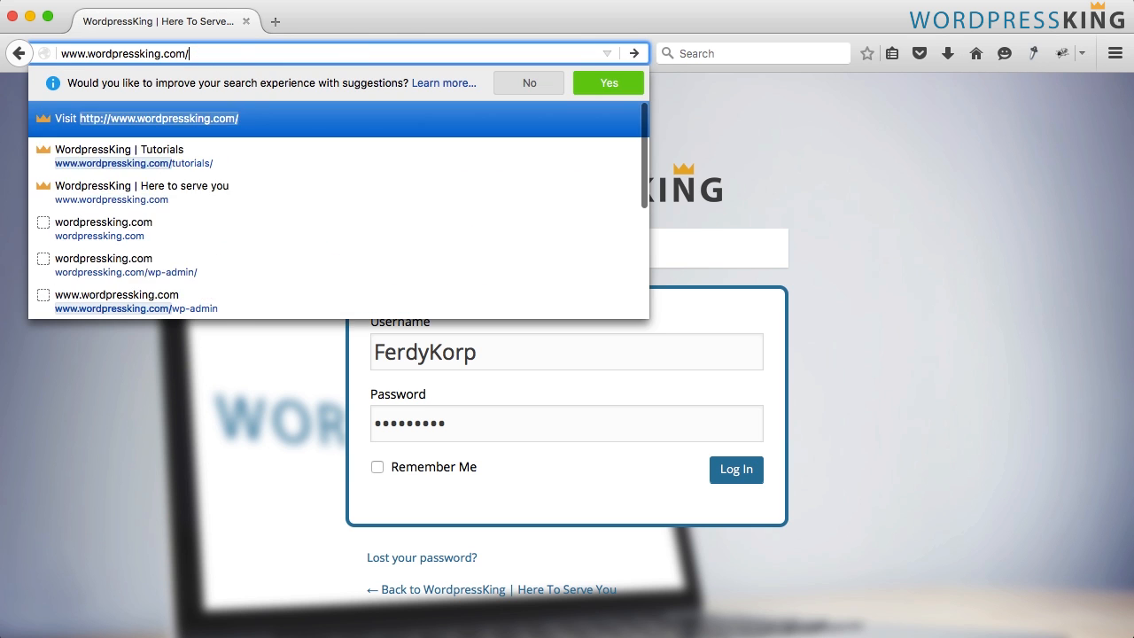
pyautogui.click(136, 301)
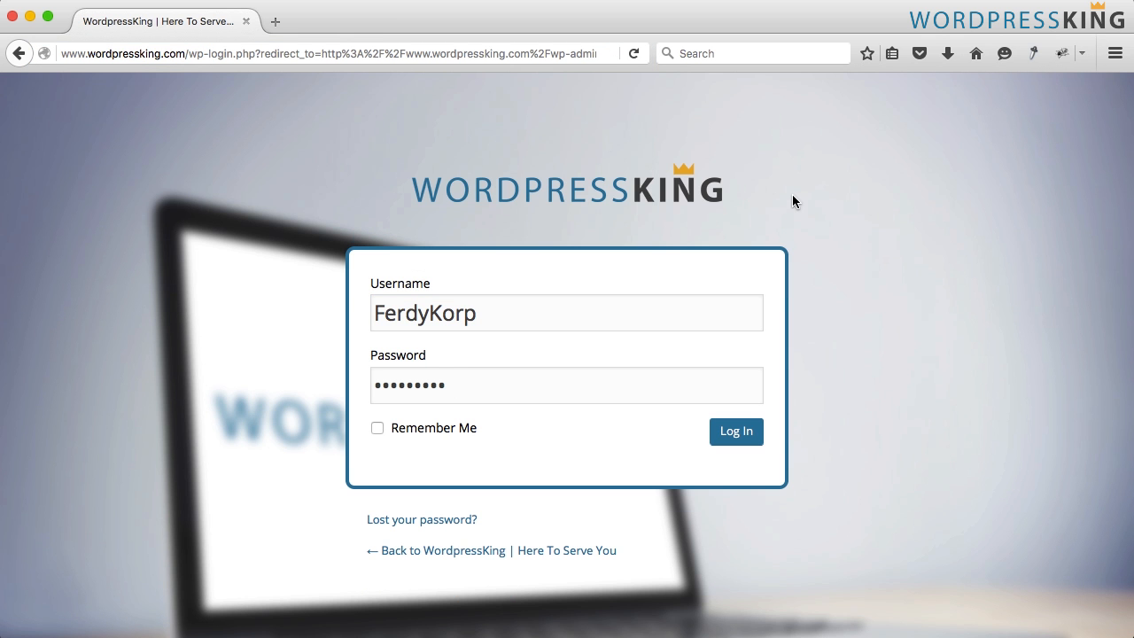
pyautogui.moveTo(891, 180)
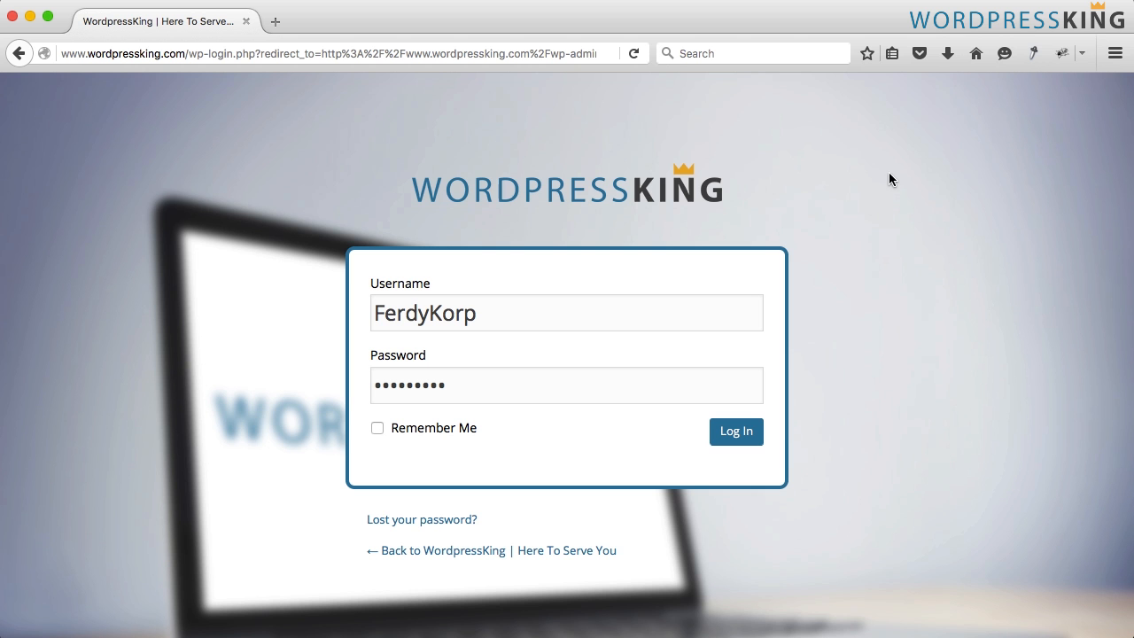